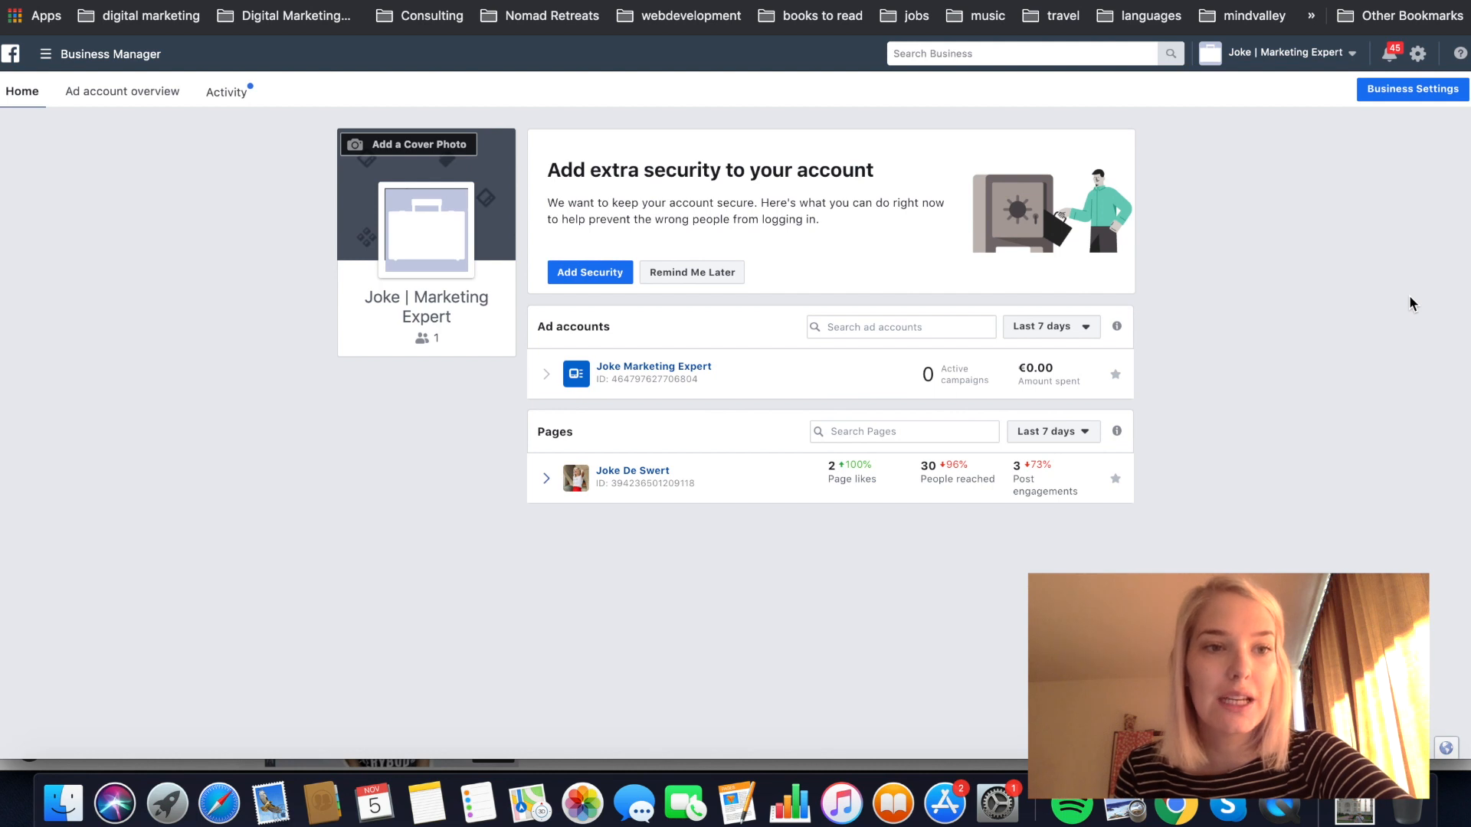
{"action": "mouse_move", "coordinate": [93, 66]}
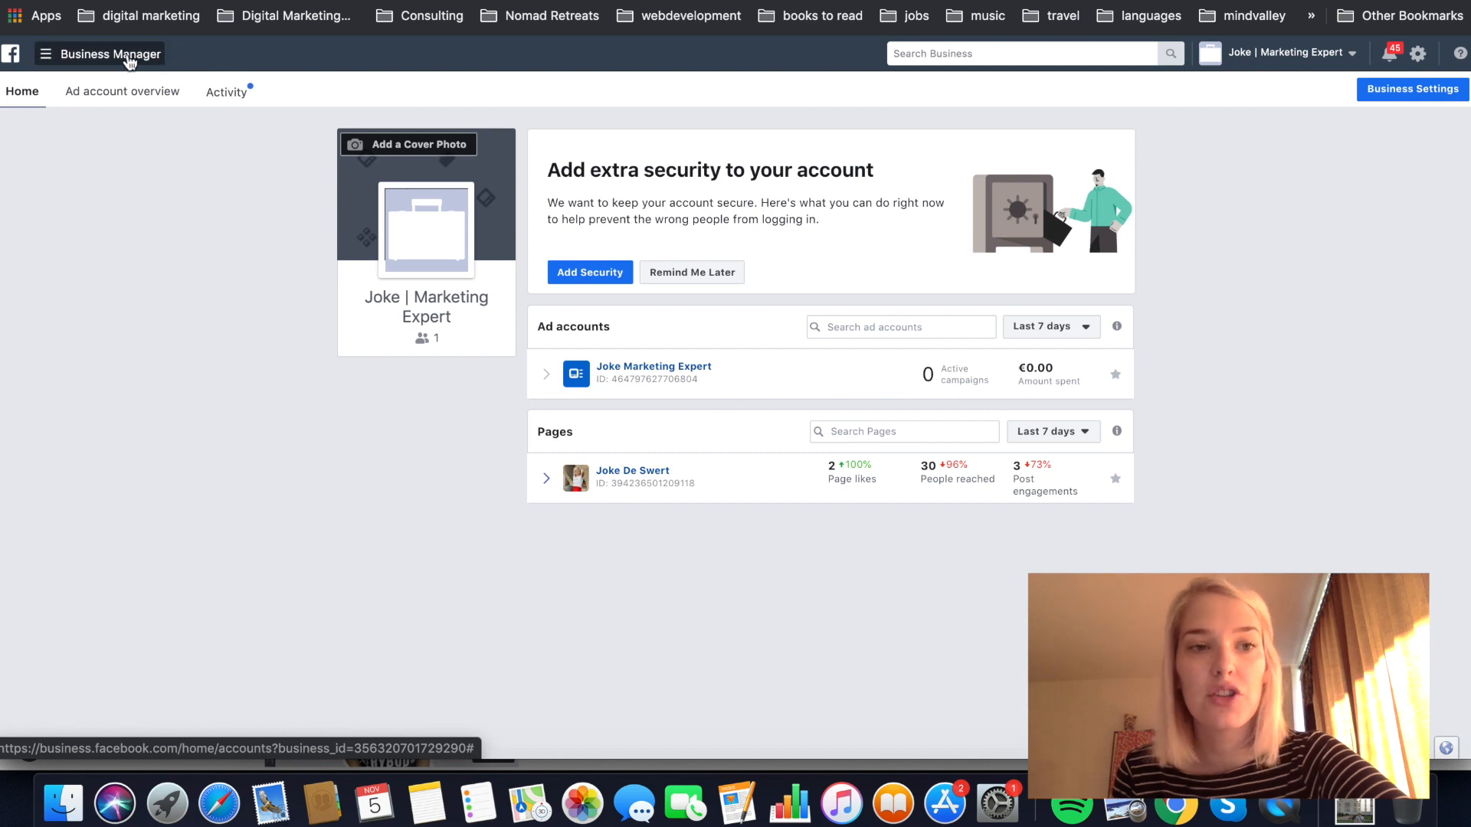
- Reveal the Business Manager tools menu from the business home page
{"action": "left_click", "coordinate": [45, 53]}
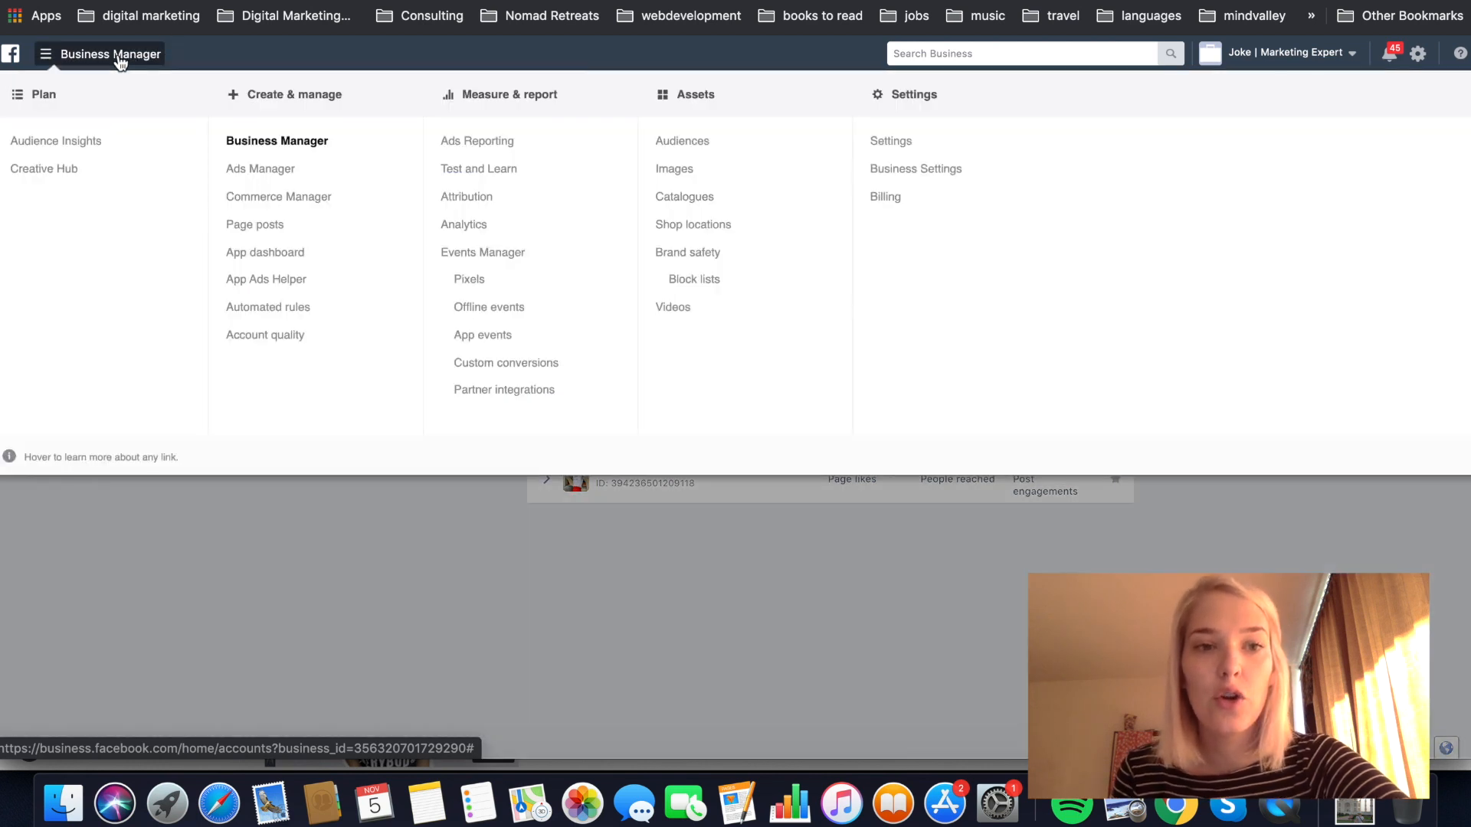
{"action": "mouse_move", "coordinate": [713, 151]}
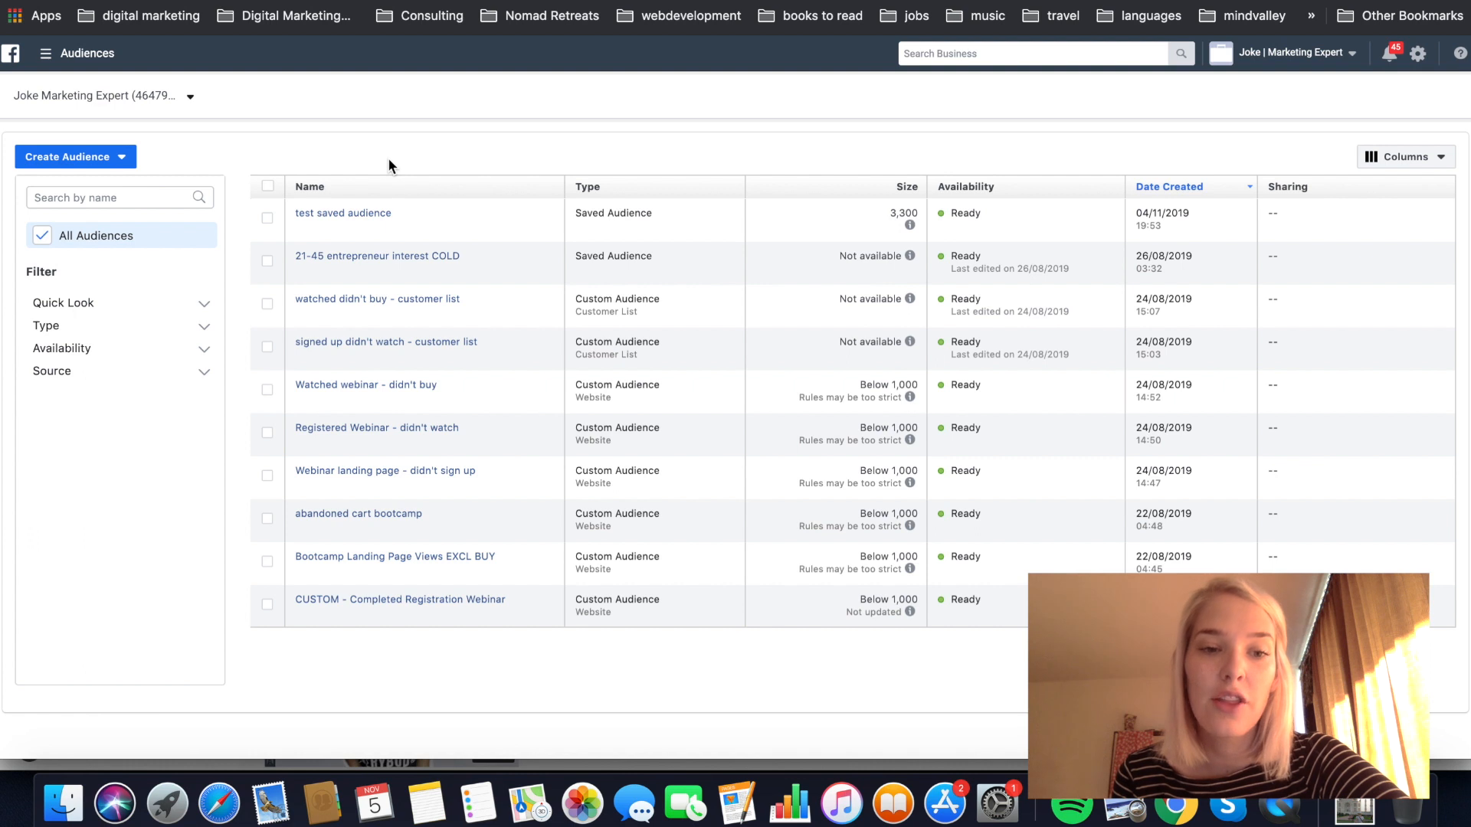
{"action": "mouse_move", "coordinate": [246, 326]}
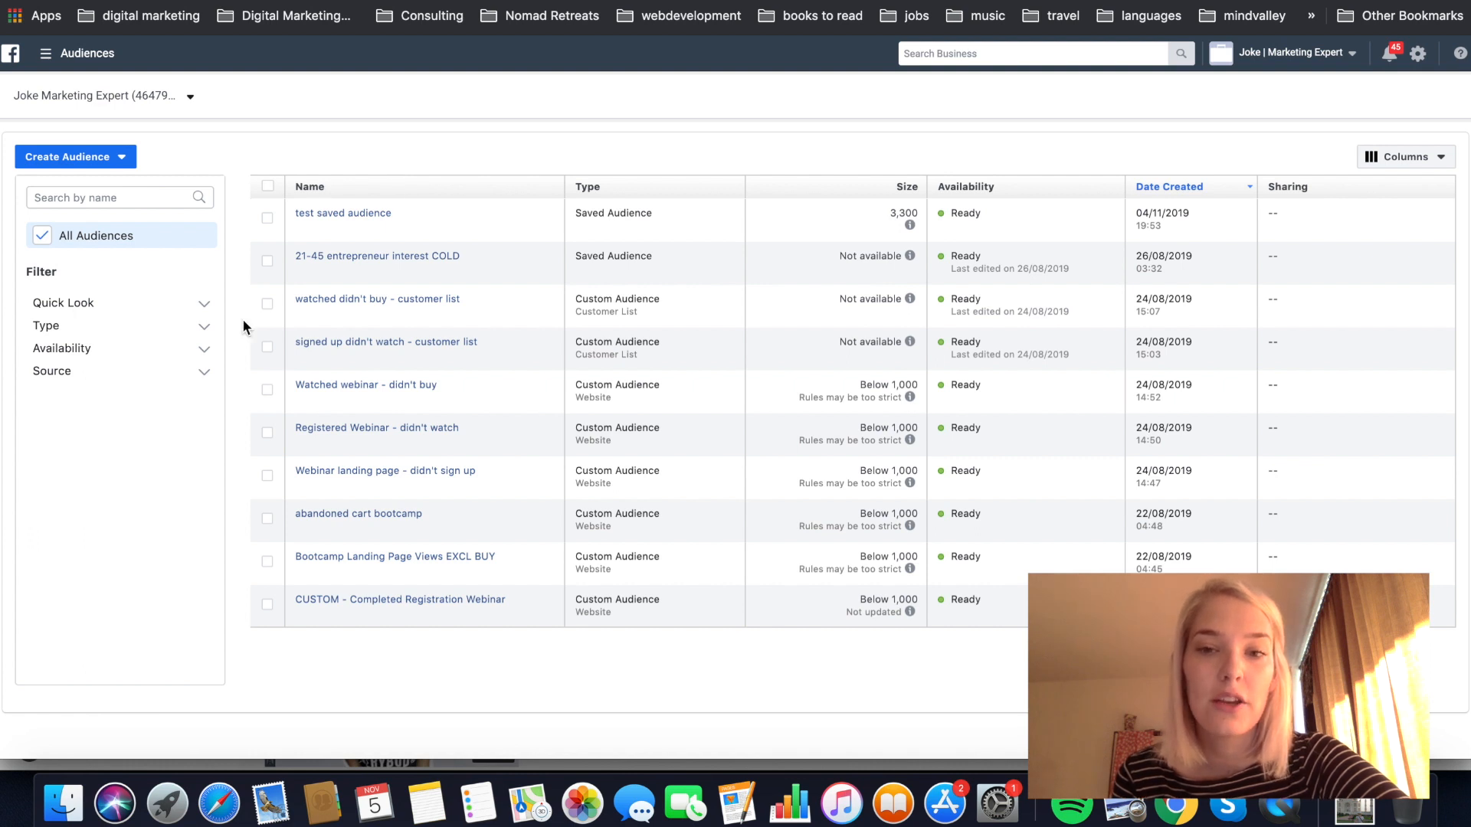
{"action": "mouse_move", "coordinate": [467, 166]}
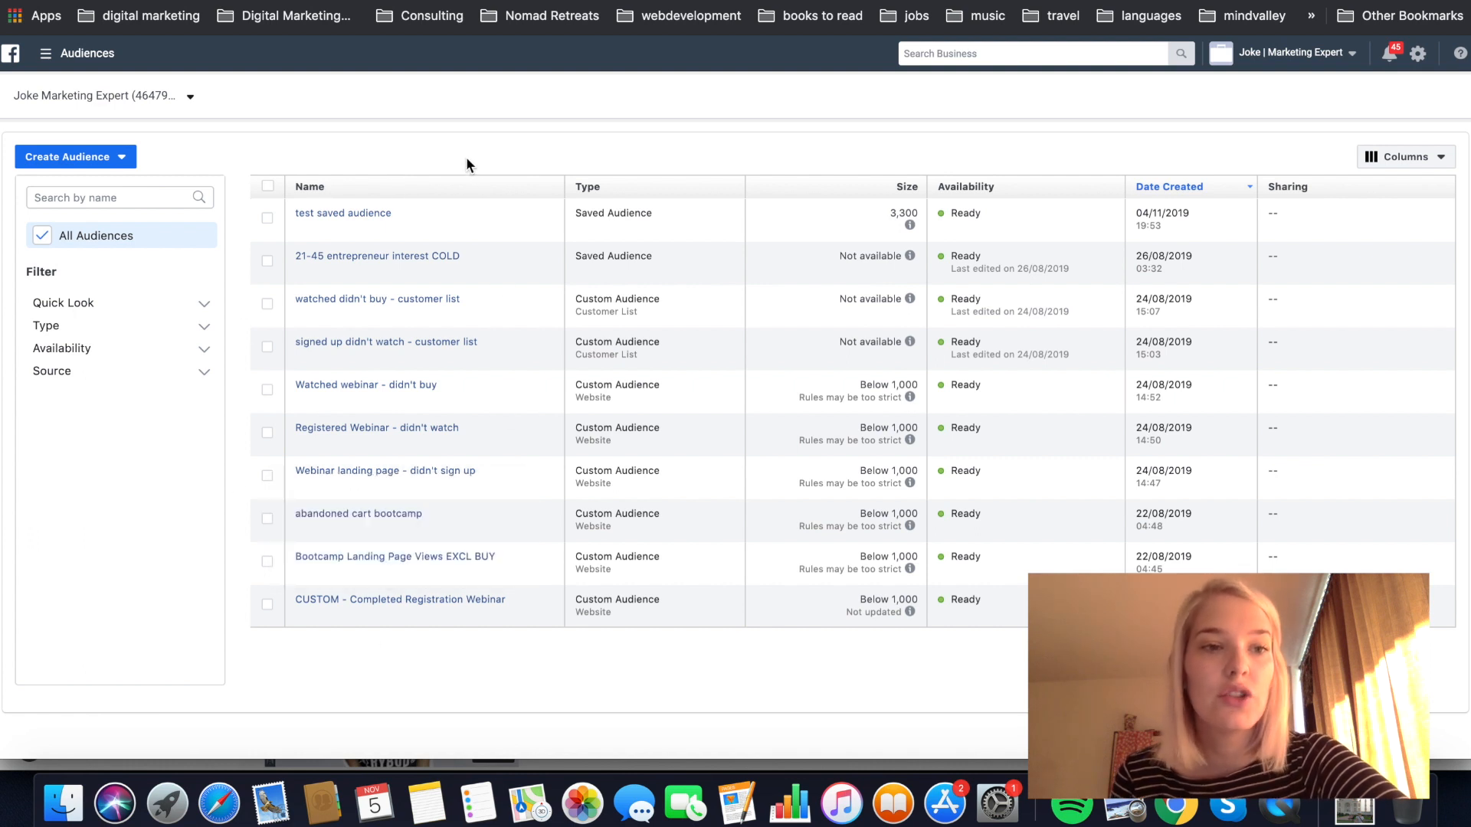
{"action": "mouse_move", "coordinate": [446, 164]}
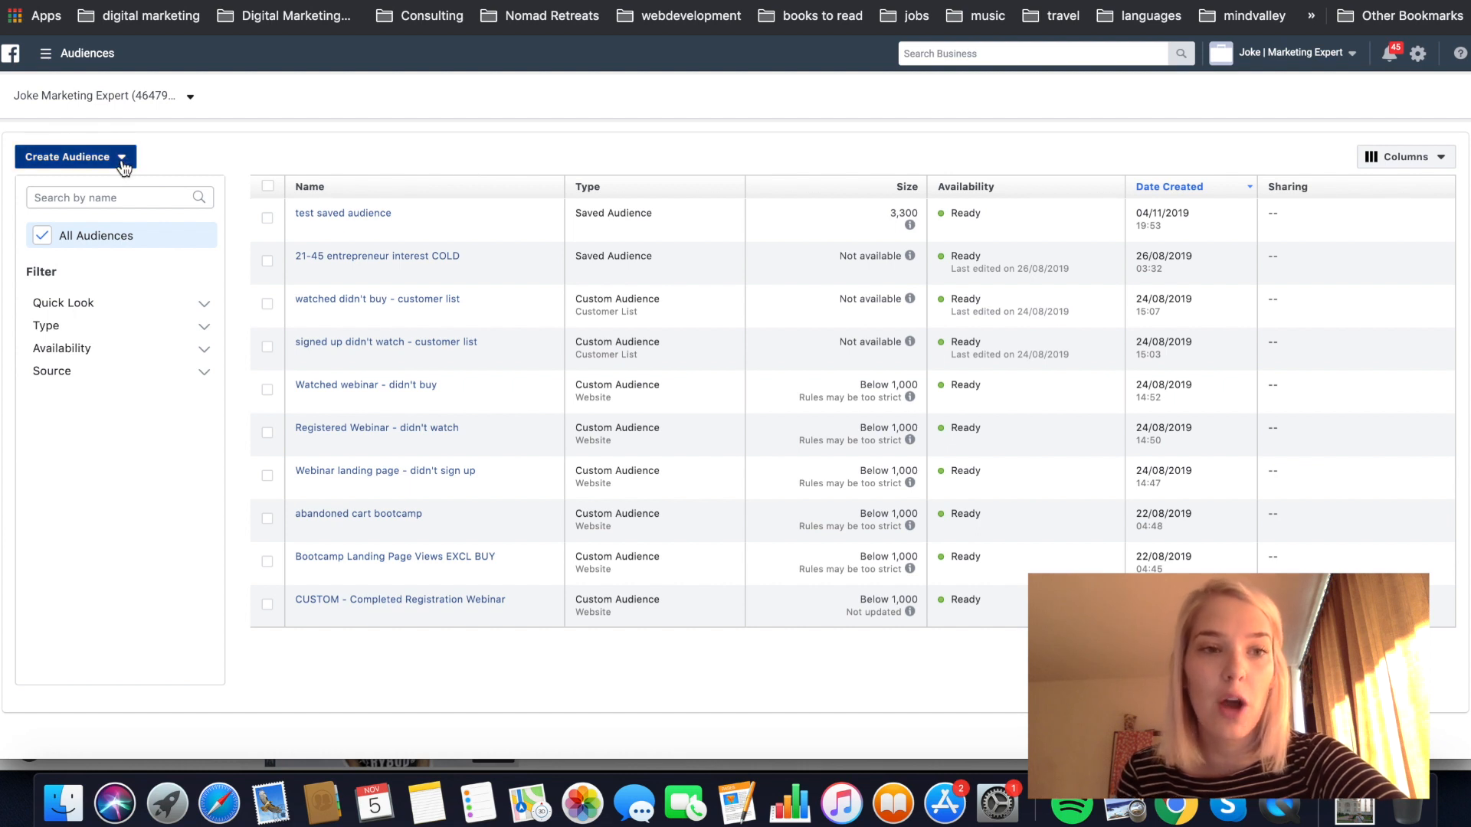
- Show the Create Audience choices: Custom, Lookalike and Saved Audience
{"action": "left_click", "coordinate": [75, 156]}
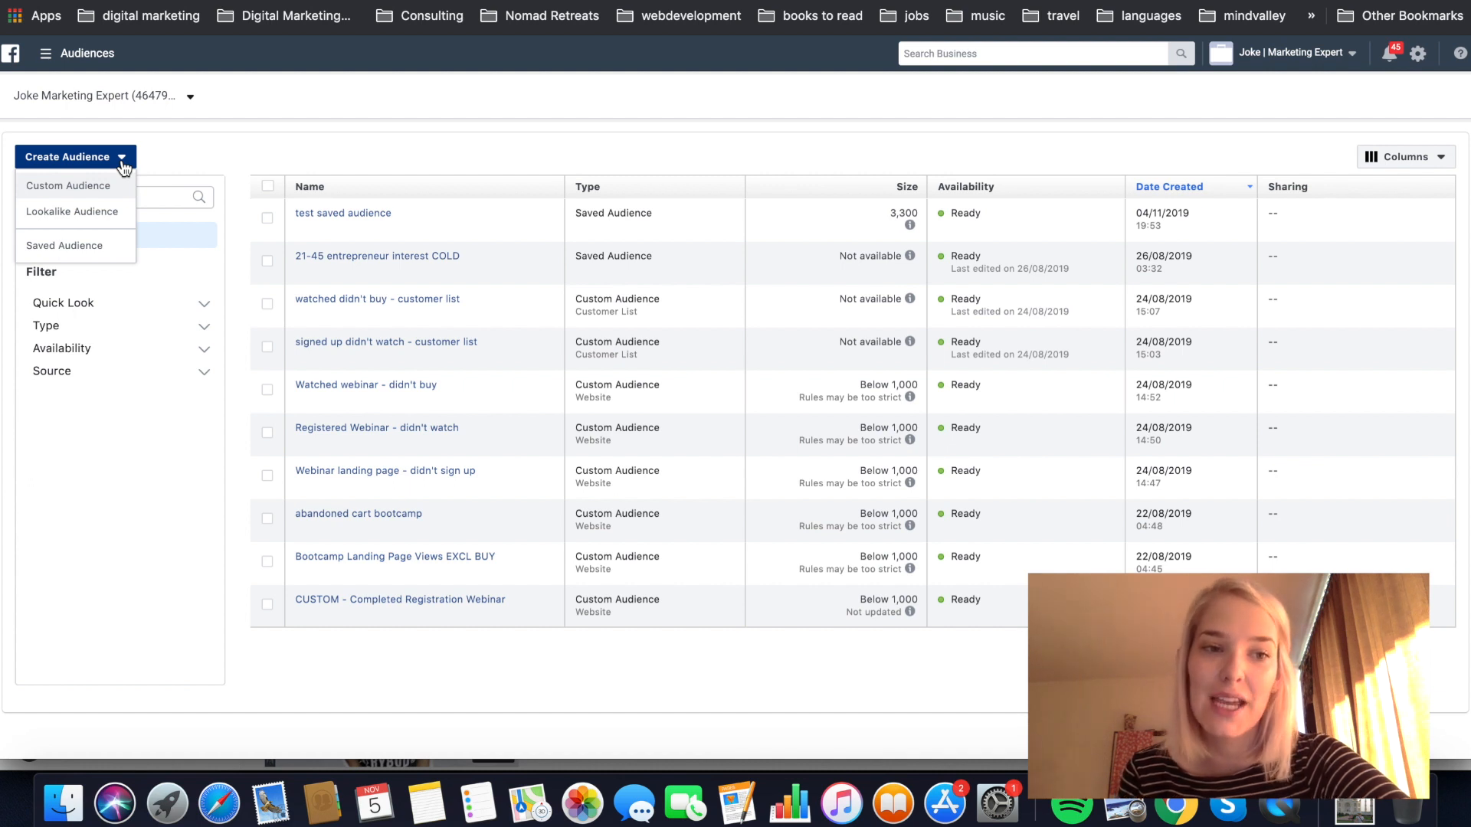
{"action": "mouse_move", "coordinate": [72, 212]}
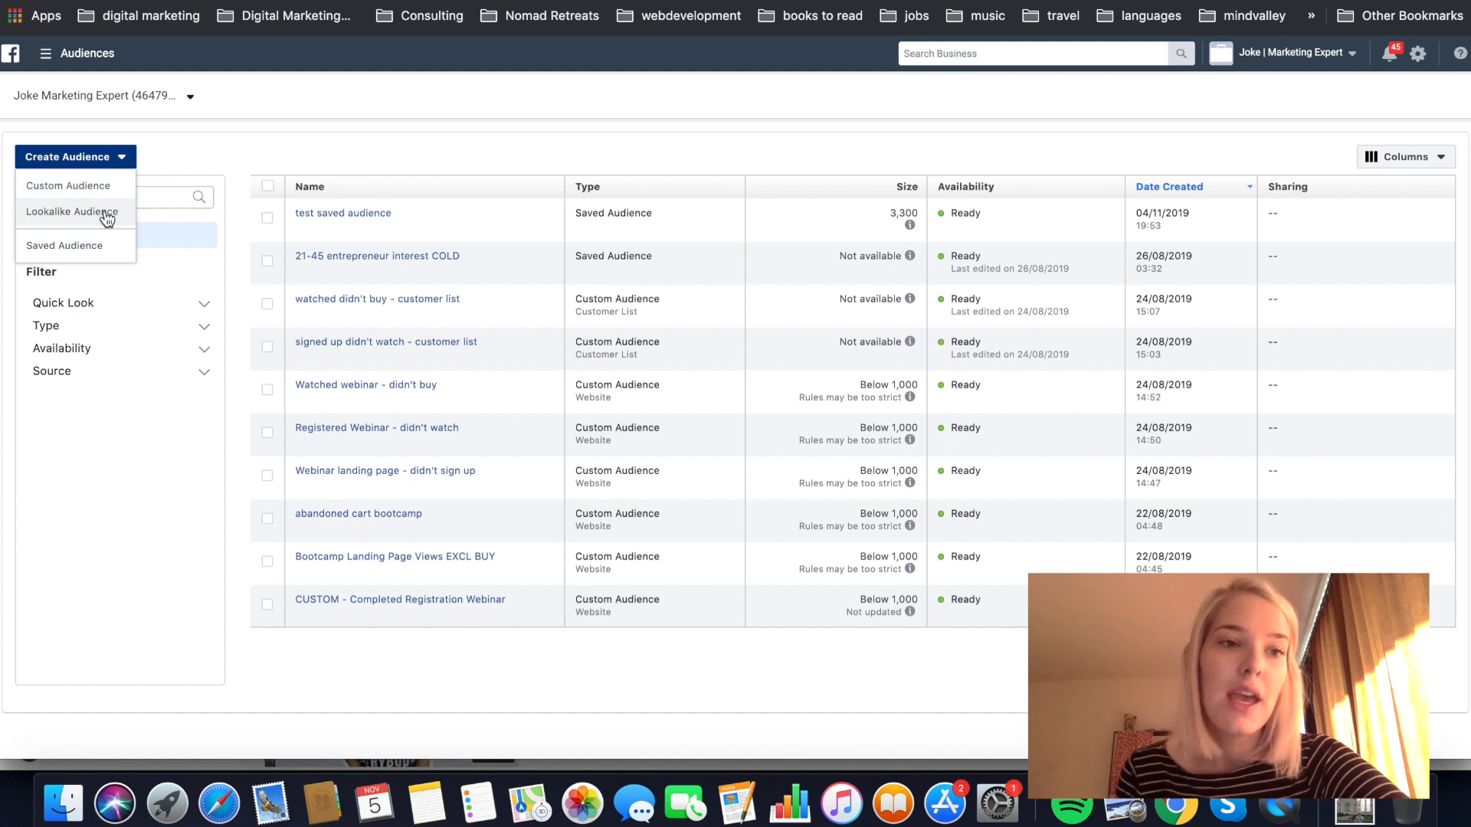
{"action": "mouse_move", "coordinate": [83, 211]}
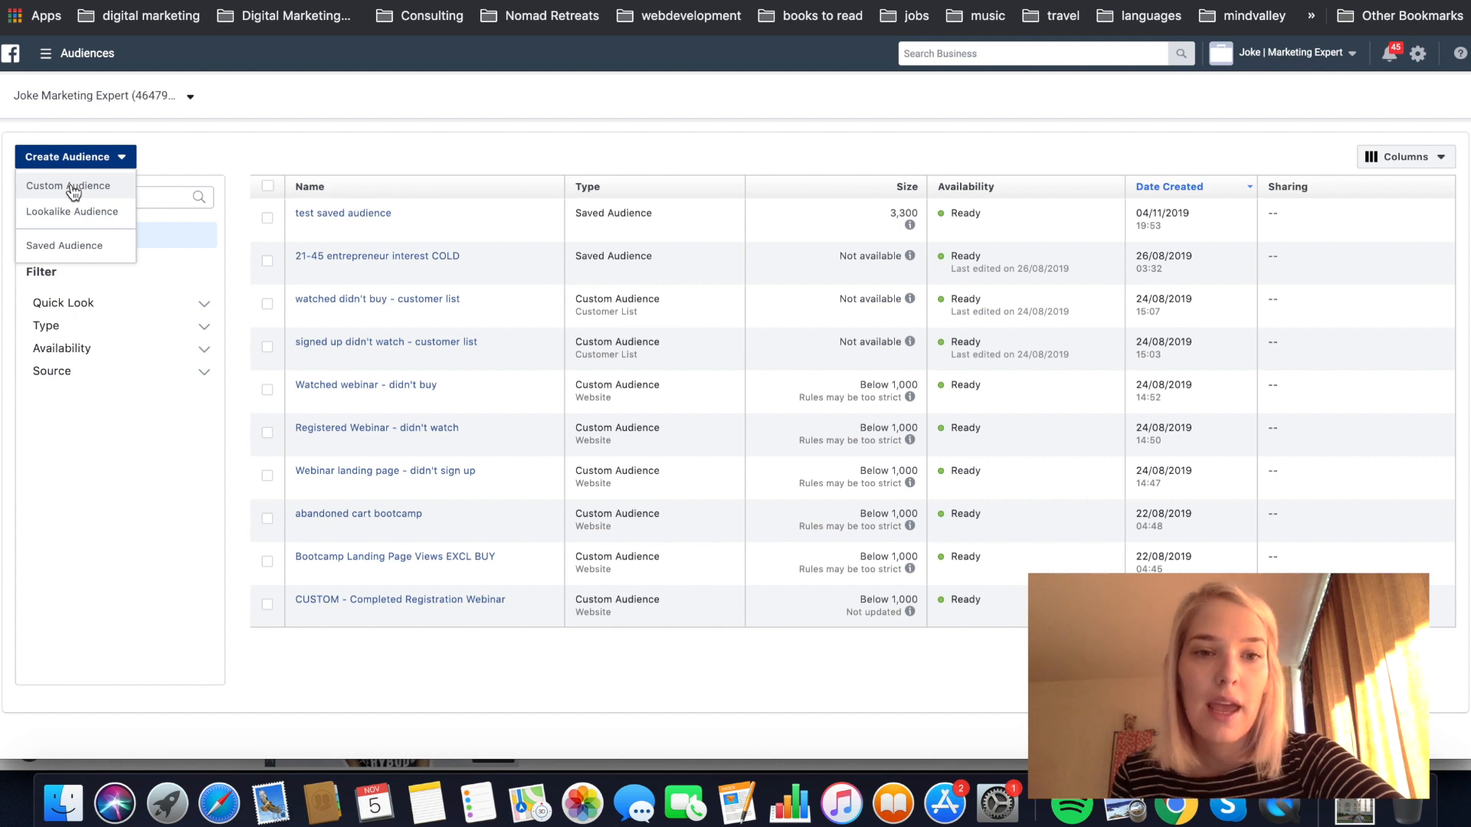
- Begin a Custom Audience, reaching the source list (website, customer list, app, Facebook)
{"action": "left_click", "coordinate": [66, 185]}
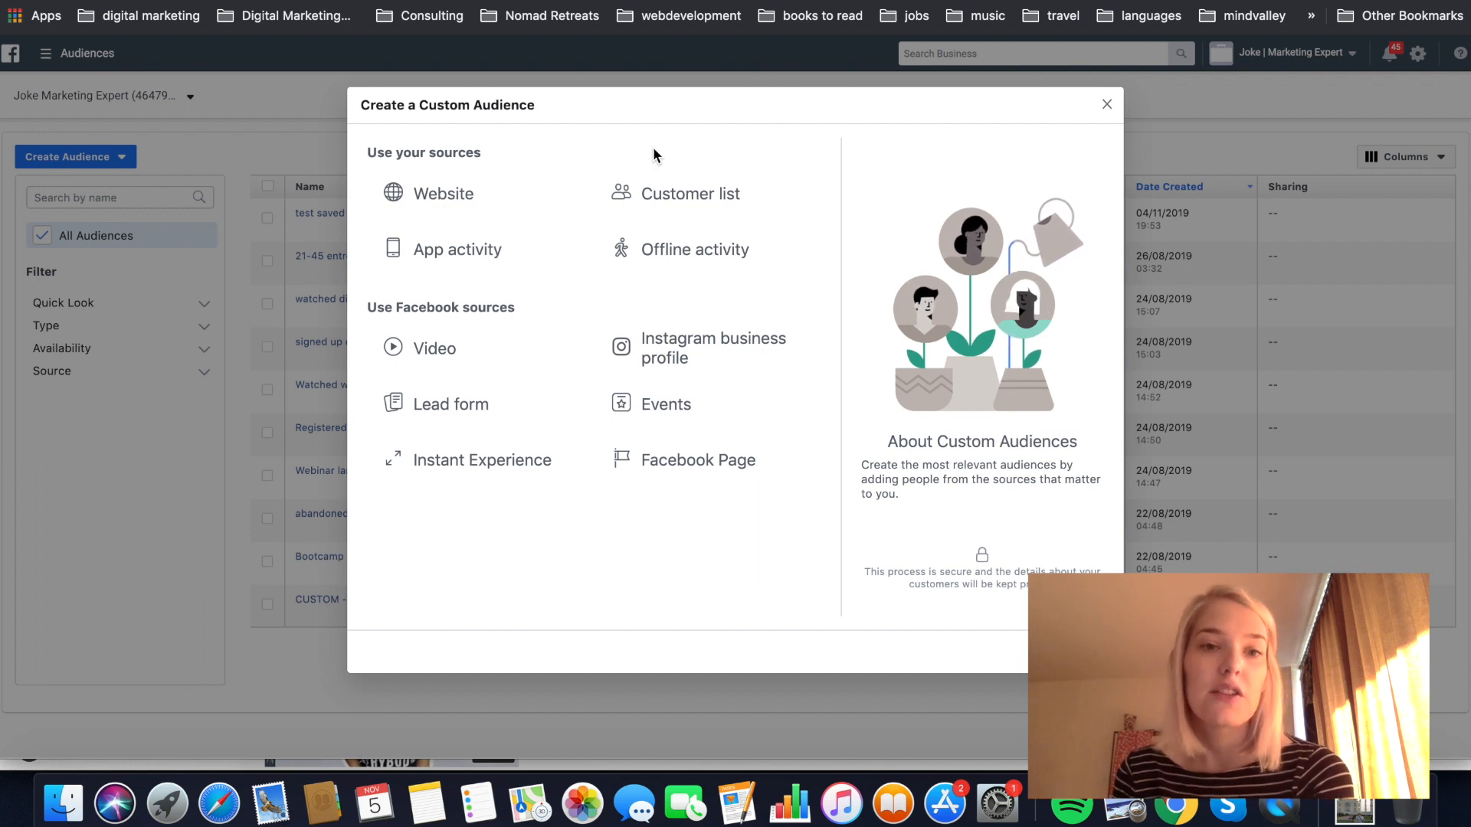
{"action": "mouse_move", "coordinate": [538, 202]}
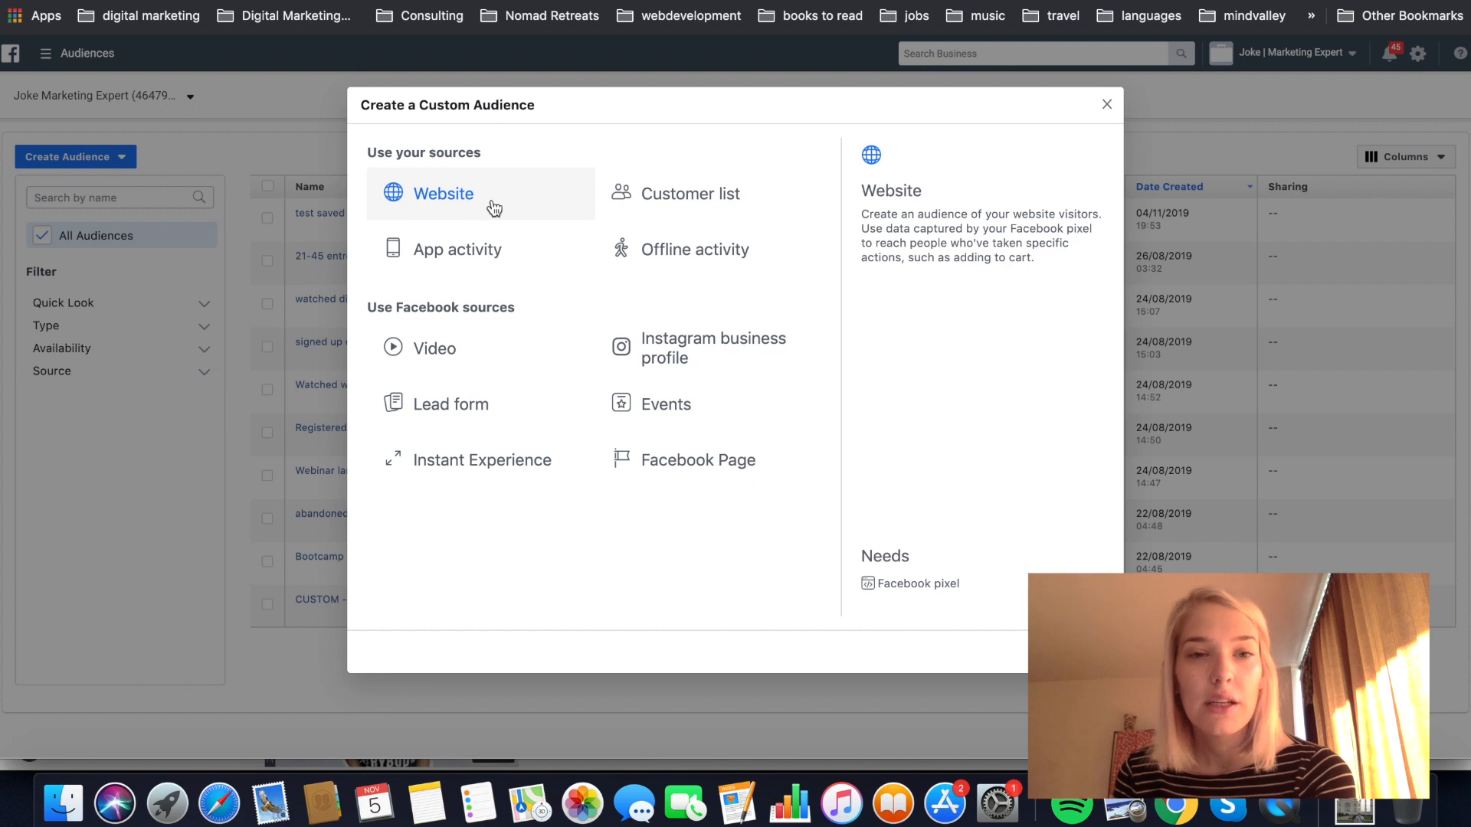
{"action": "mouse_move", "coordinate": [691, 193]}
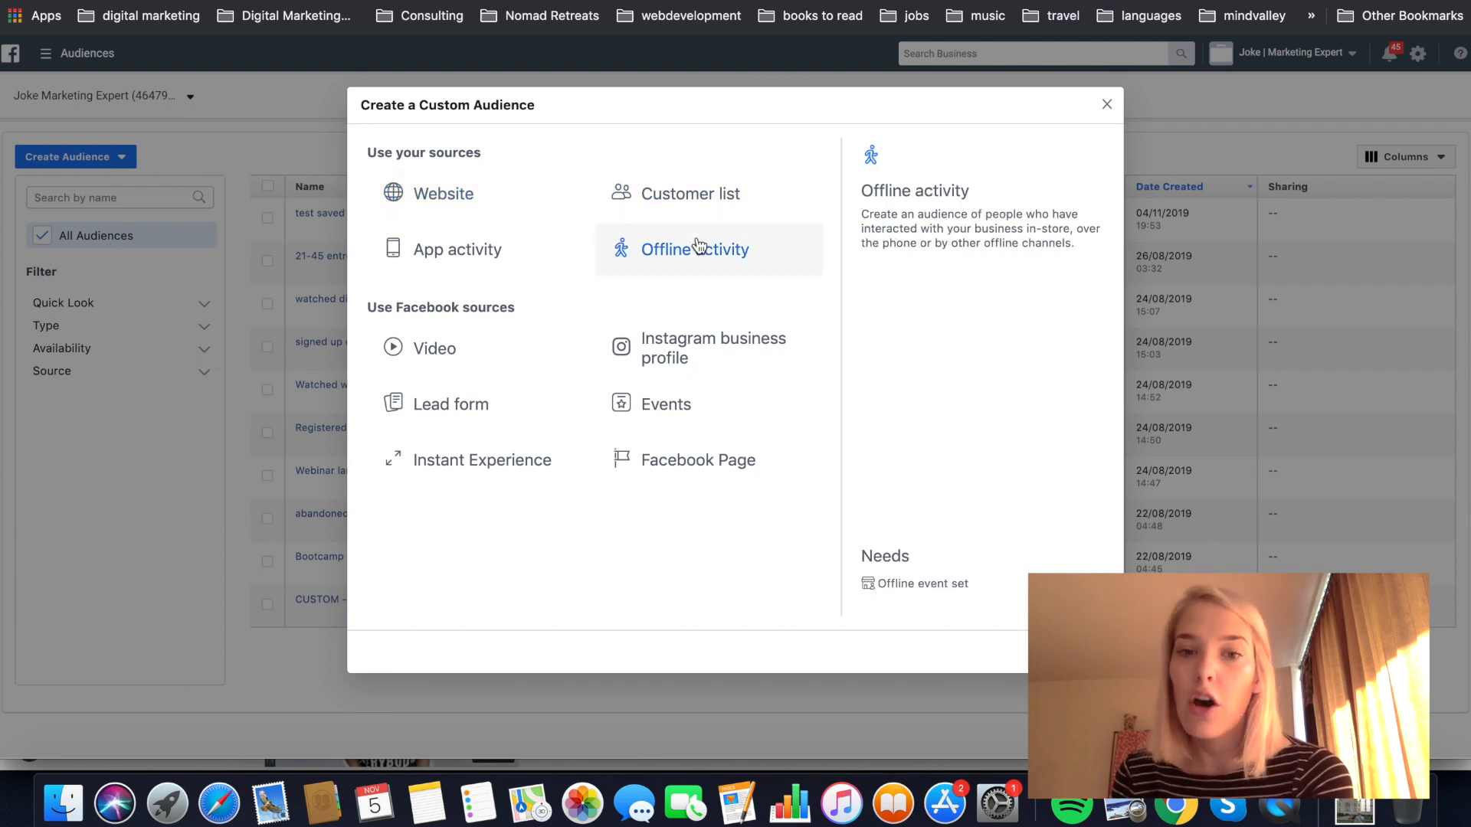
{"action": "mouse_move", "coordinate": [694, 249]}
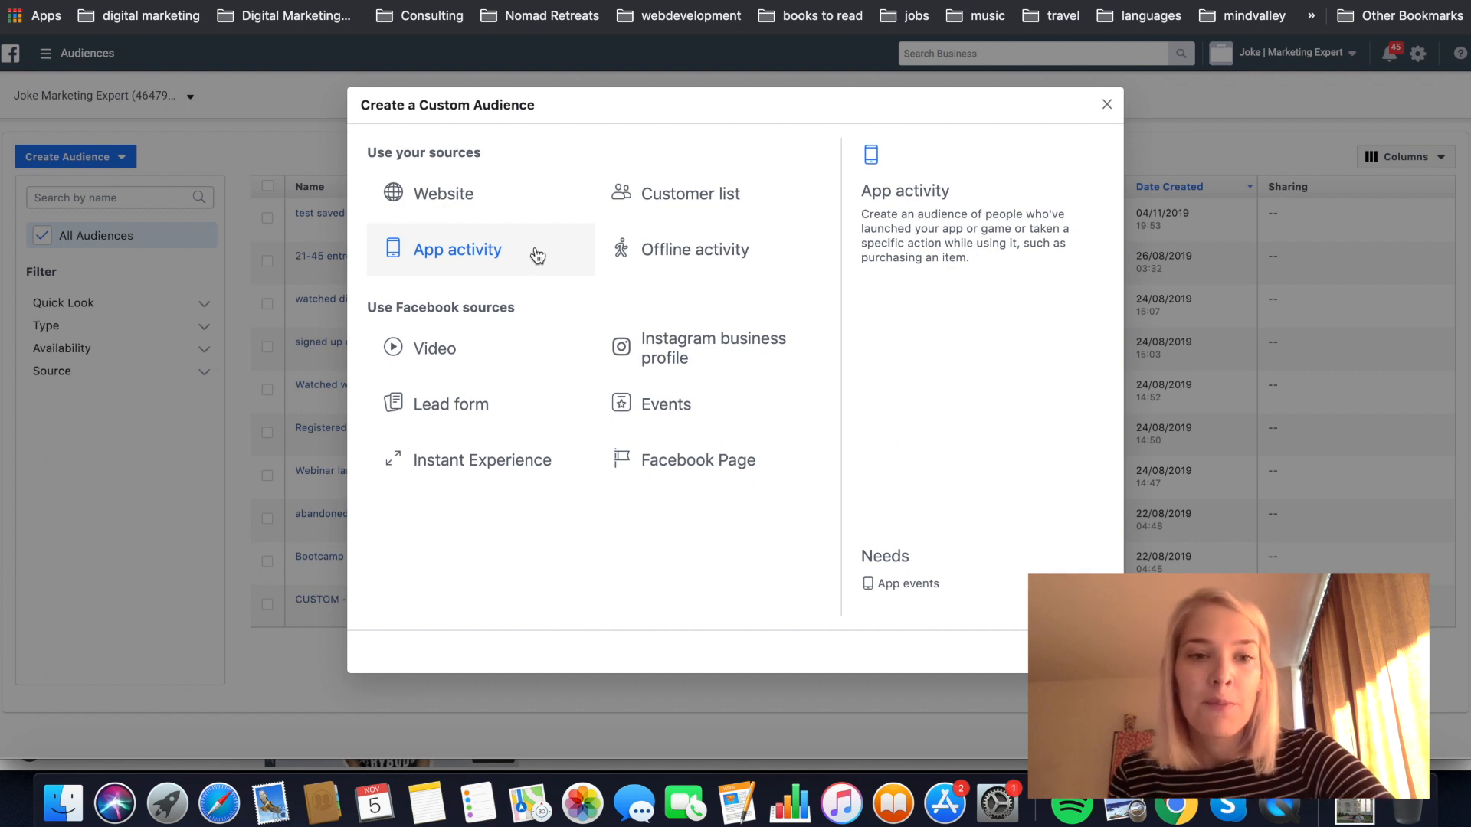
{"action": "mouse_move", "coordinate": [441, 306]}
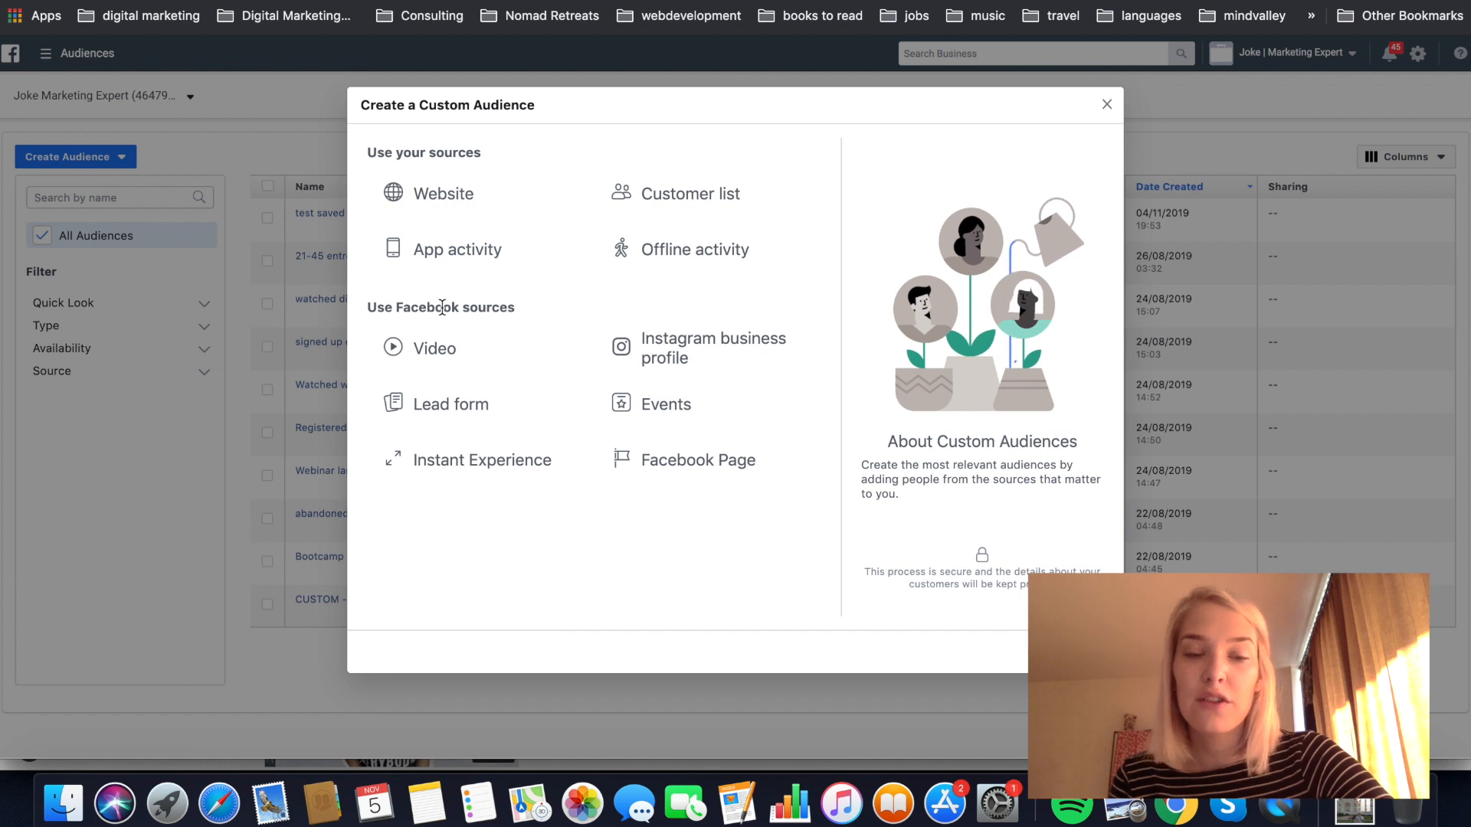
{"action": "mouse_move", "coordinate": [482, 303]}
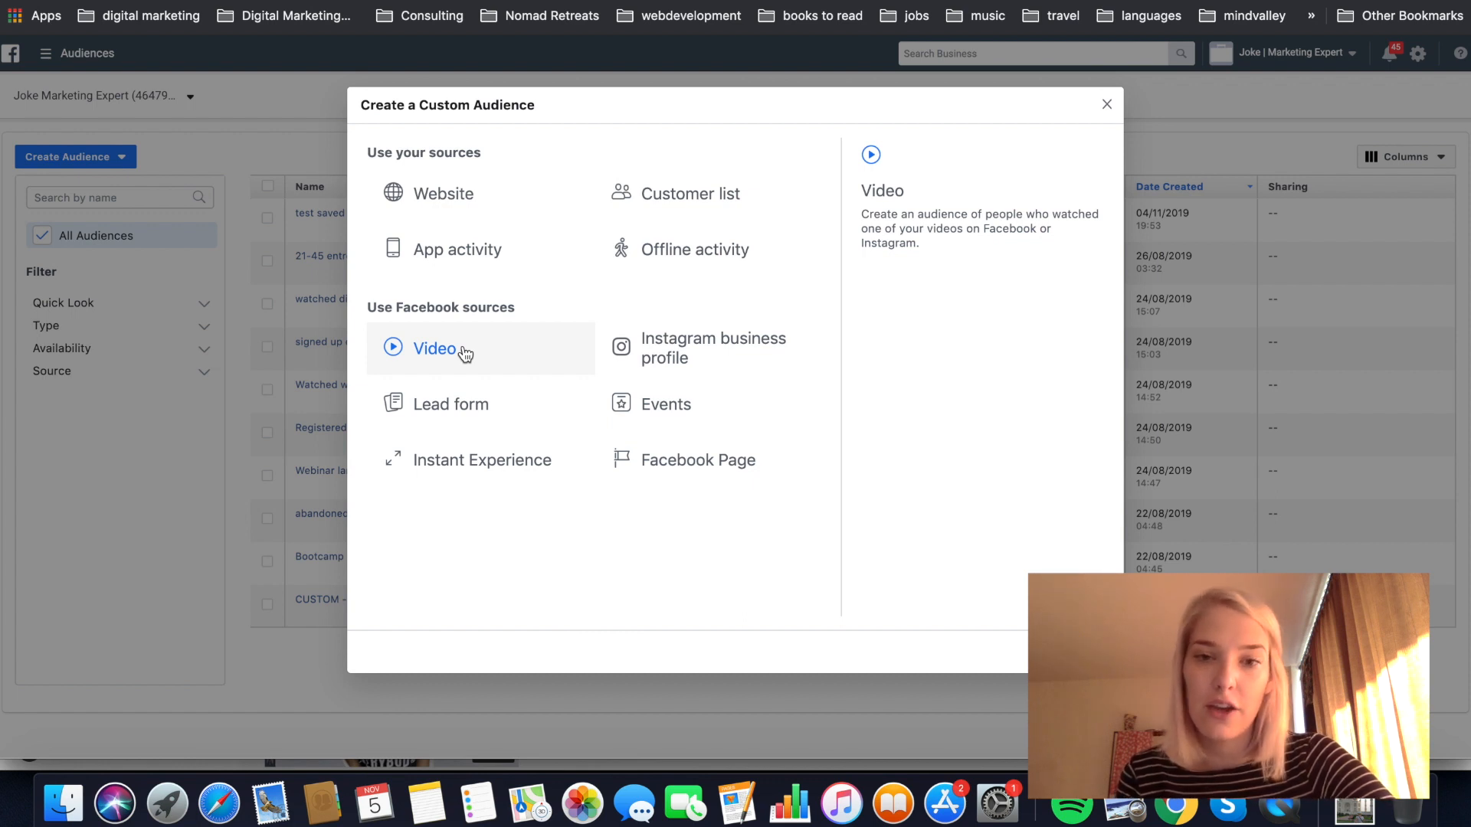
{"action": "mouse_move", "coordinate": [600, 292]}
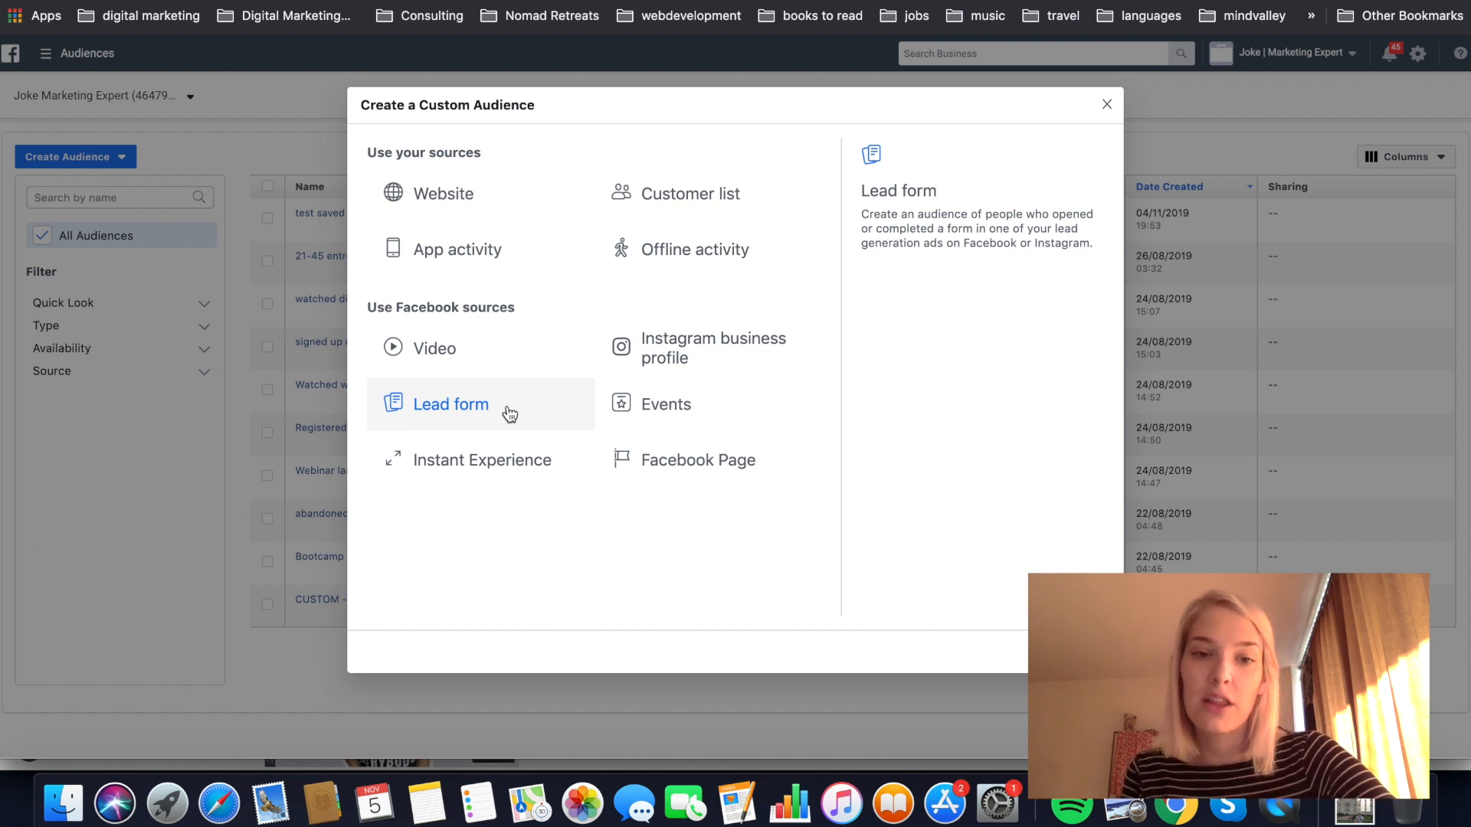
{"action": "mouse_move", "coordinate": [512, 423]}
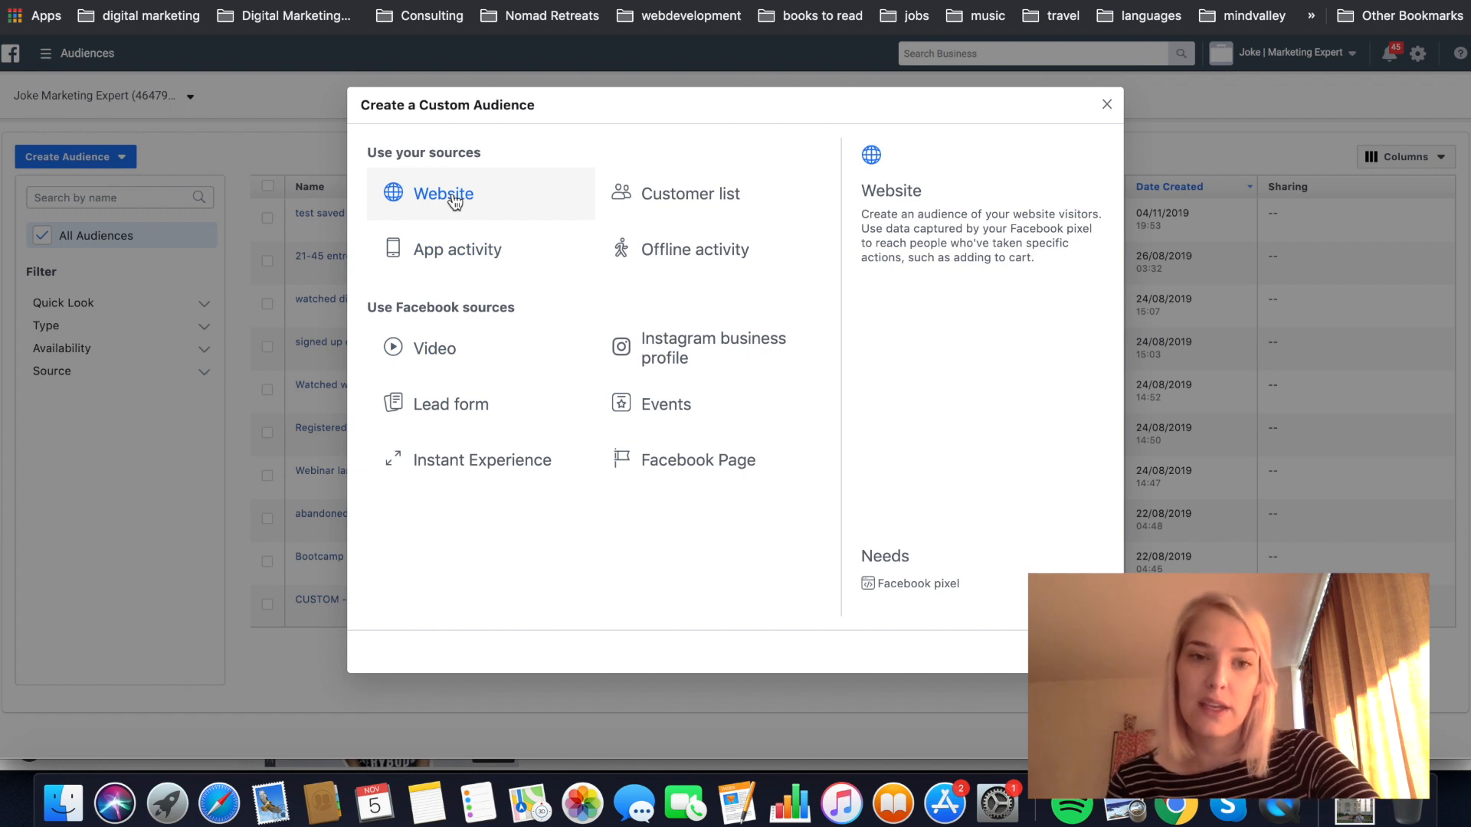
- Choose Website (pixel-based) as the custom audience source
{"action": "left_click", "coordinate": [443, 193]}
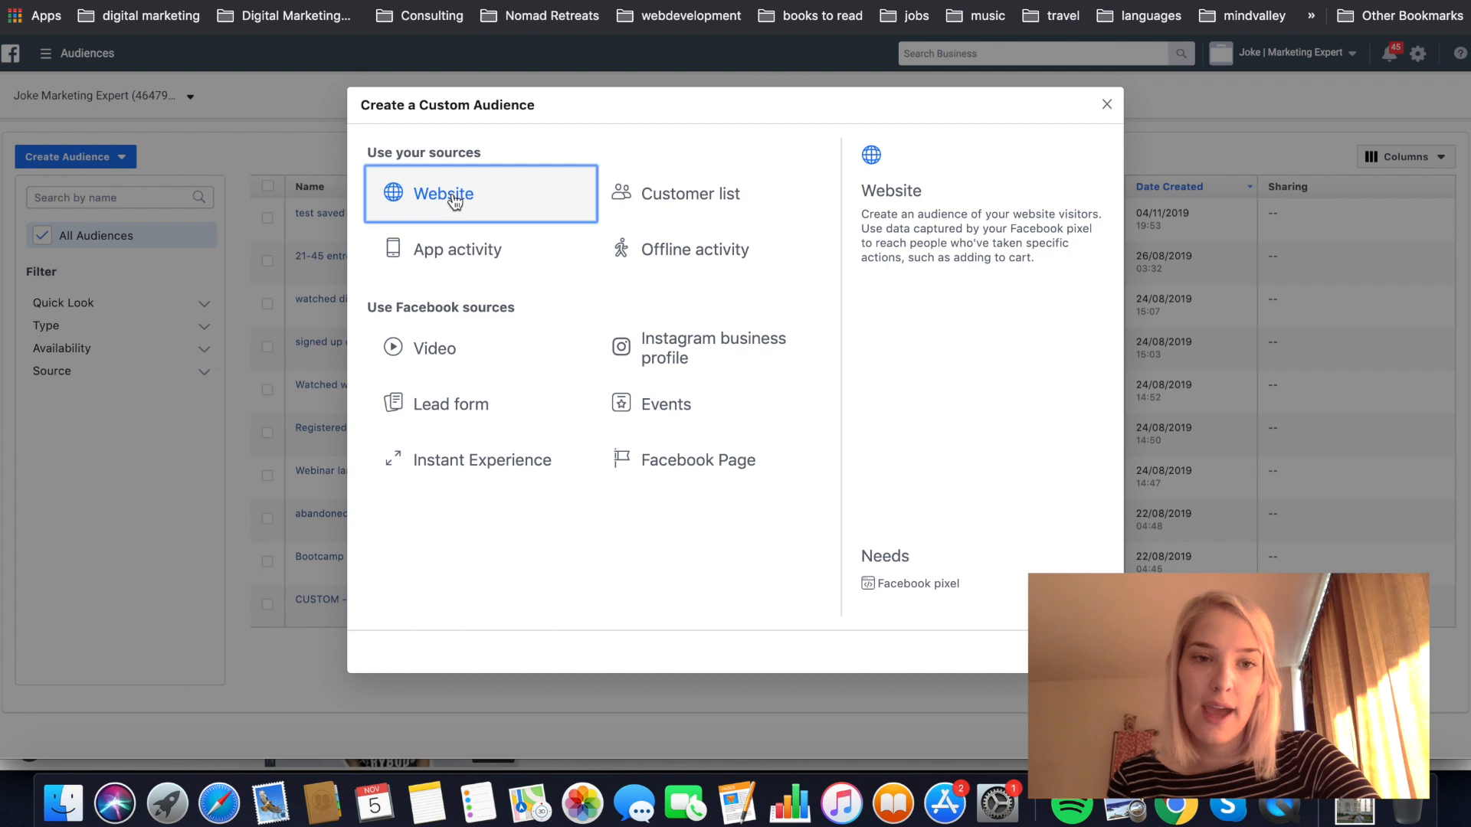
- In the website audience form, require people to match ALL criteria instead of ANY
{"action": "left_click", "coordinate": [443, 193]}
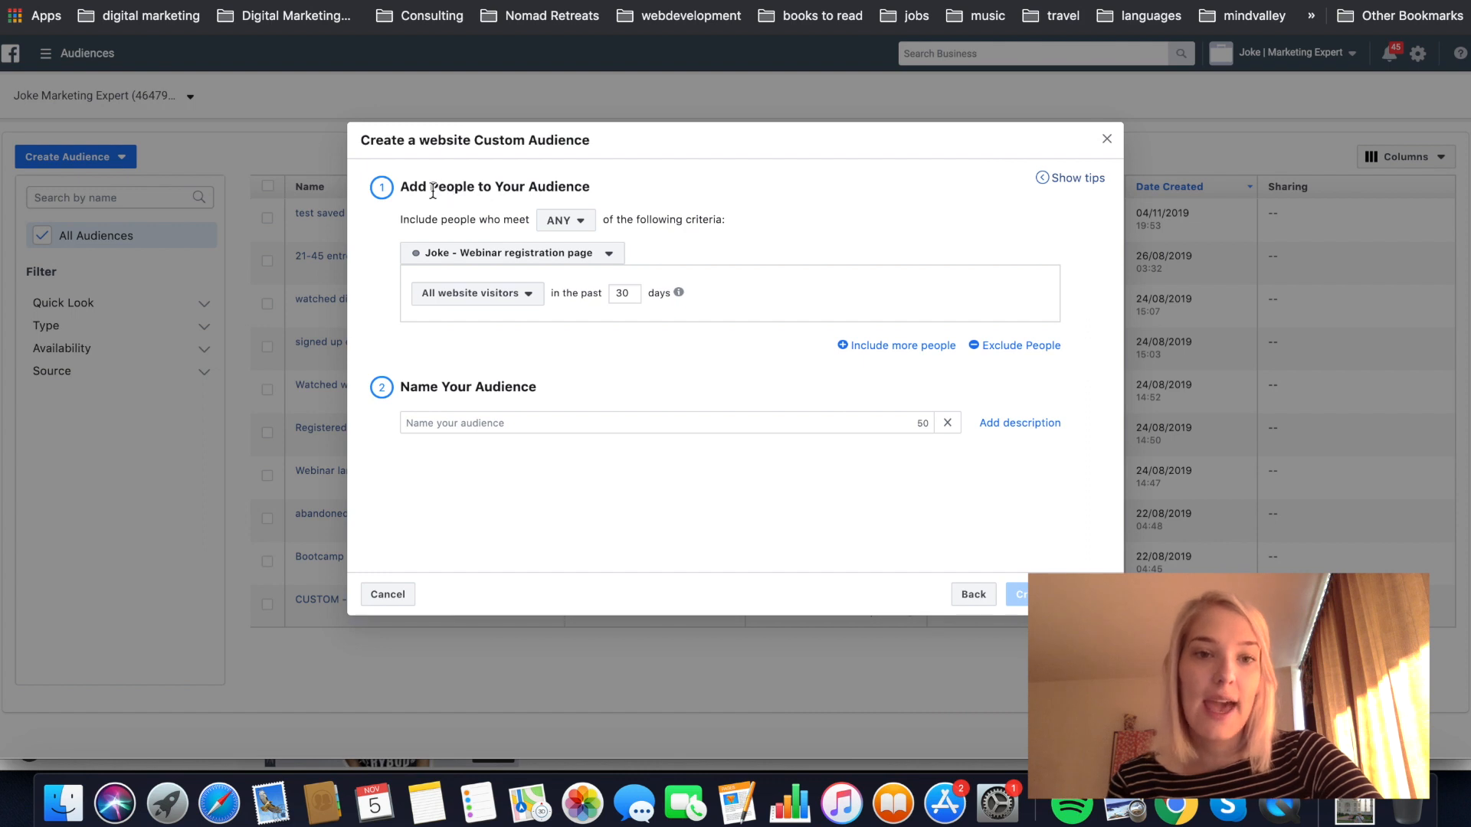
{"action": "mouse_move", "coordinate": [539, 185]}
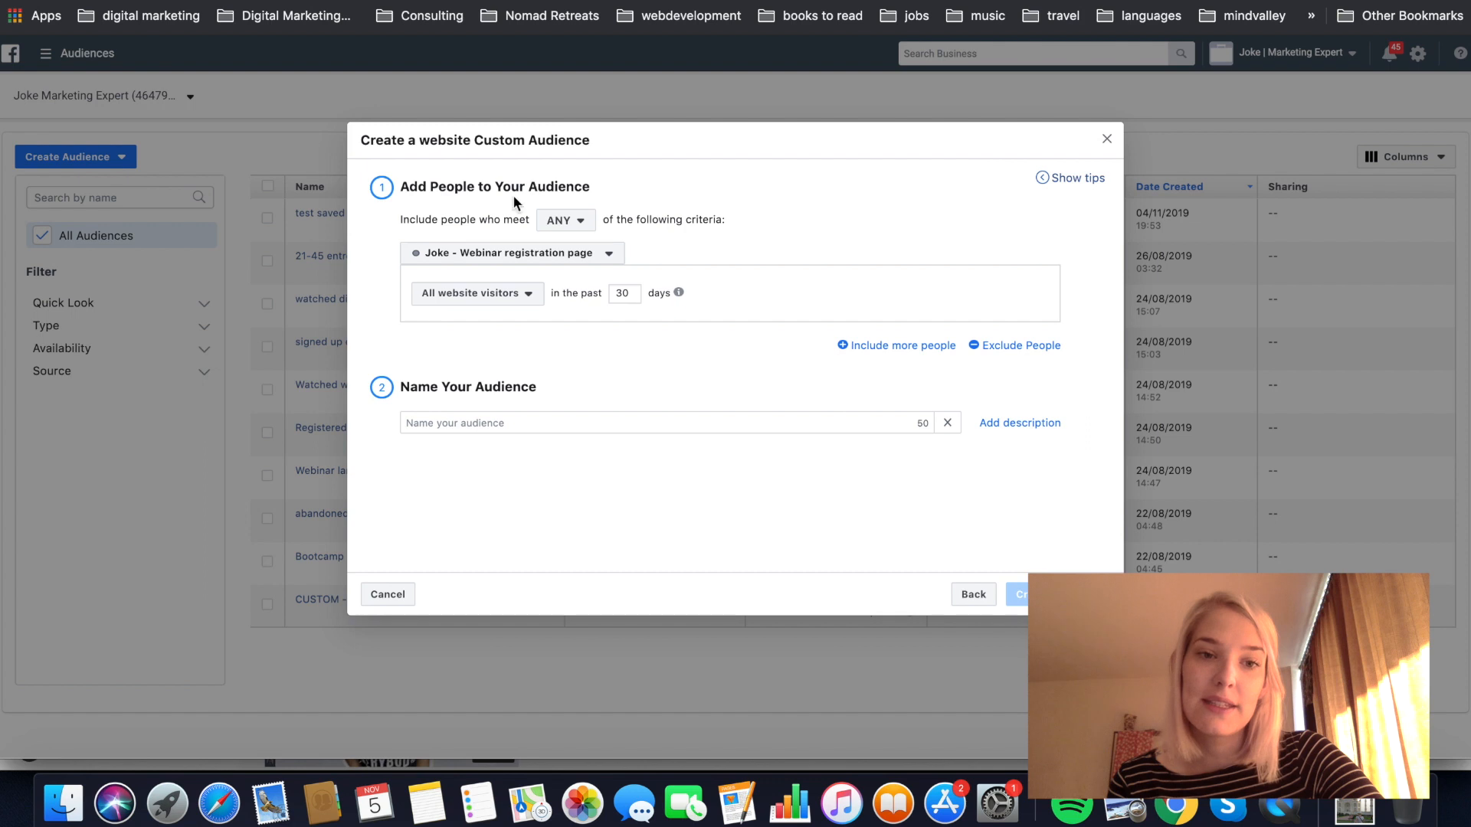
{"action": "mouse_move", "coordinate": [403, 224]}
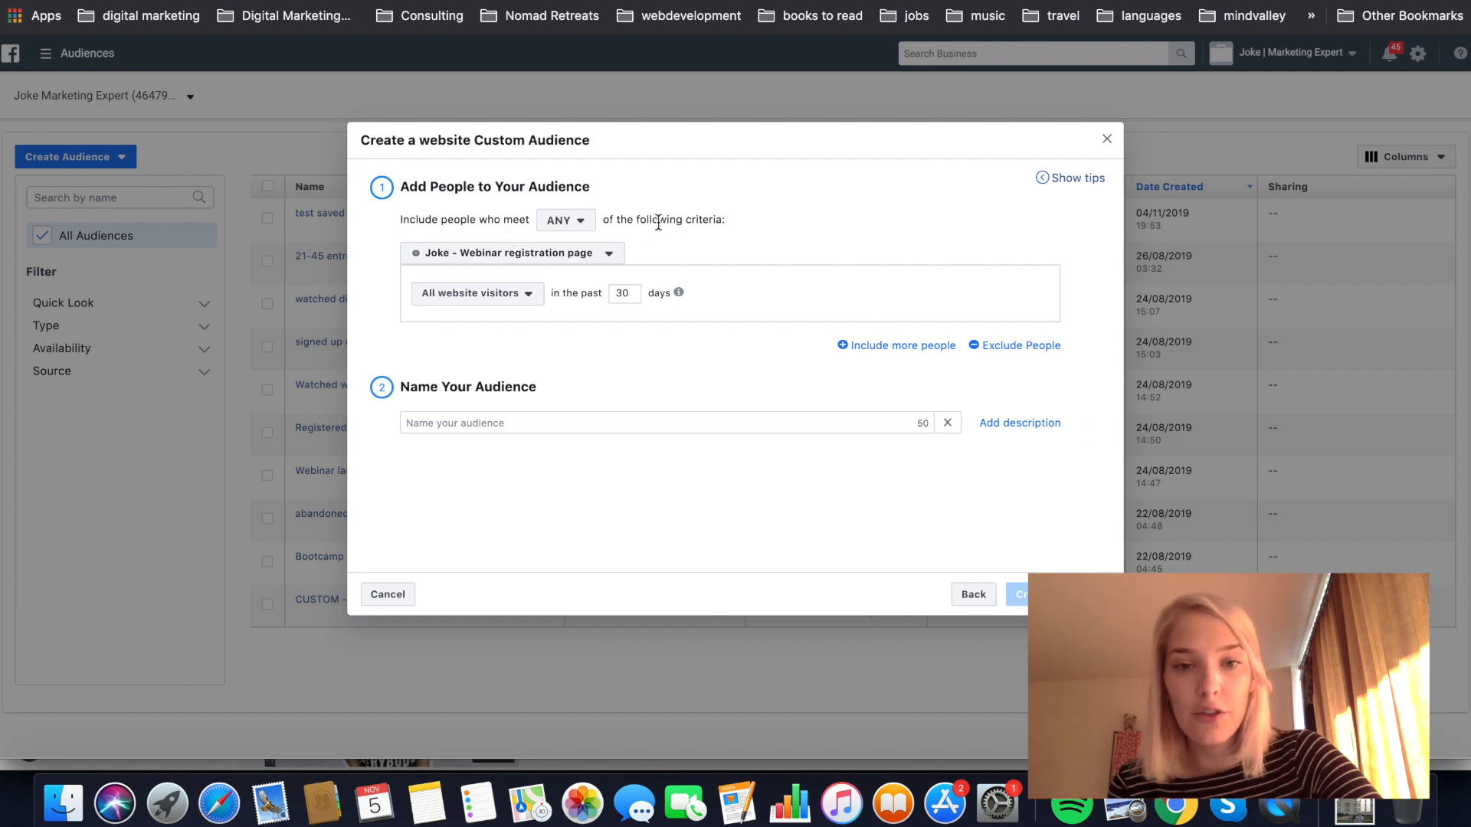
{"action": "left_click", "coordinate": [562, 219]}
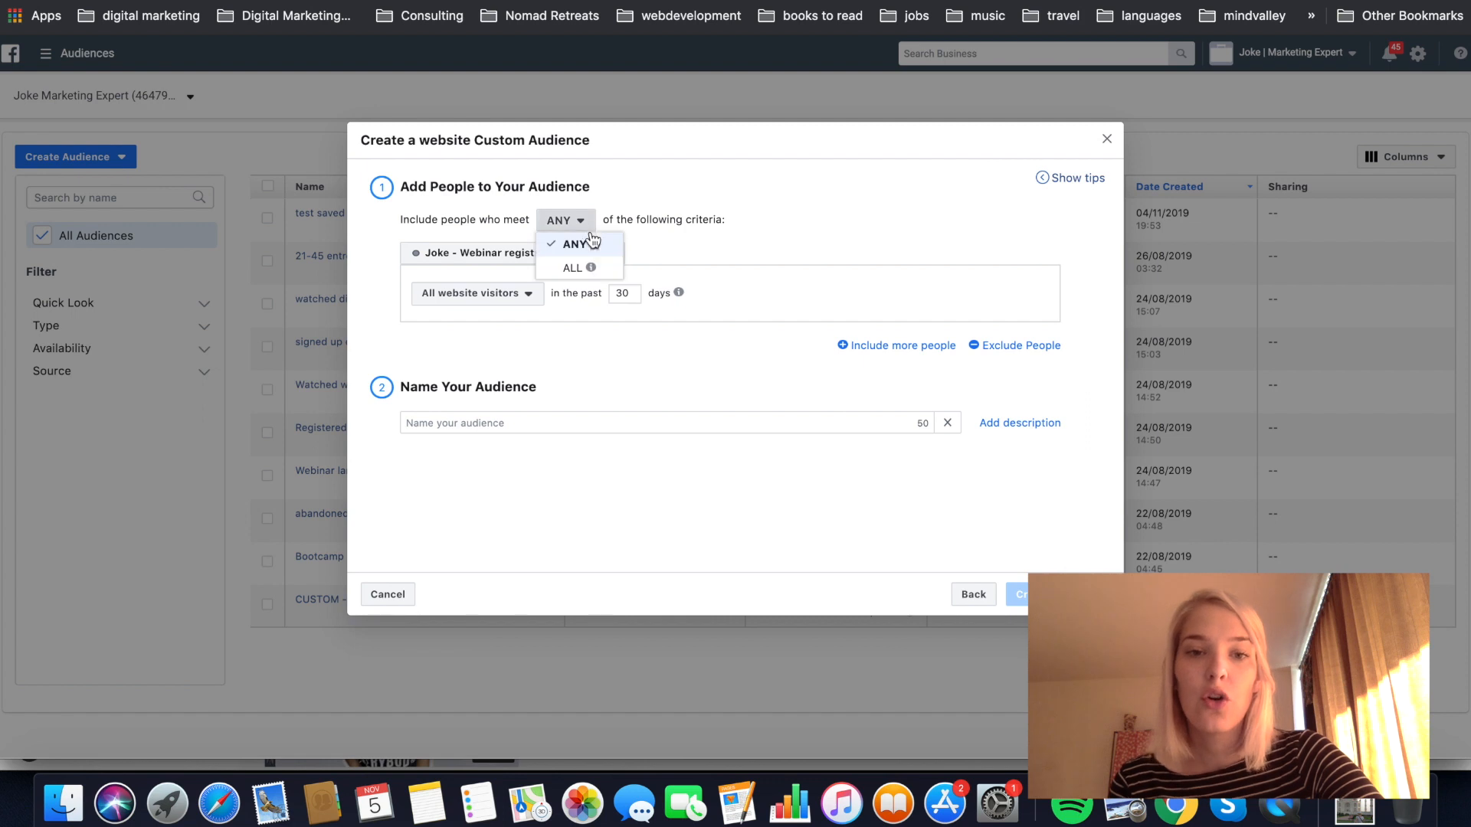
{"action": "mouse_move", "coordinate": [573, 268]}
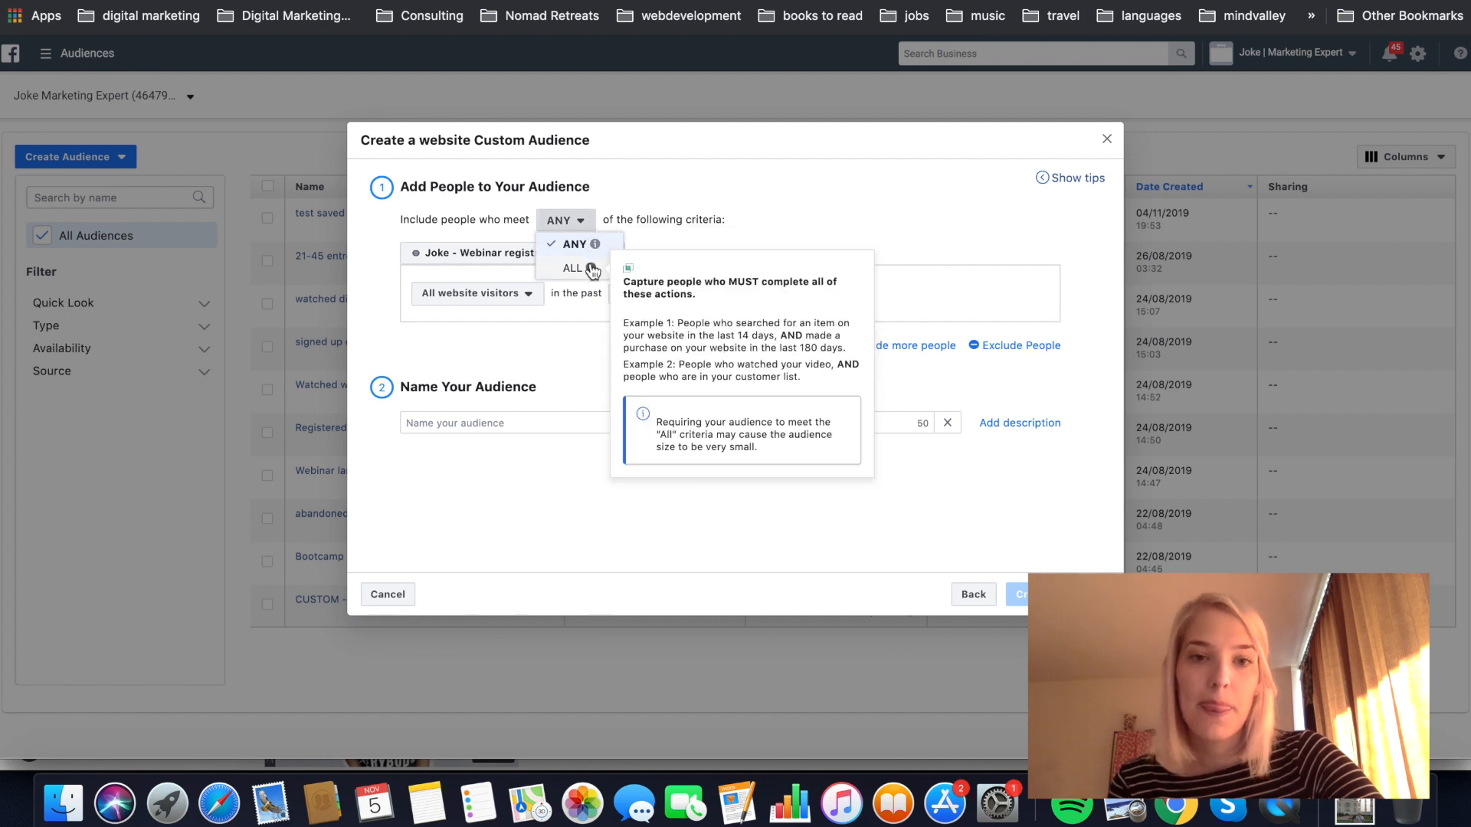
{"action": "mouse_move", "coordinate": [571, 270]}
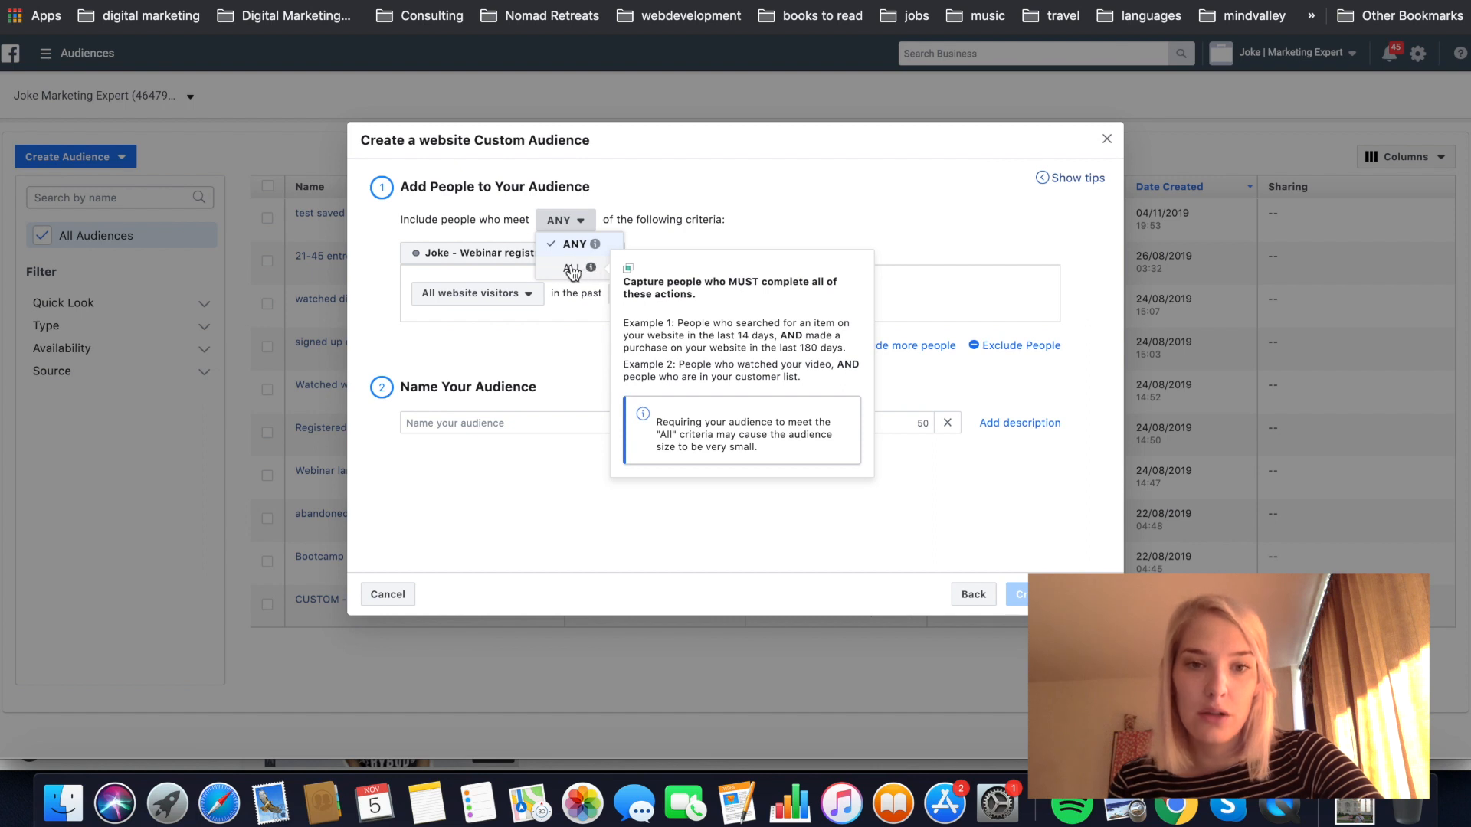
{"action": "left_click", "coordinate": [569, 270]}
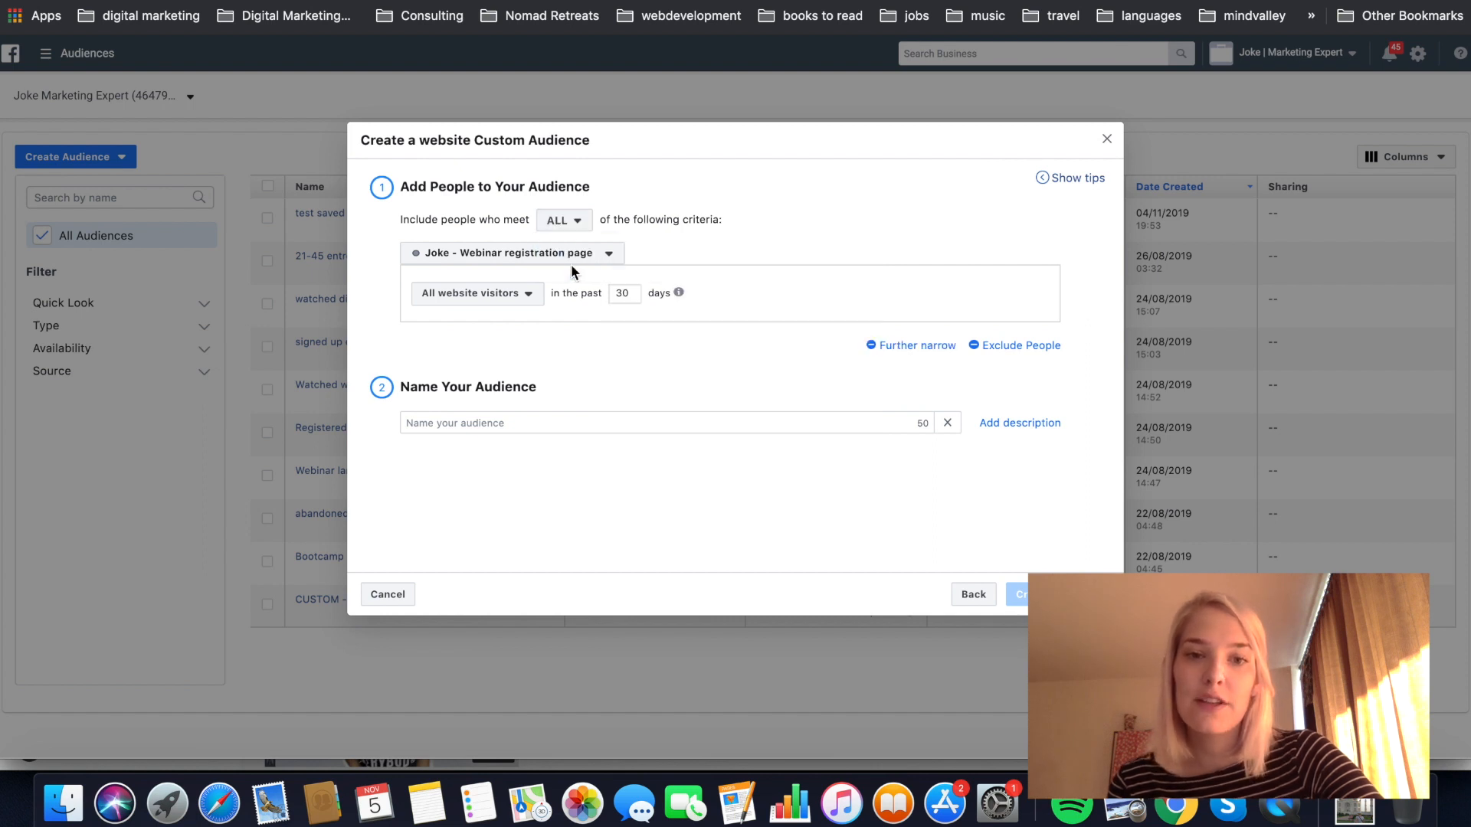
{"action": "mouse_move", "coordinate": [685, 236]}
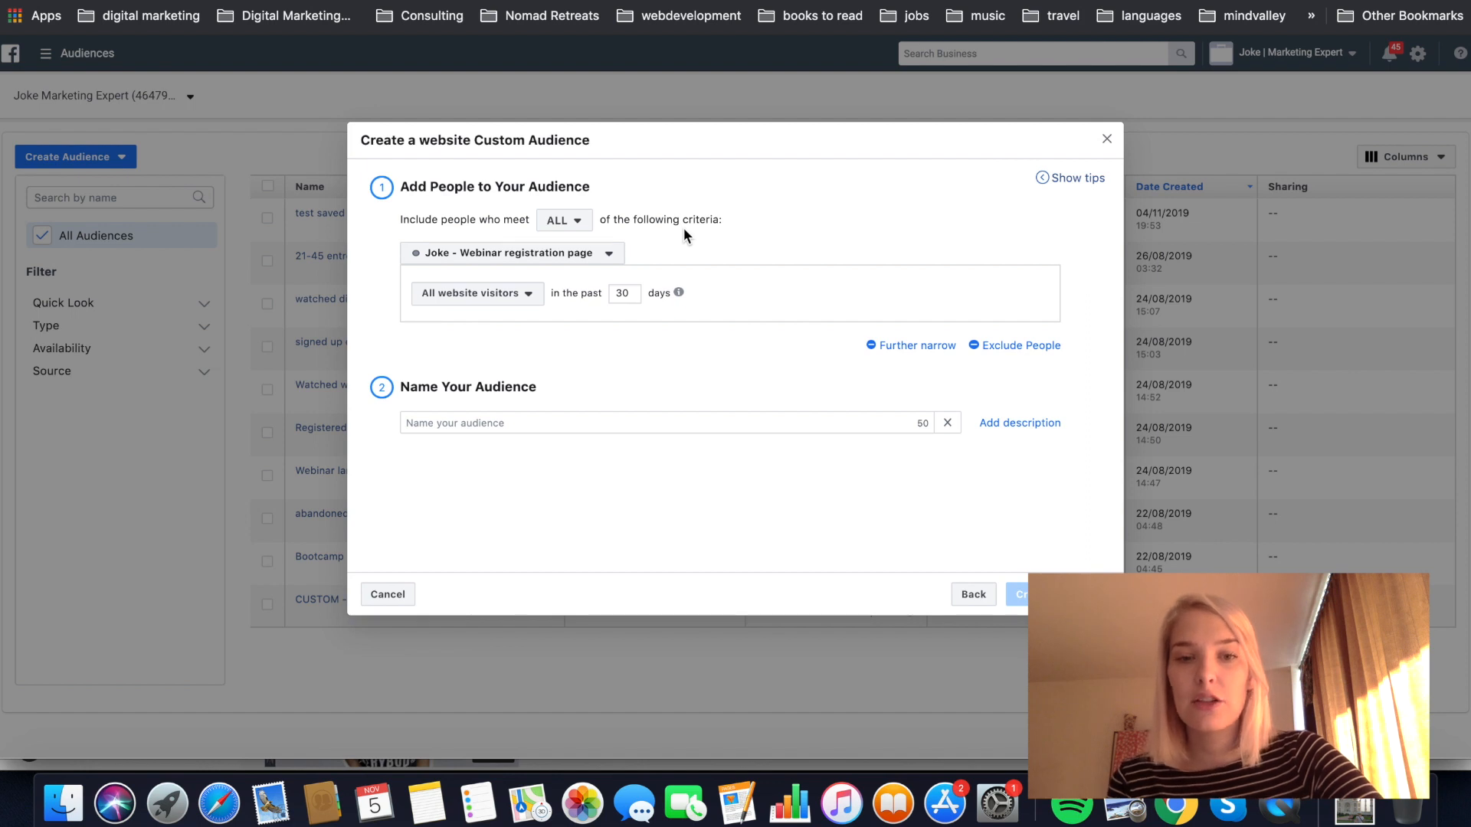
{"action": "mouse_move", "coordinate": [521, 251]}
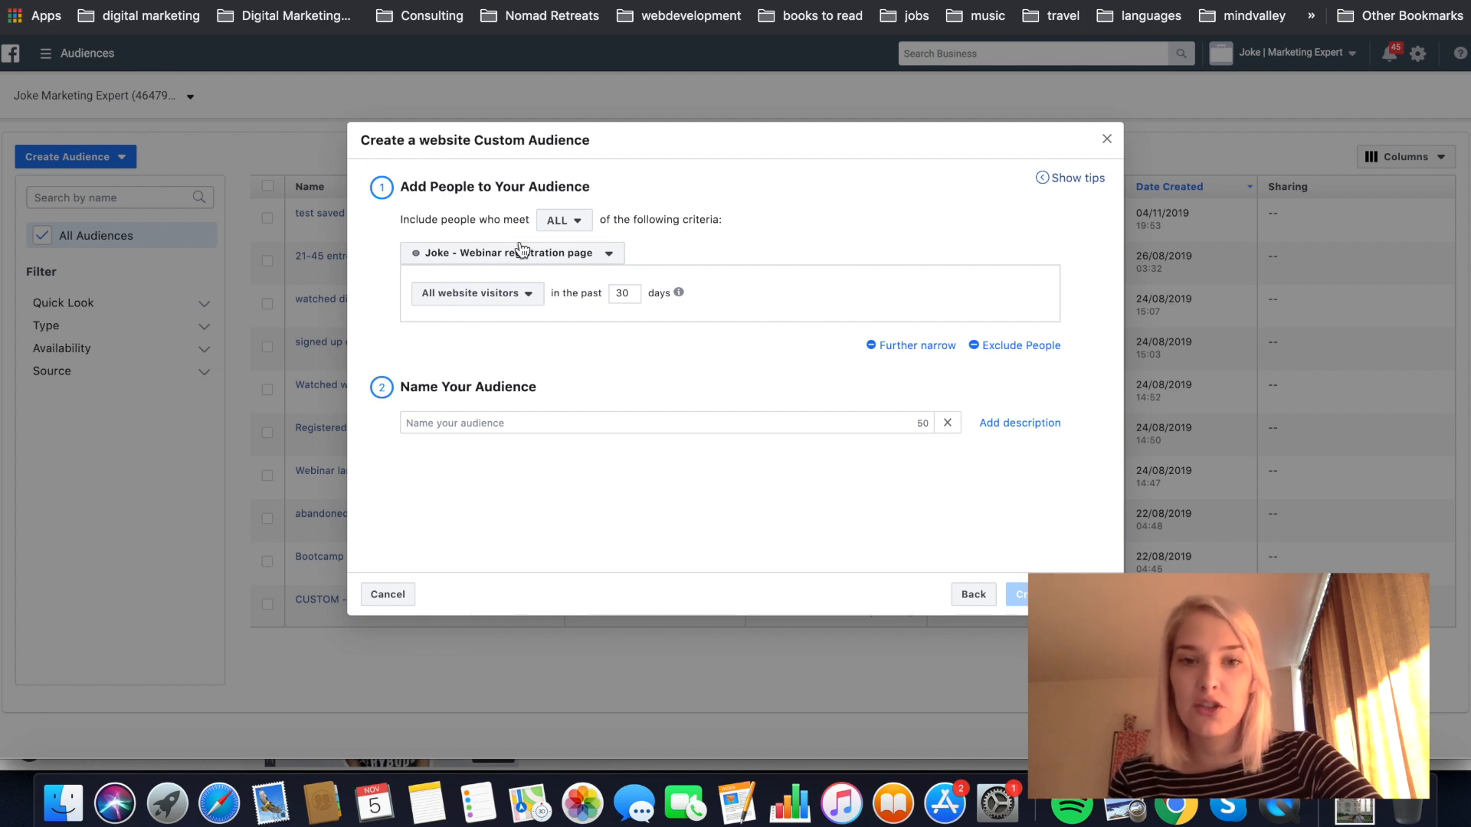
{"action": "mouse_move", "coordinate": [611, 119]}
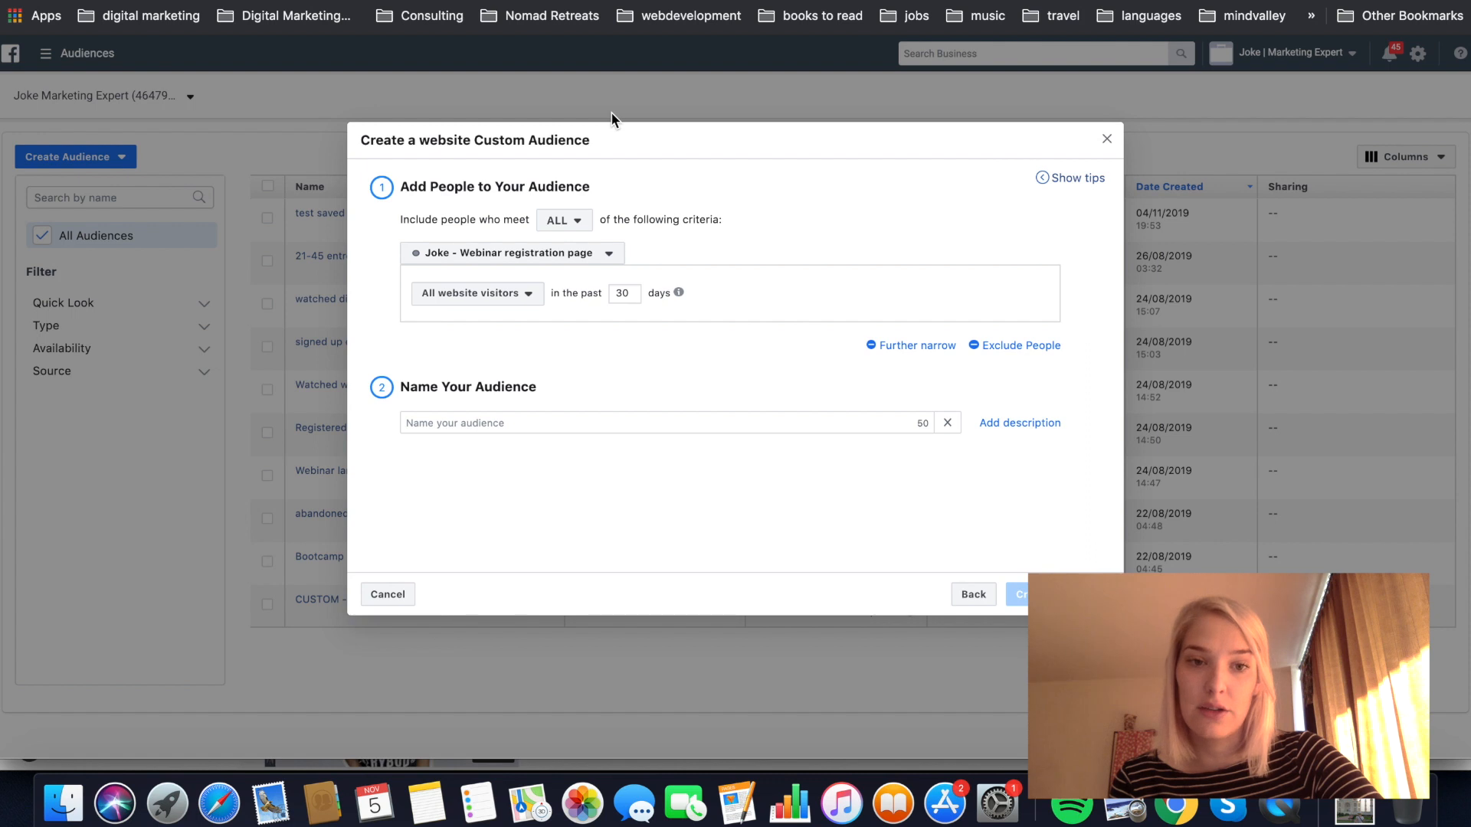
{"action": "mouse_move", "coordinate": [717, 198]}
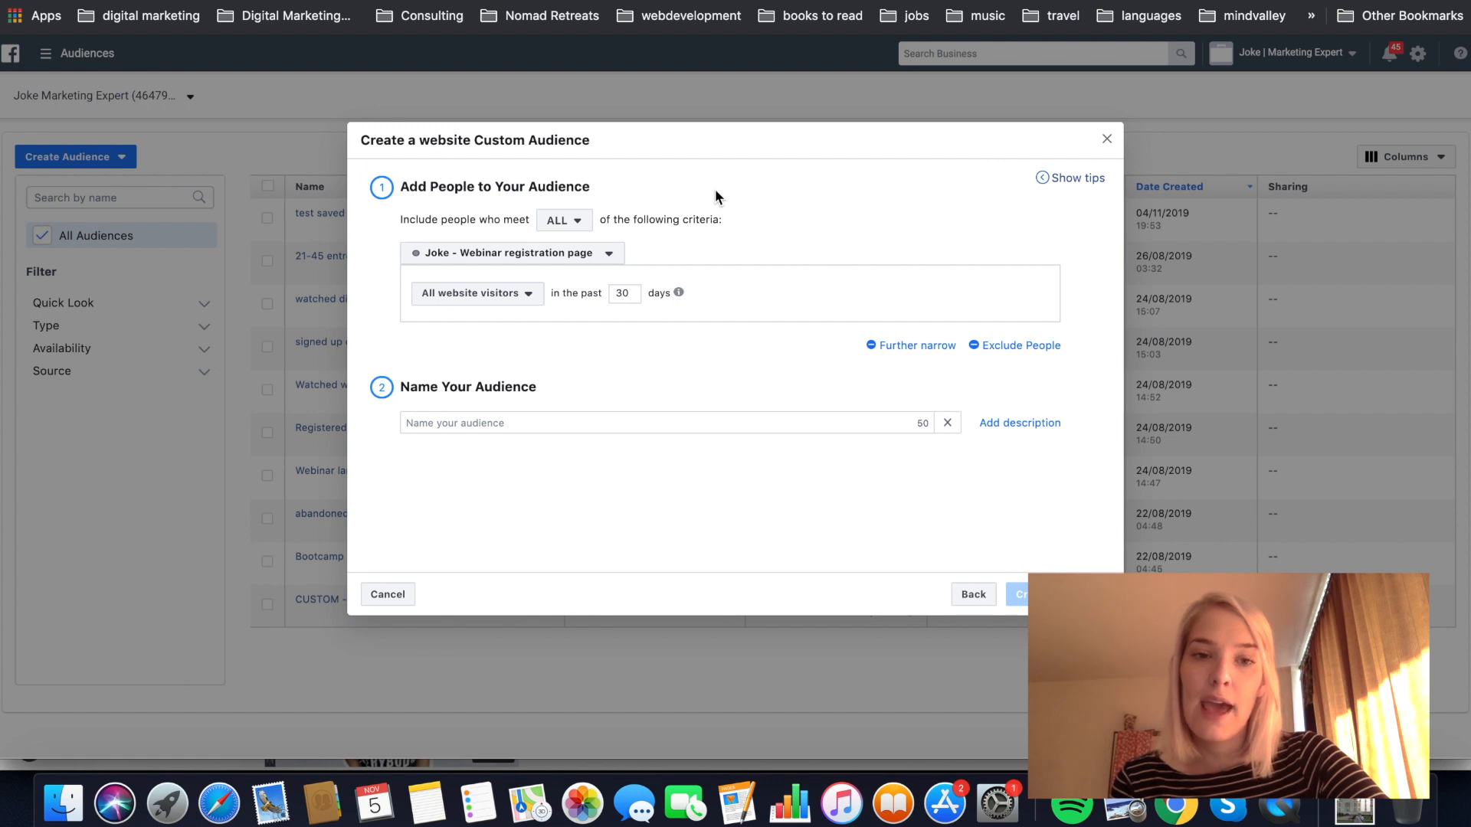
{"action": "mouse_move", "coordinate": [694, 205]}
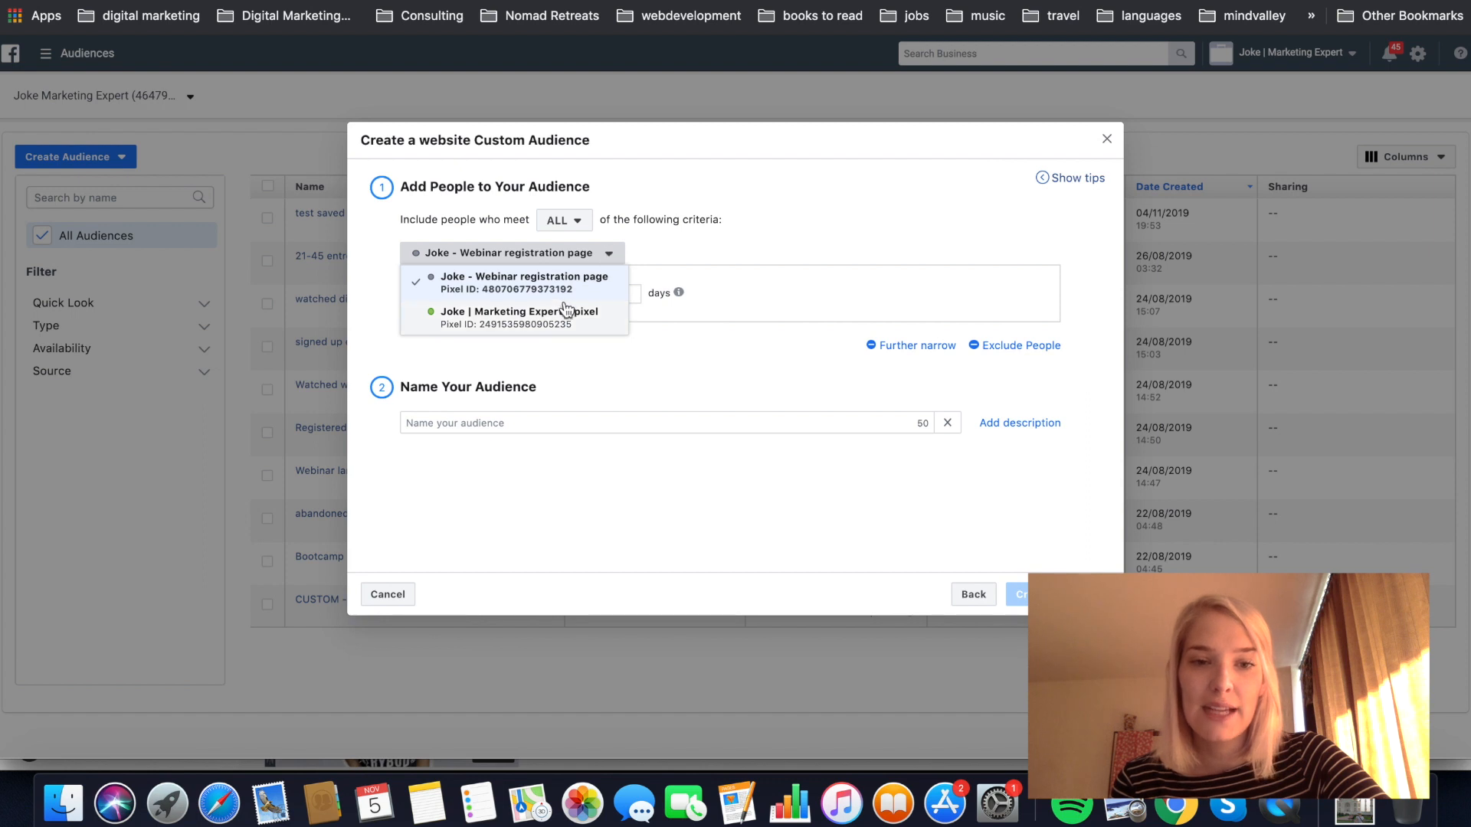
- Keep The Marketing Expert's pixel selected as the website audience source
{"action": "left_click", "coordinate": [519, 317]}
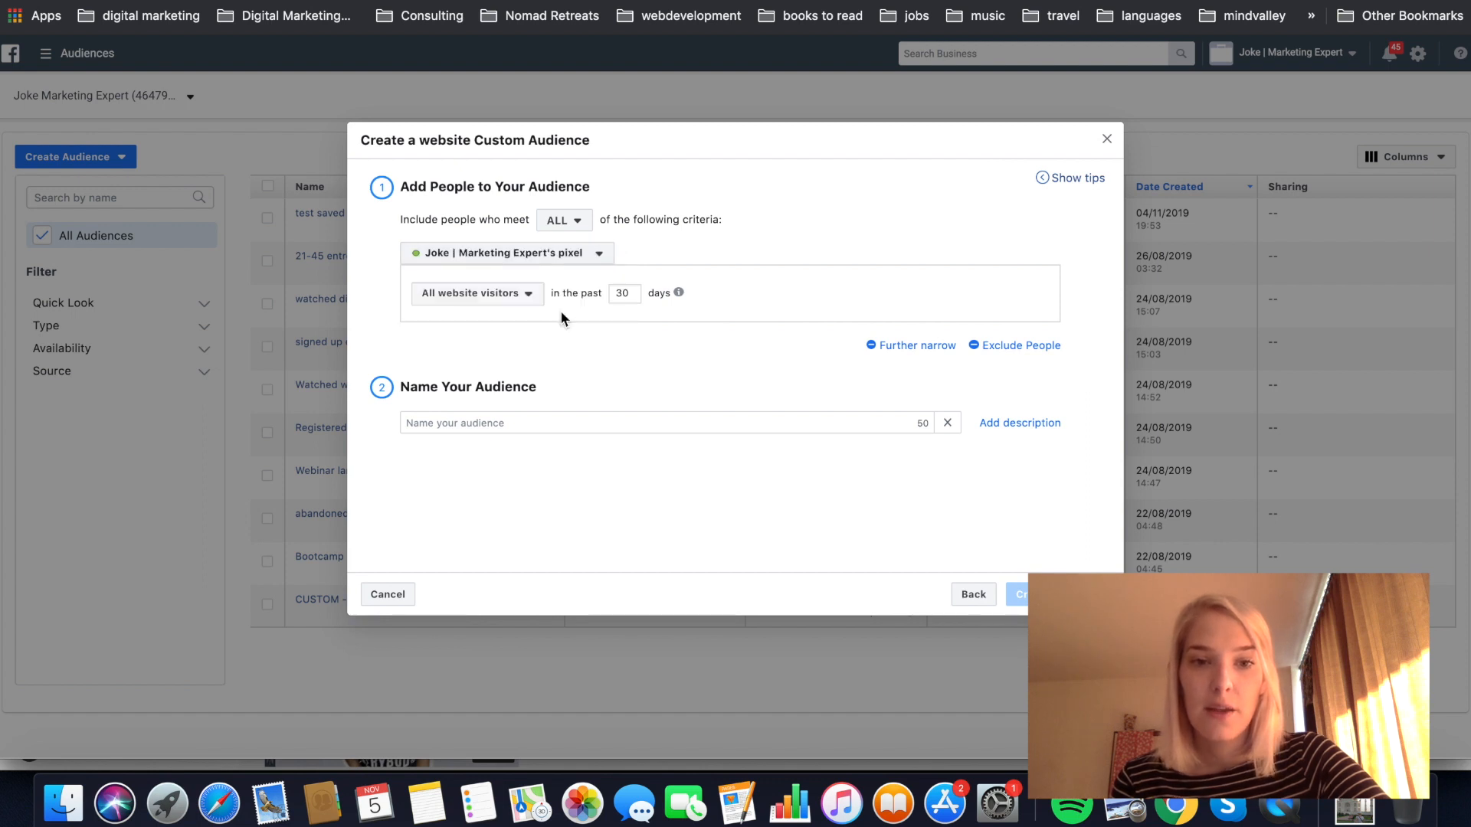
{"action": "mouse_move", "coordinate": [466, 250]}
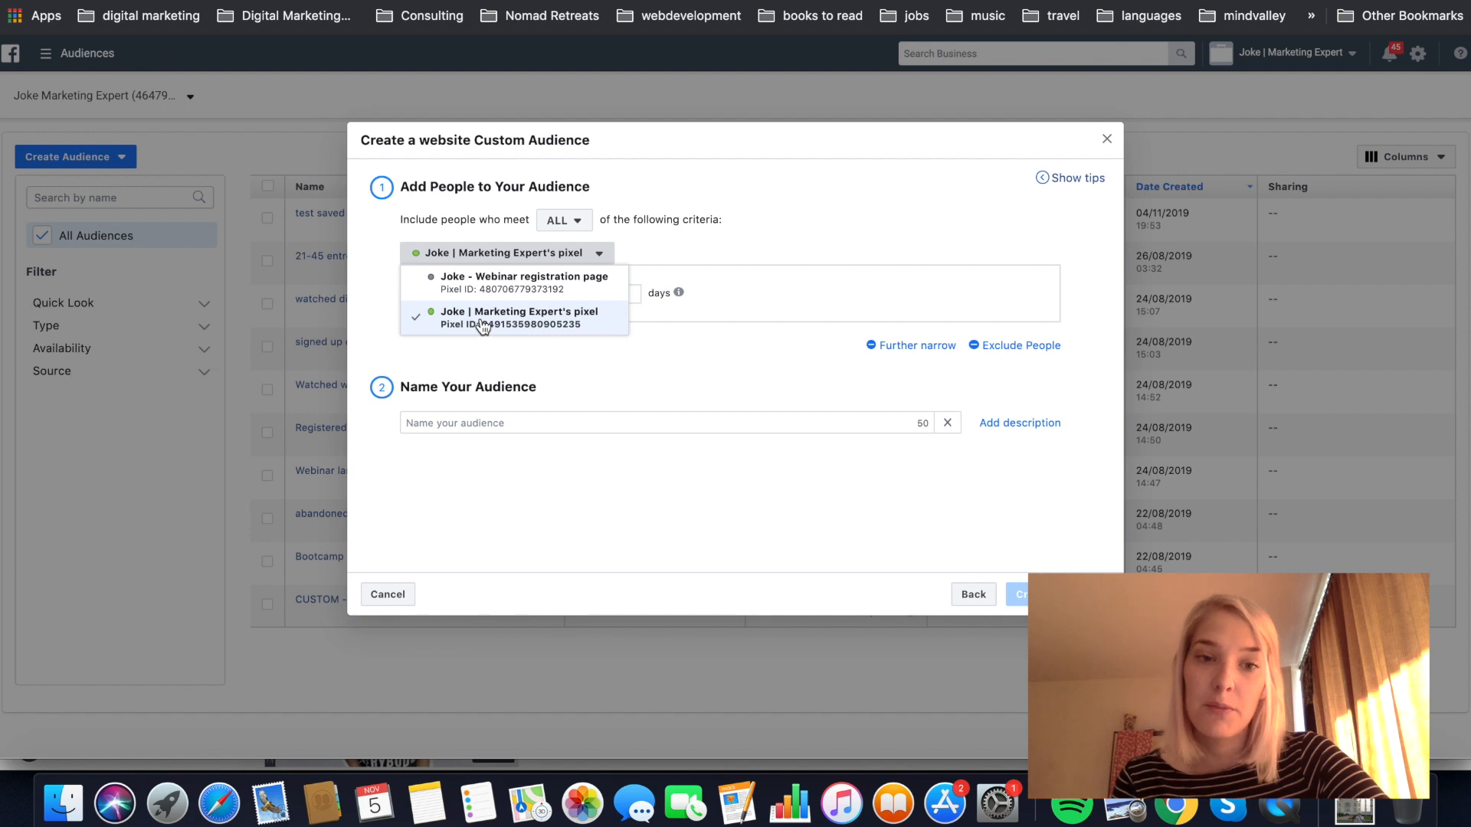
{"action": "left_click", "coordinate": [519, 318]}
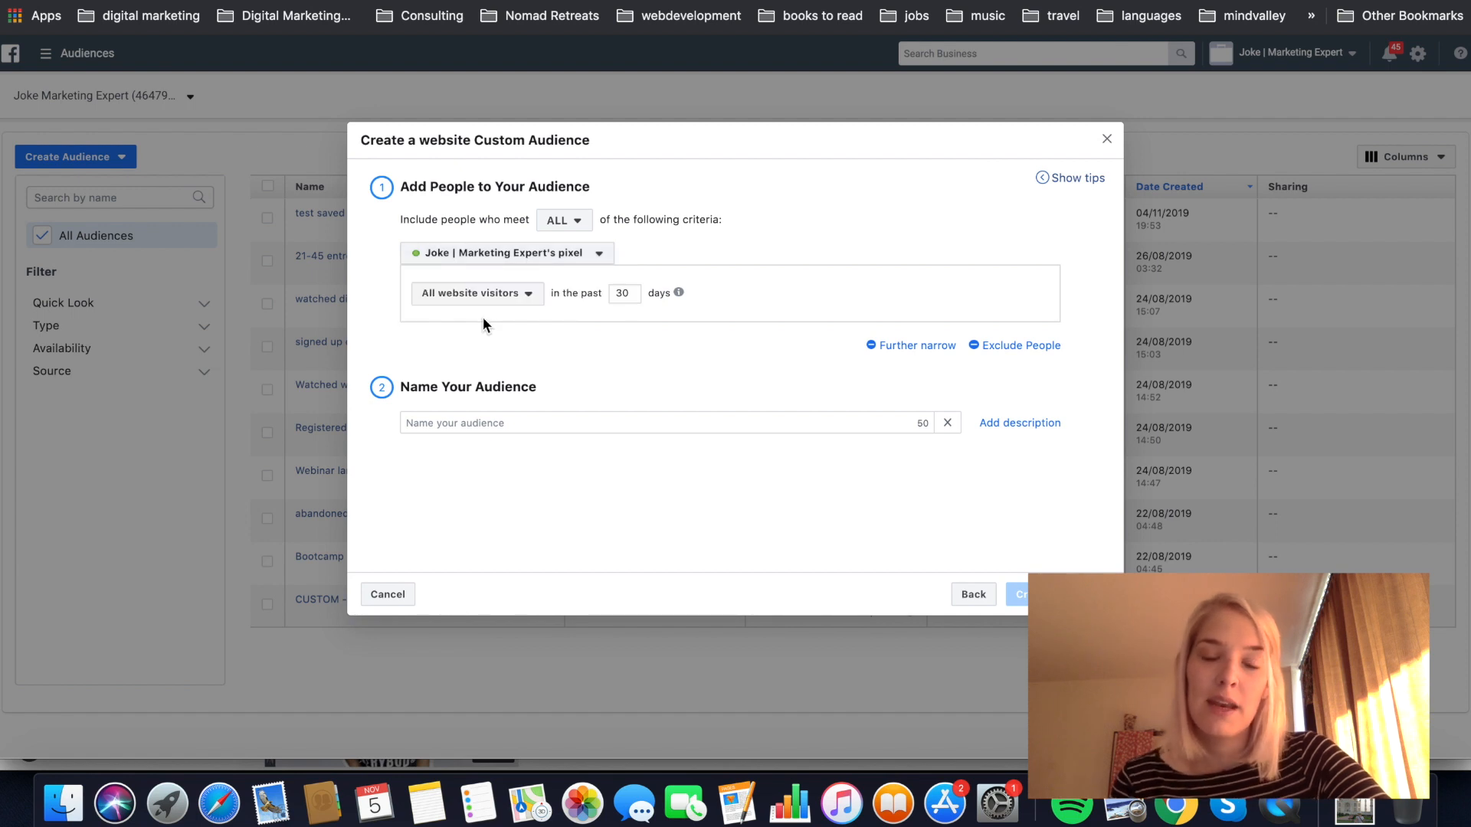
{"action": "mouse_move", "coordinate": [681, 314]}
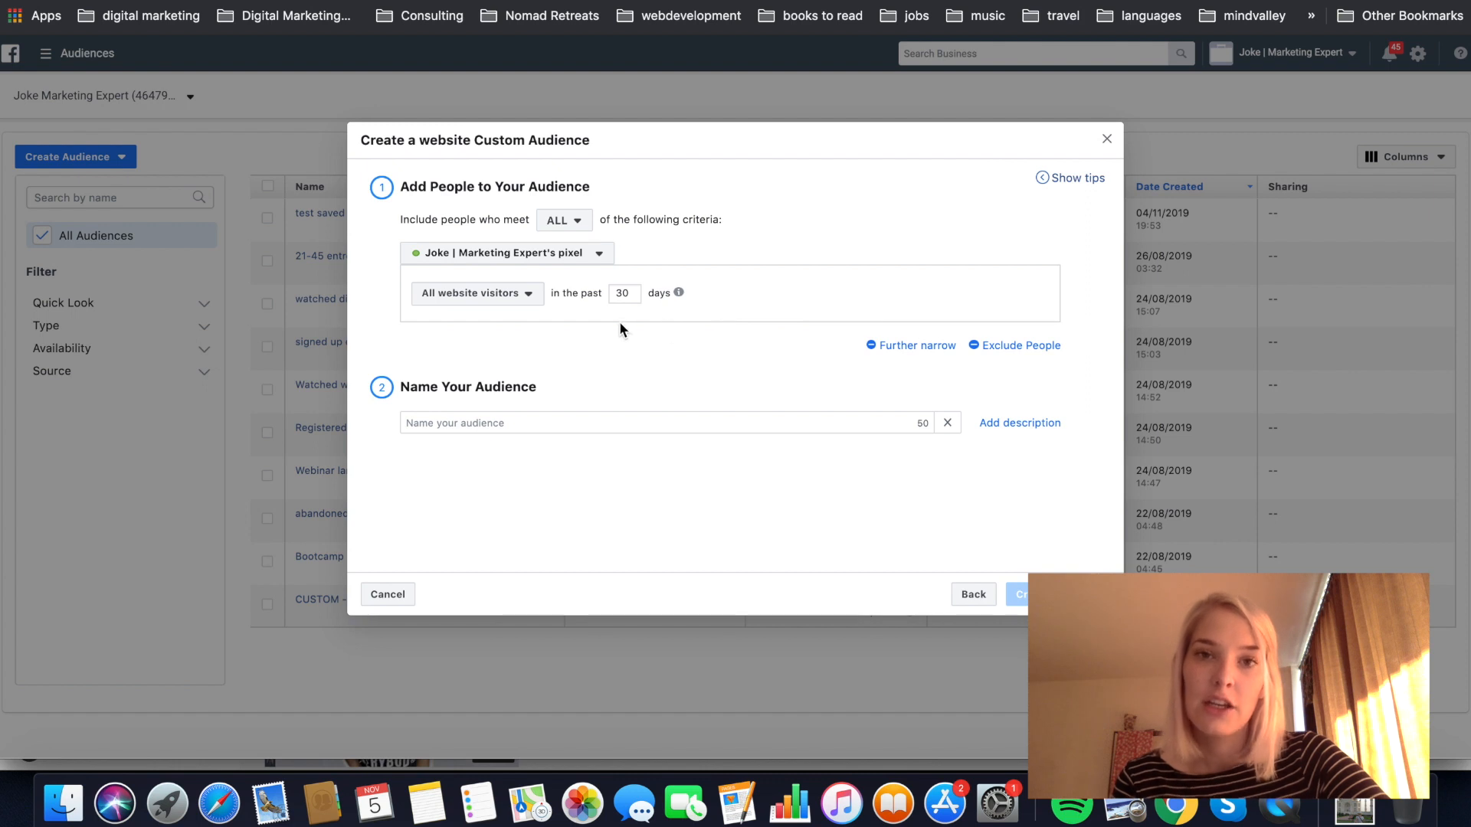
{"action": "mouse_move", "coordinate": [540, 299]}
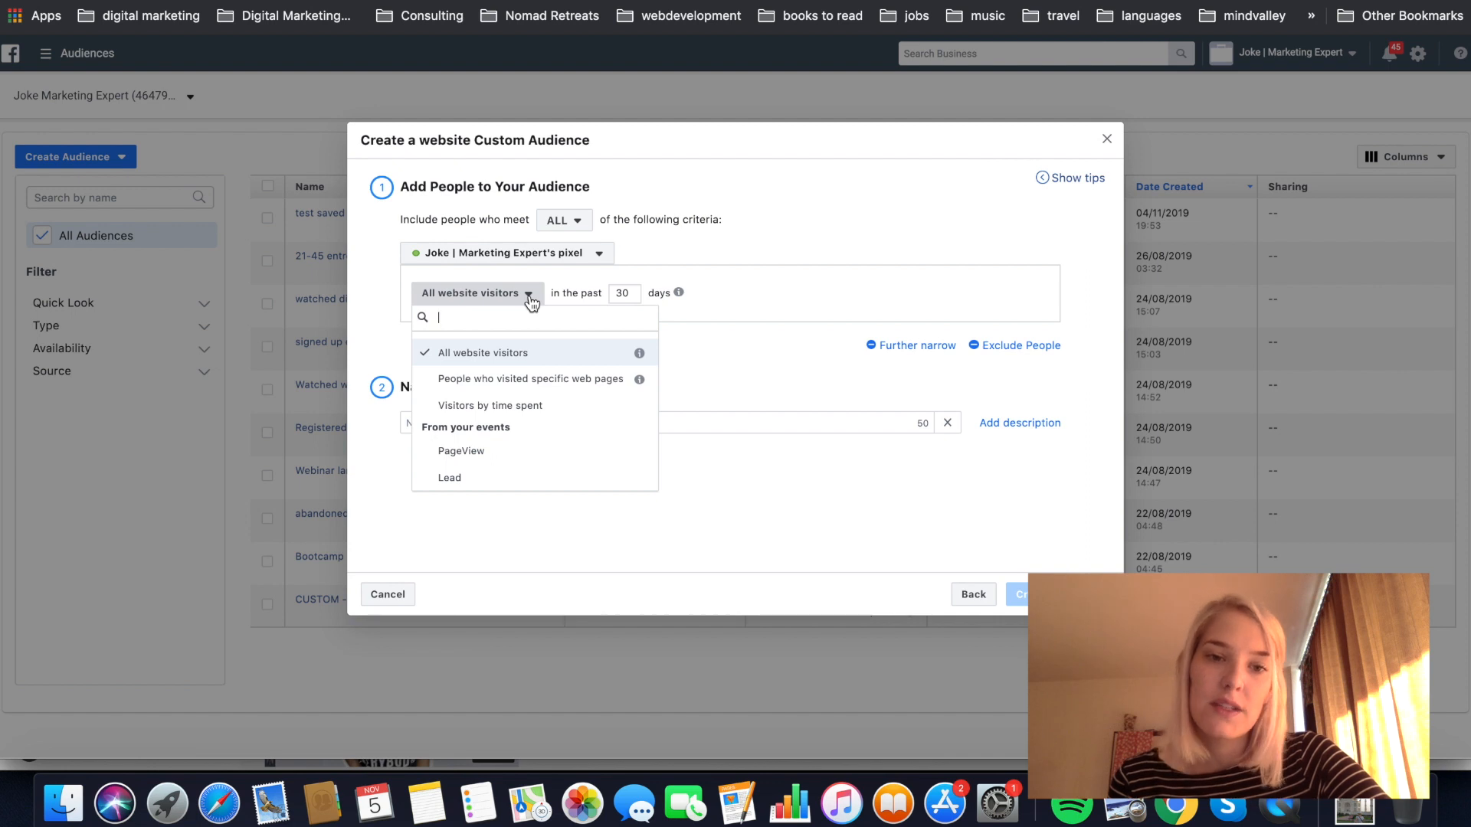
{"action": "mouse_move", "coordinate": [548, 357]}
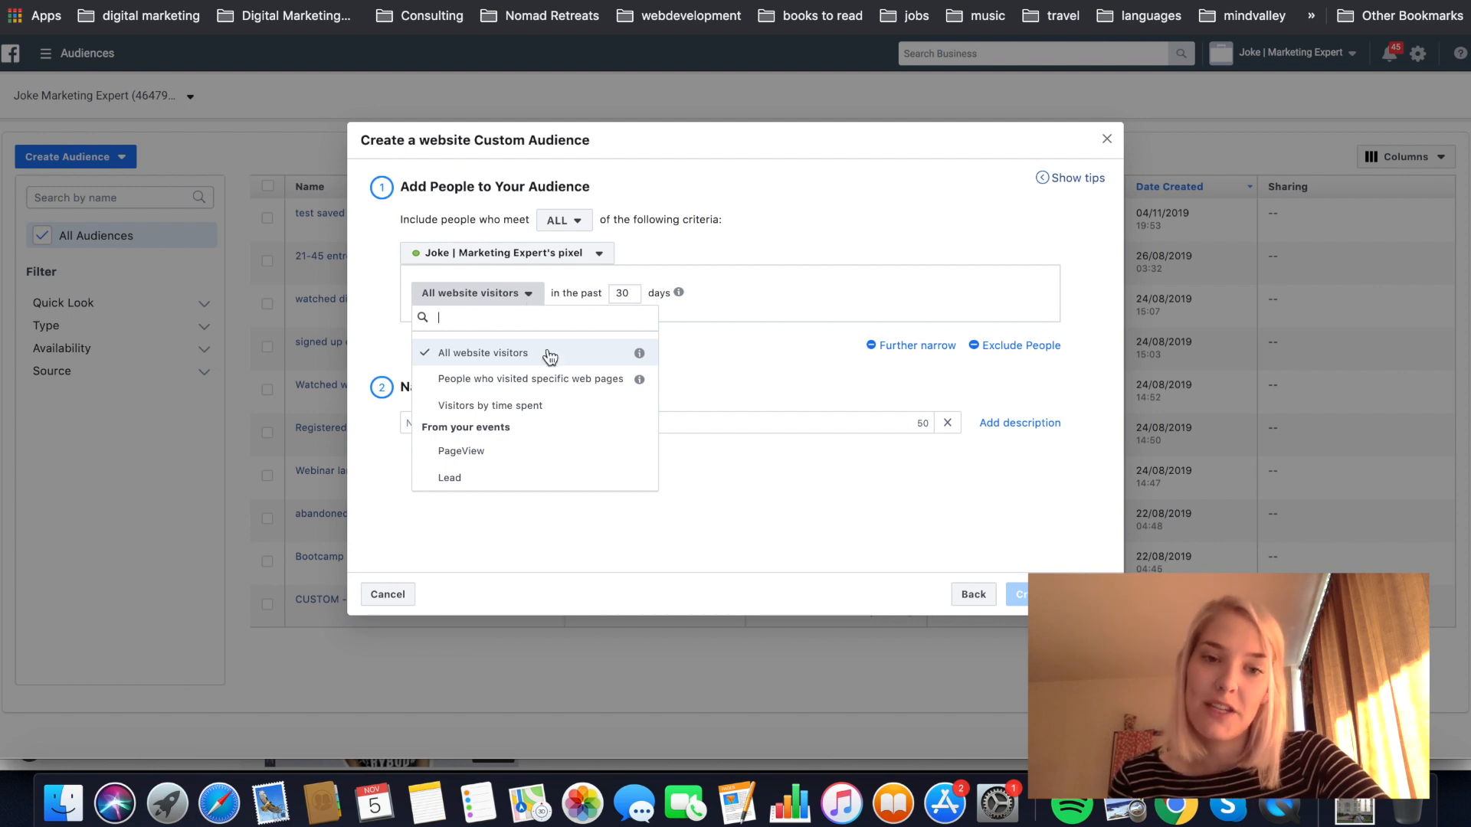
{"action": "mouse_move", "coordinate": [577, 388]}
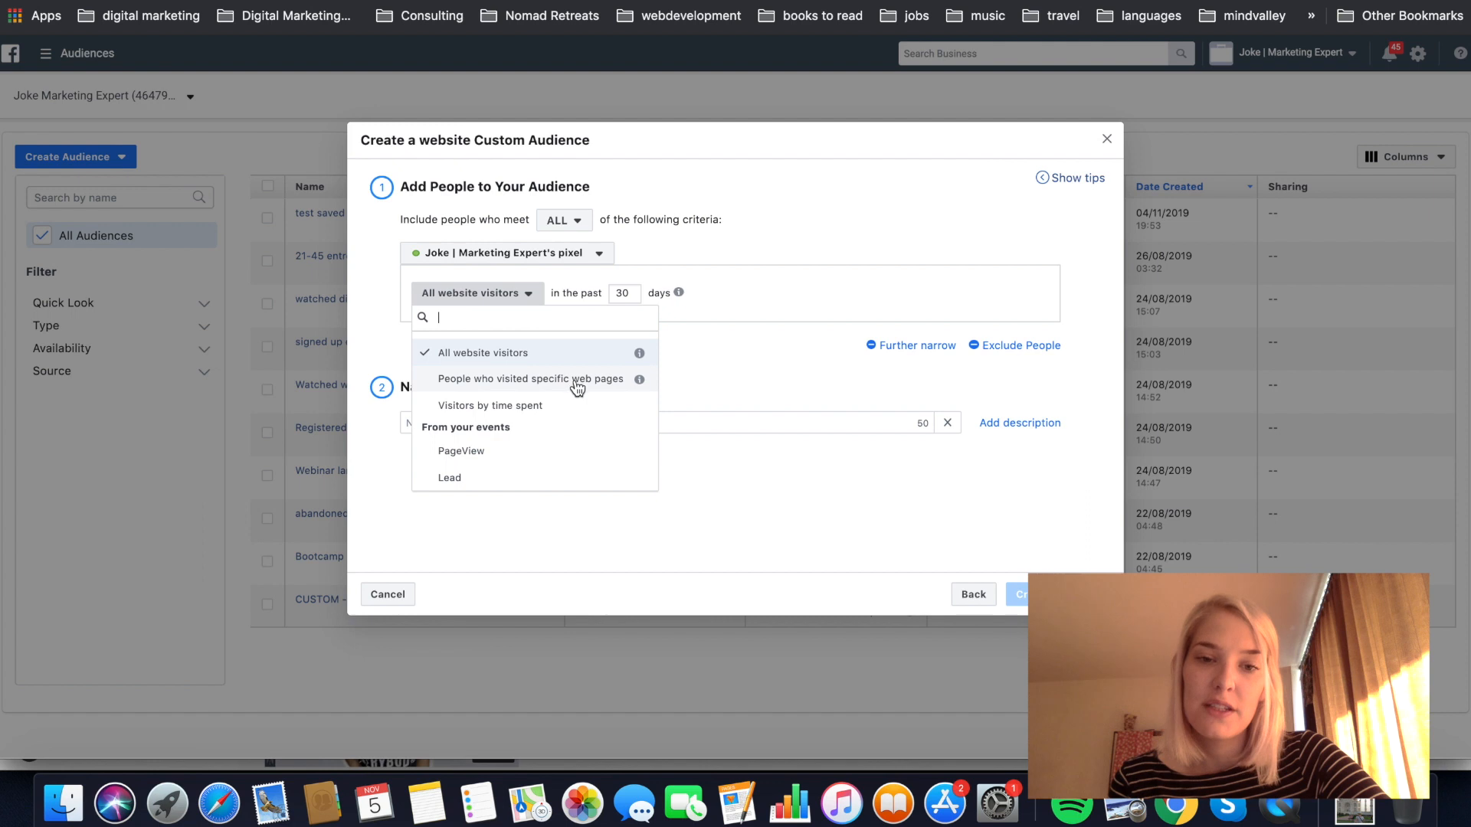
{"action": "mouse_move", "coordinate": [549, 411]}
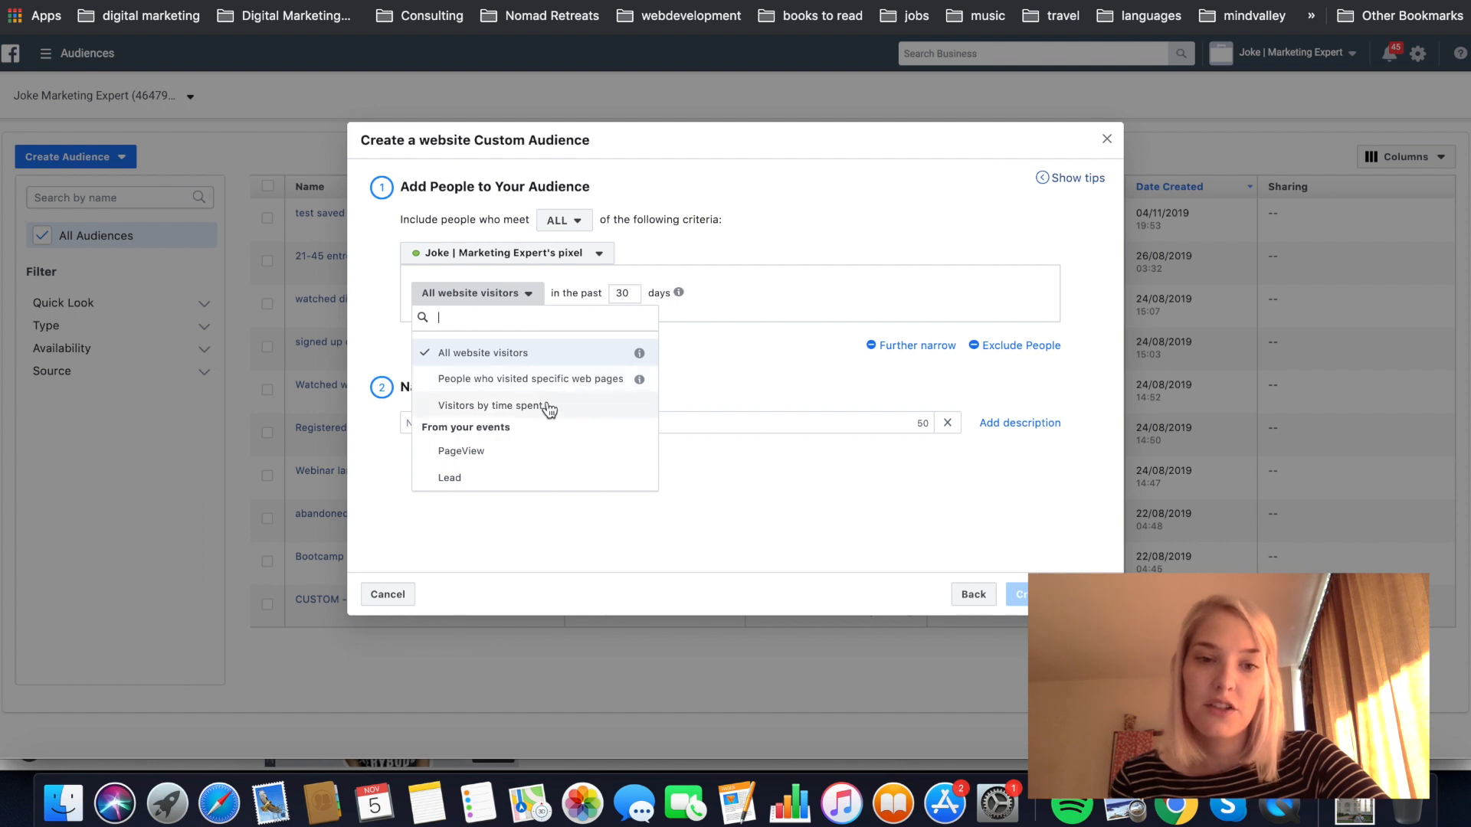
{"action": "mouse_move", "coordinate": [517, 429]}
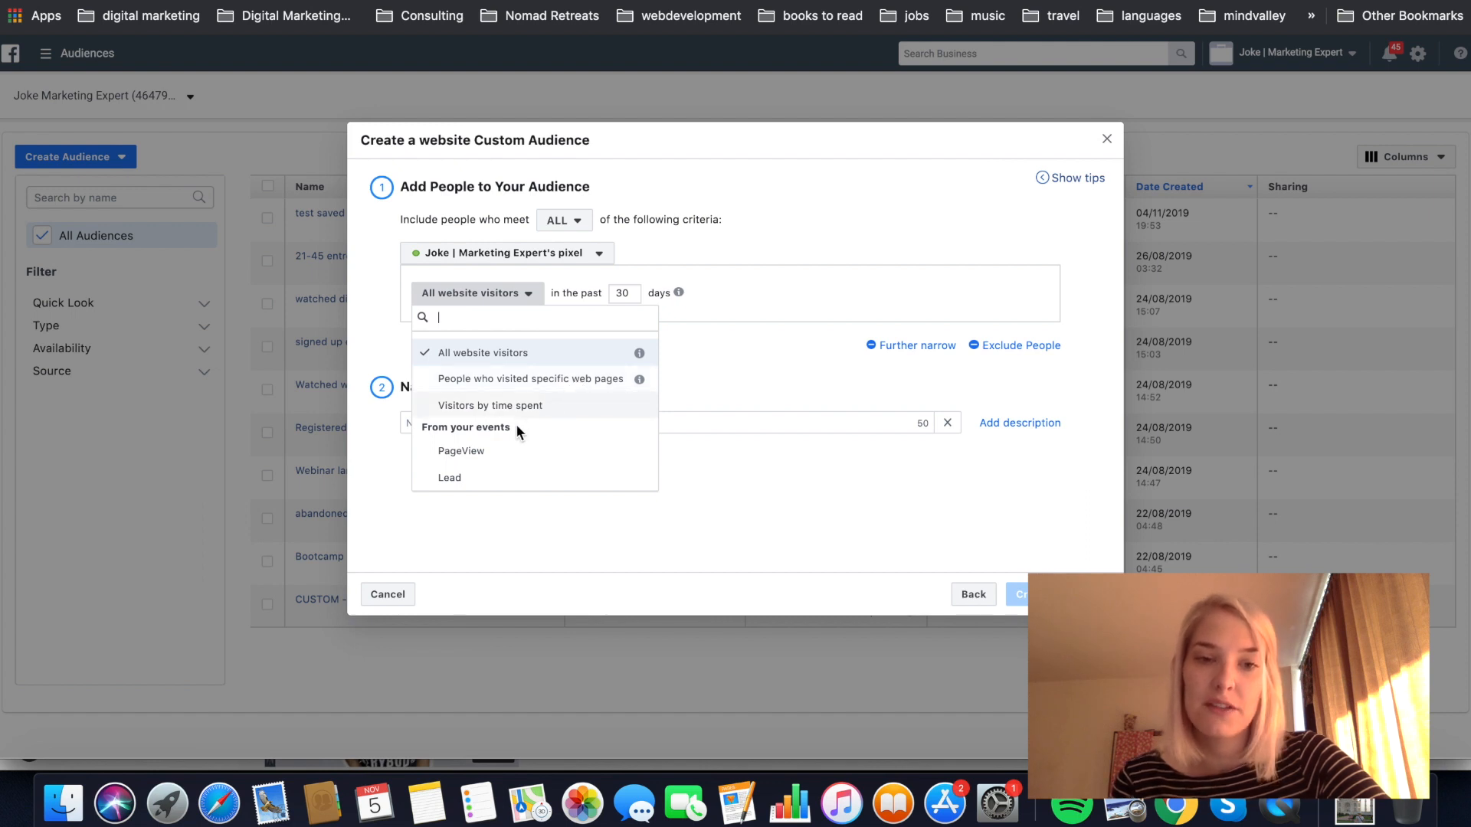
{"action": "mouse_move", "coordinate": [461, 451]}
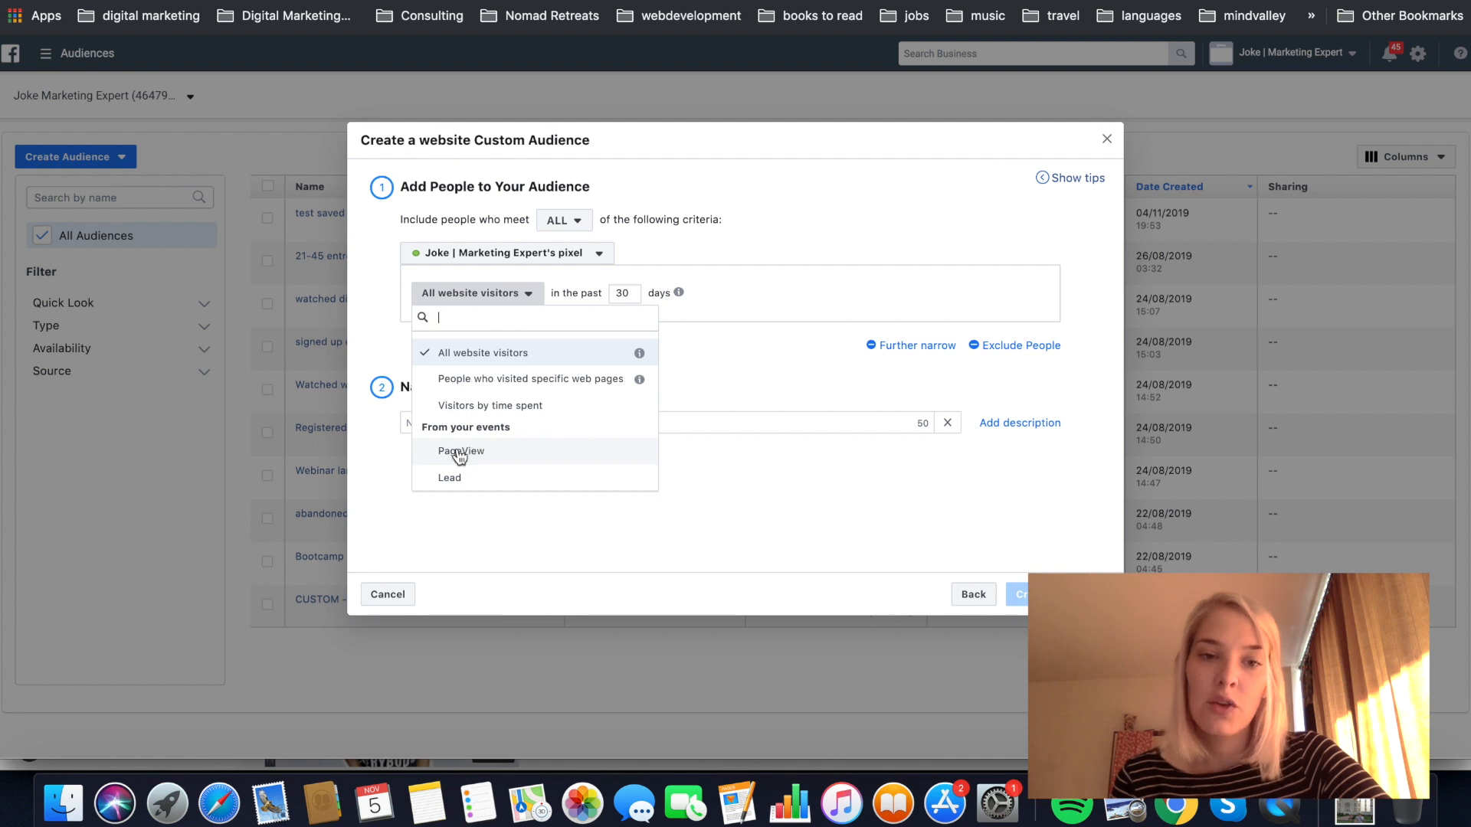
{"action": "mouse_move", "coordinate": [456, 446]}
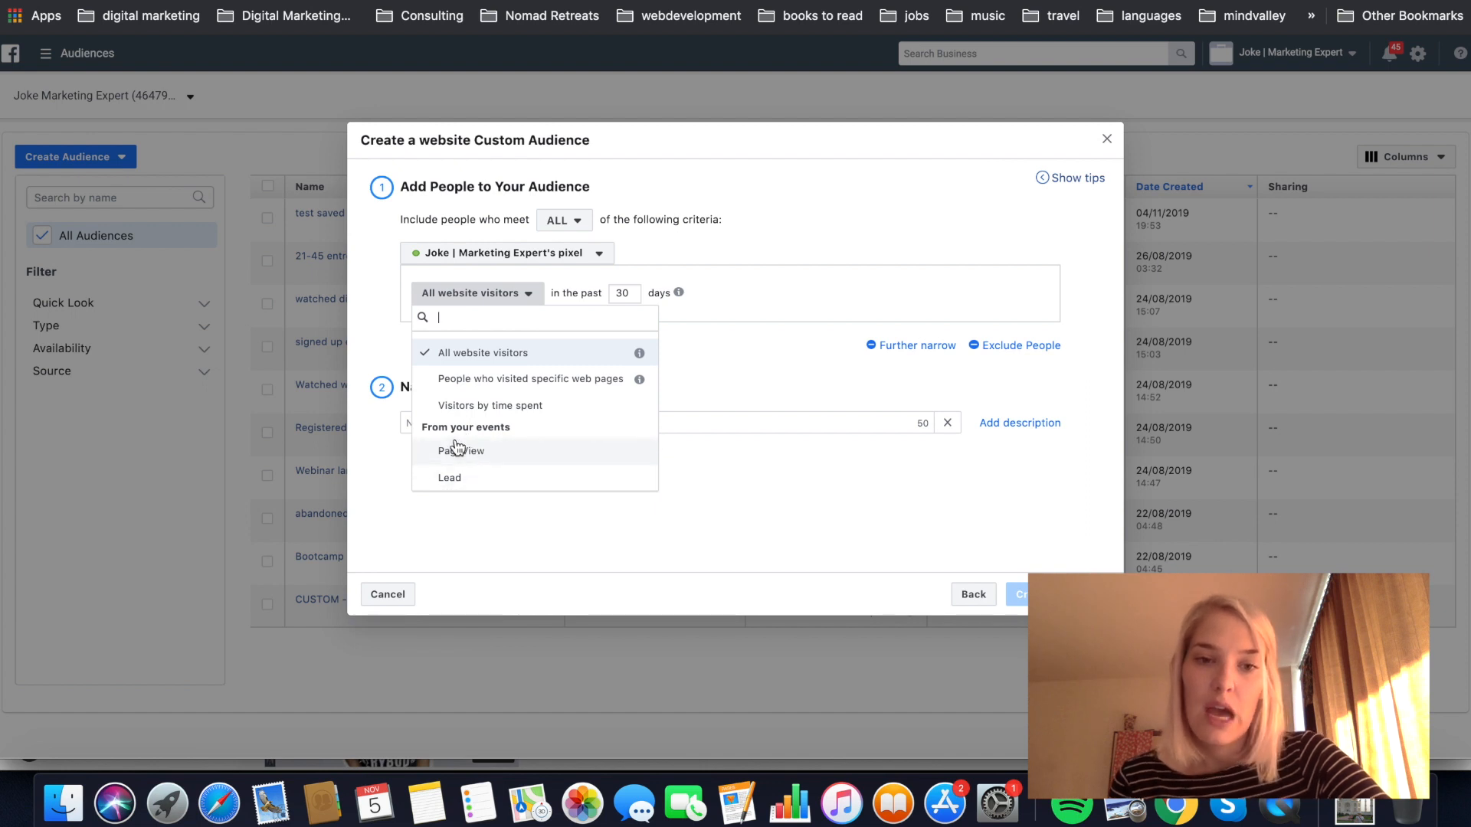
{"action": "mouse_move", "coordinate": [495, 385]}
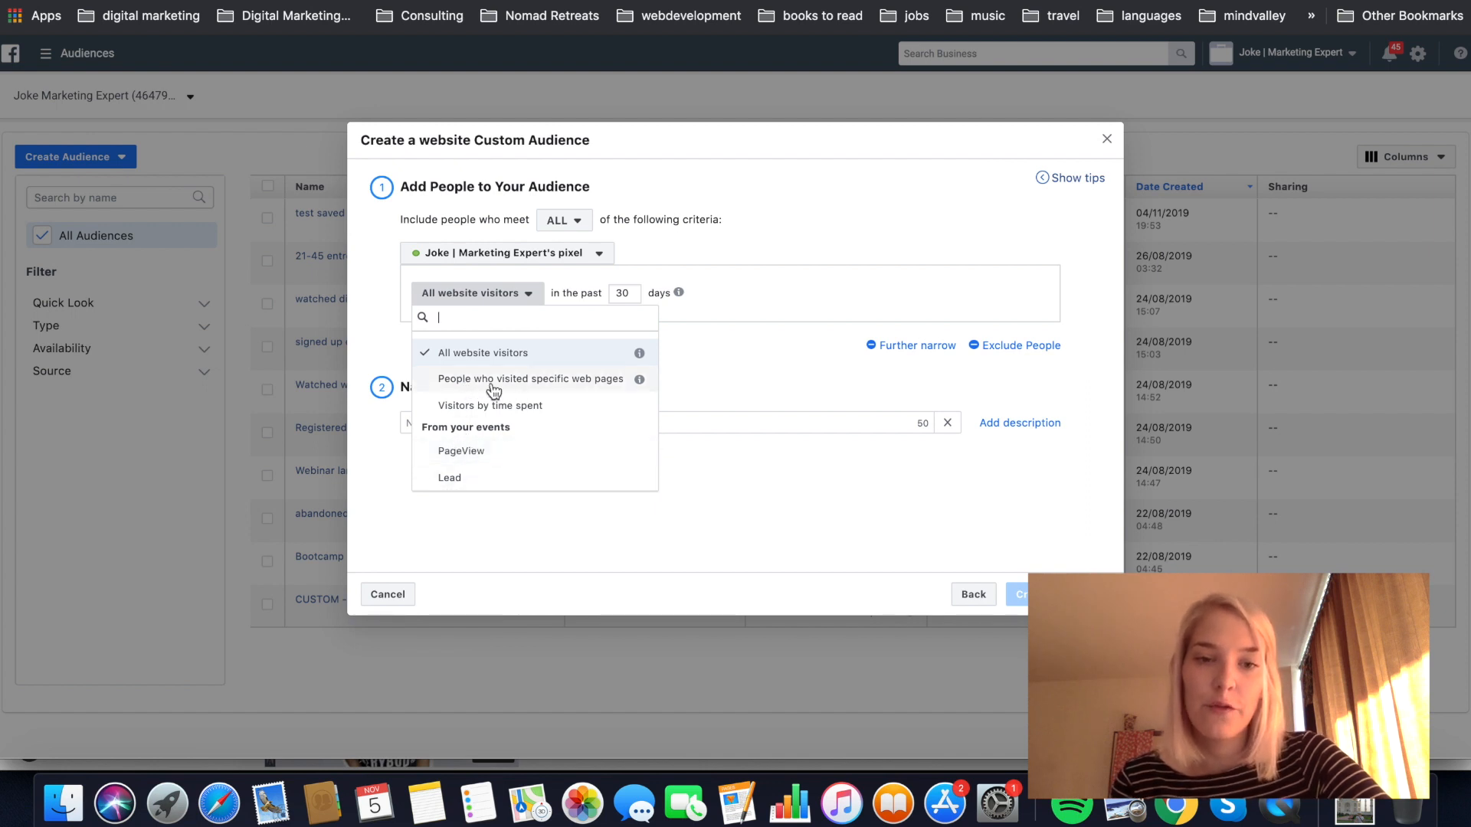
{"action": "mouse_move", "coordinate": [558, 389]}
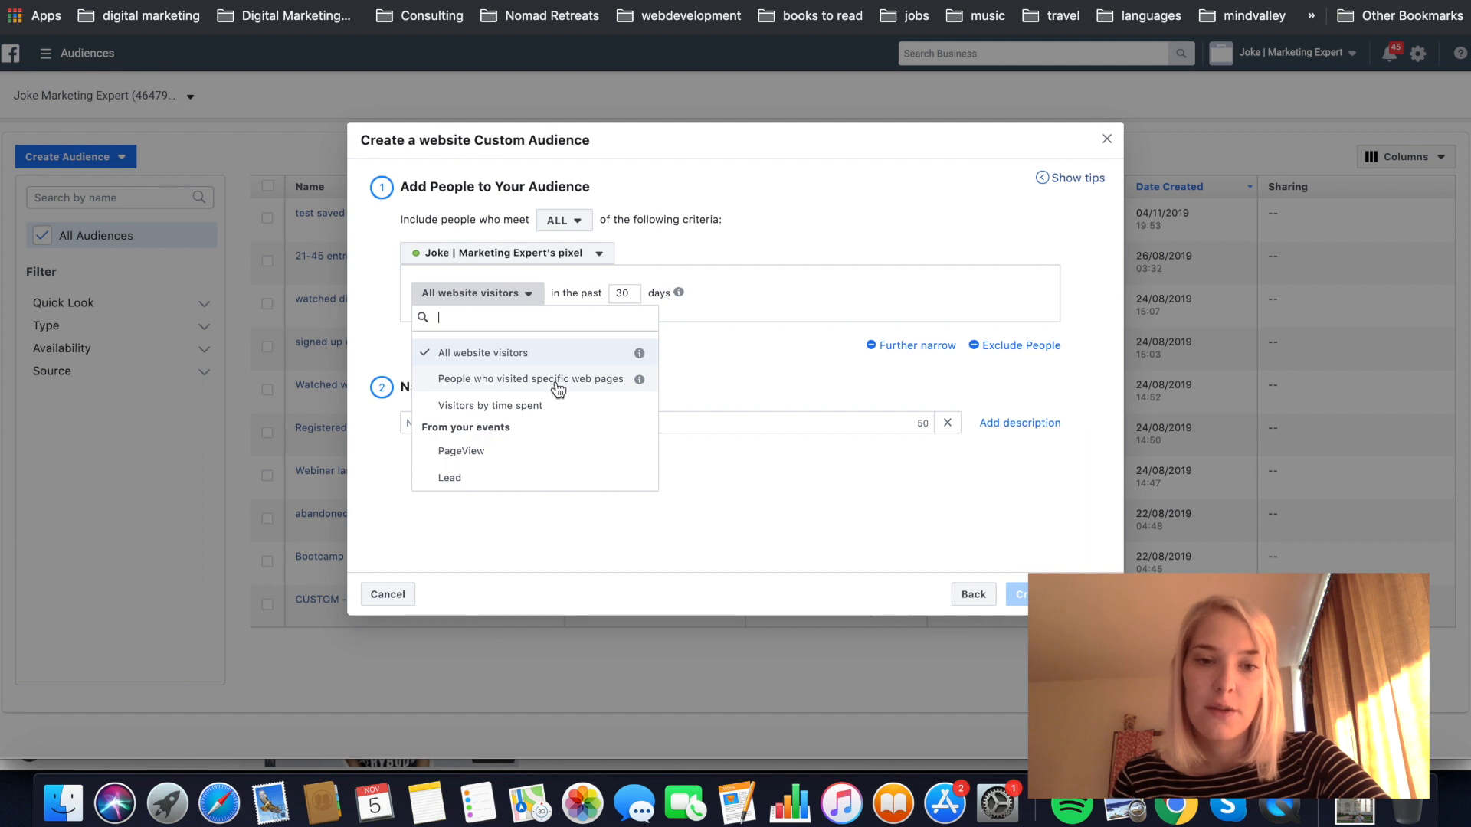
- Include people who visited specific web pages, adding a URL-contains rule
{"action": "left_click", "coordinate": [528, 379]}
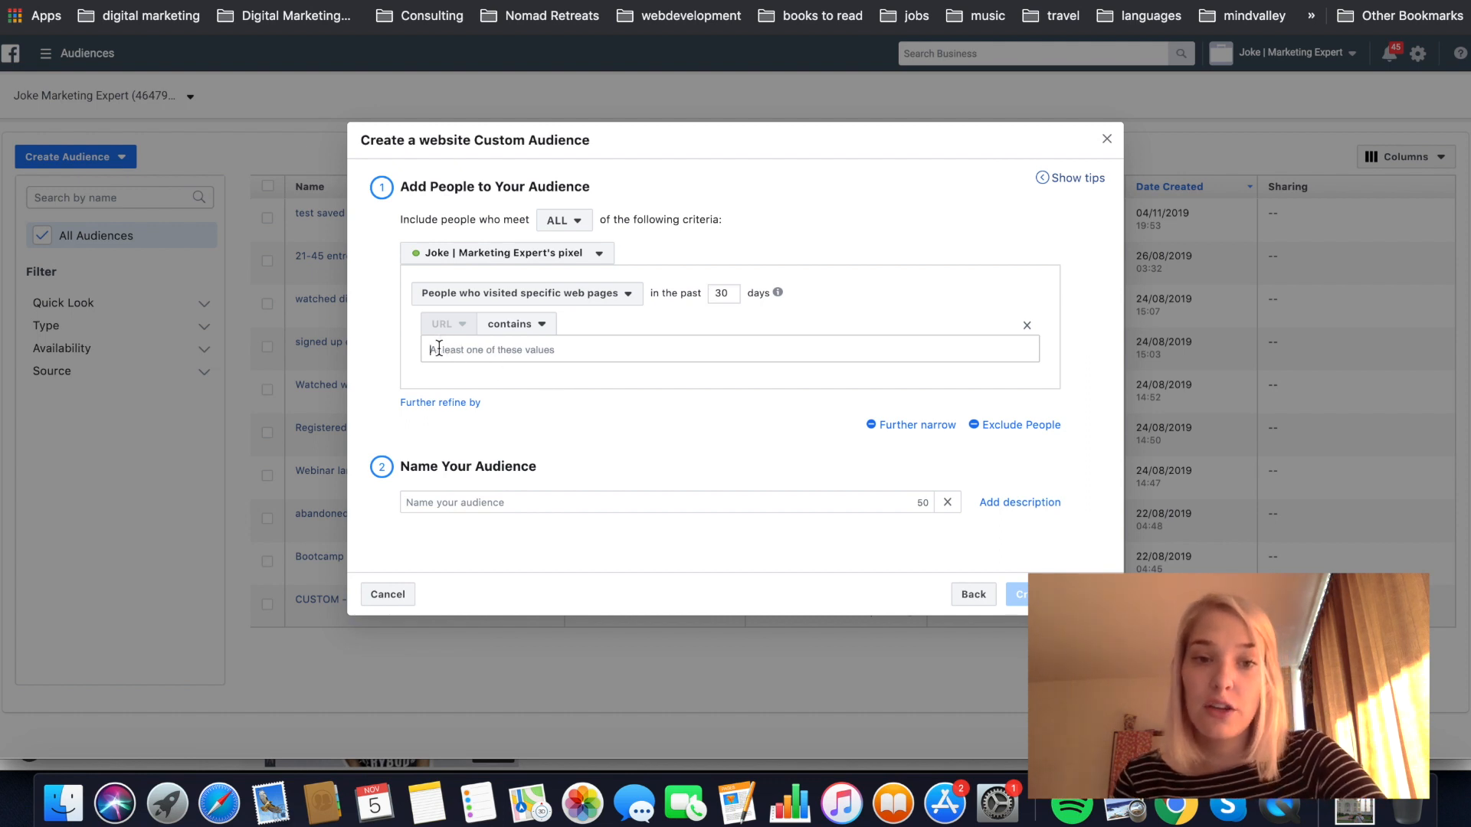
{"action": "mouse_move", "coordinate": [537, 331]}
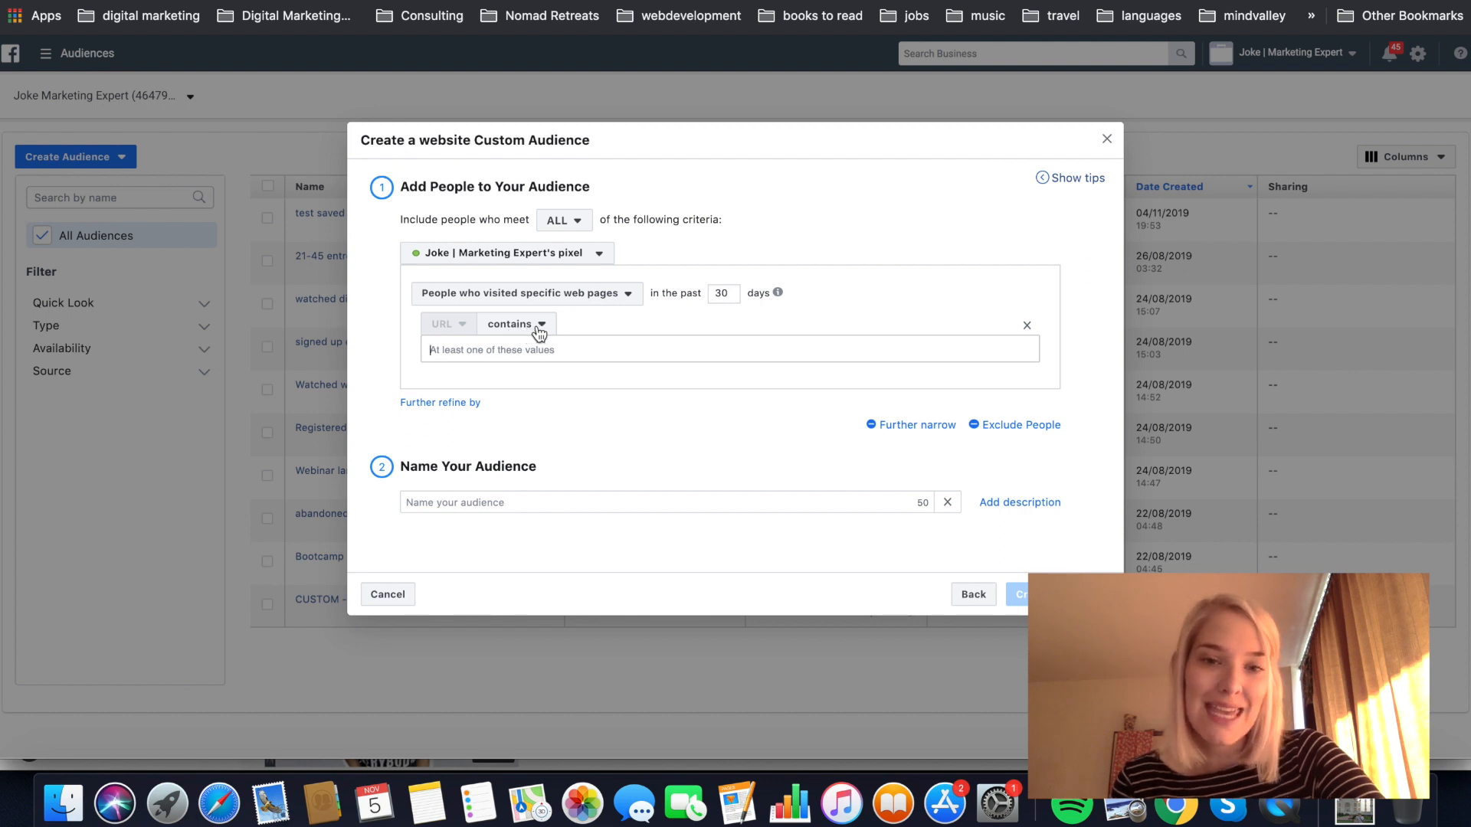
- Review URL-matching options, then revert to all website visitors in the past 30 days
{"action": "left_click", "coordinate": [515, 324]}
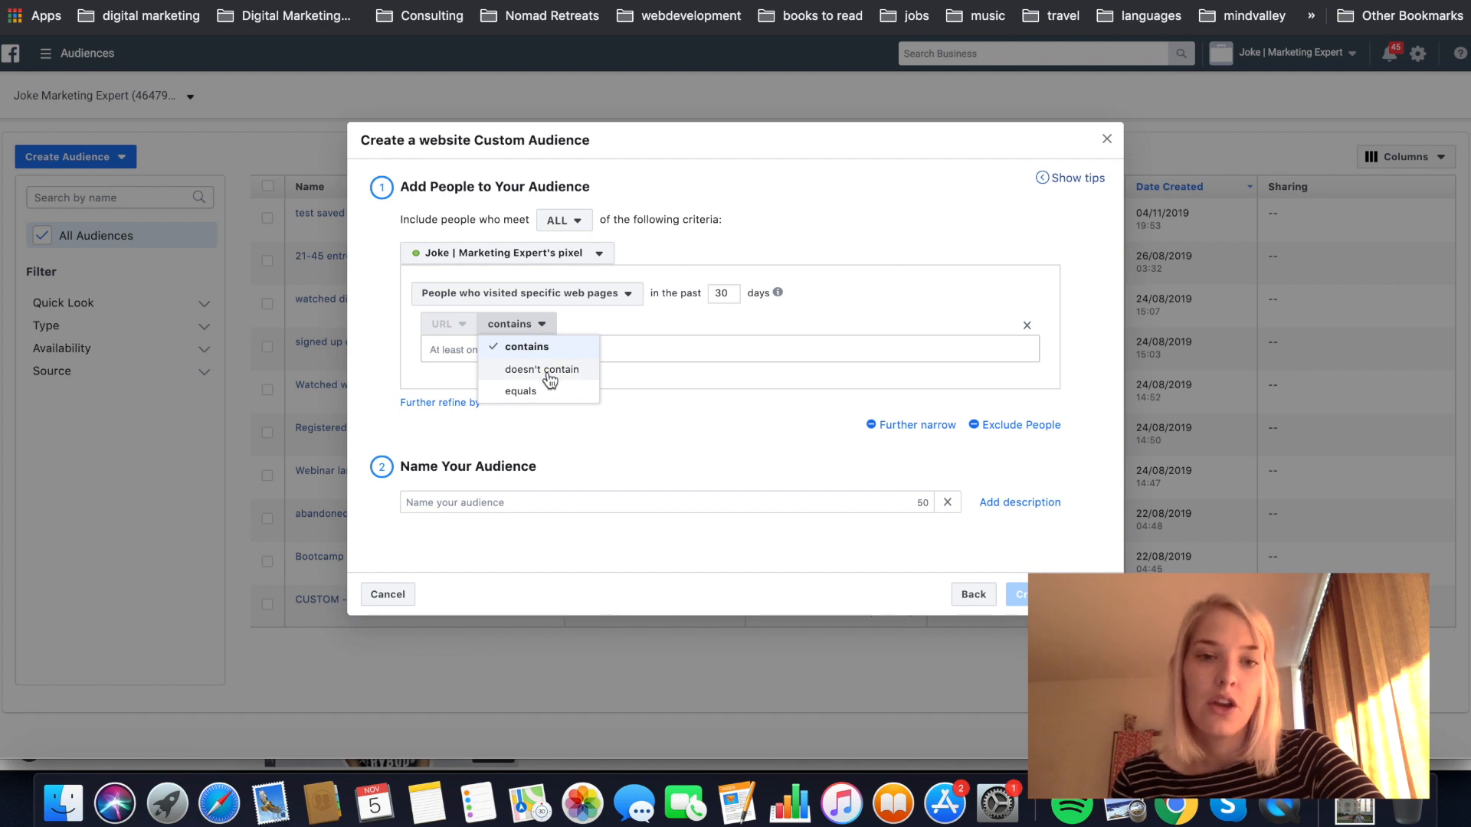
{"action": "mouse_move", "coordinate": [542, 403]}
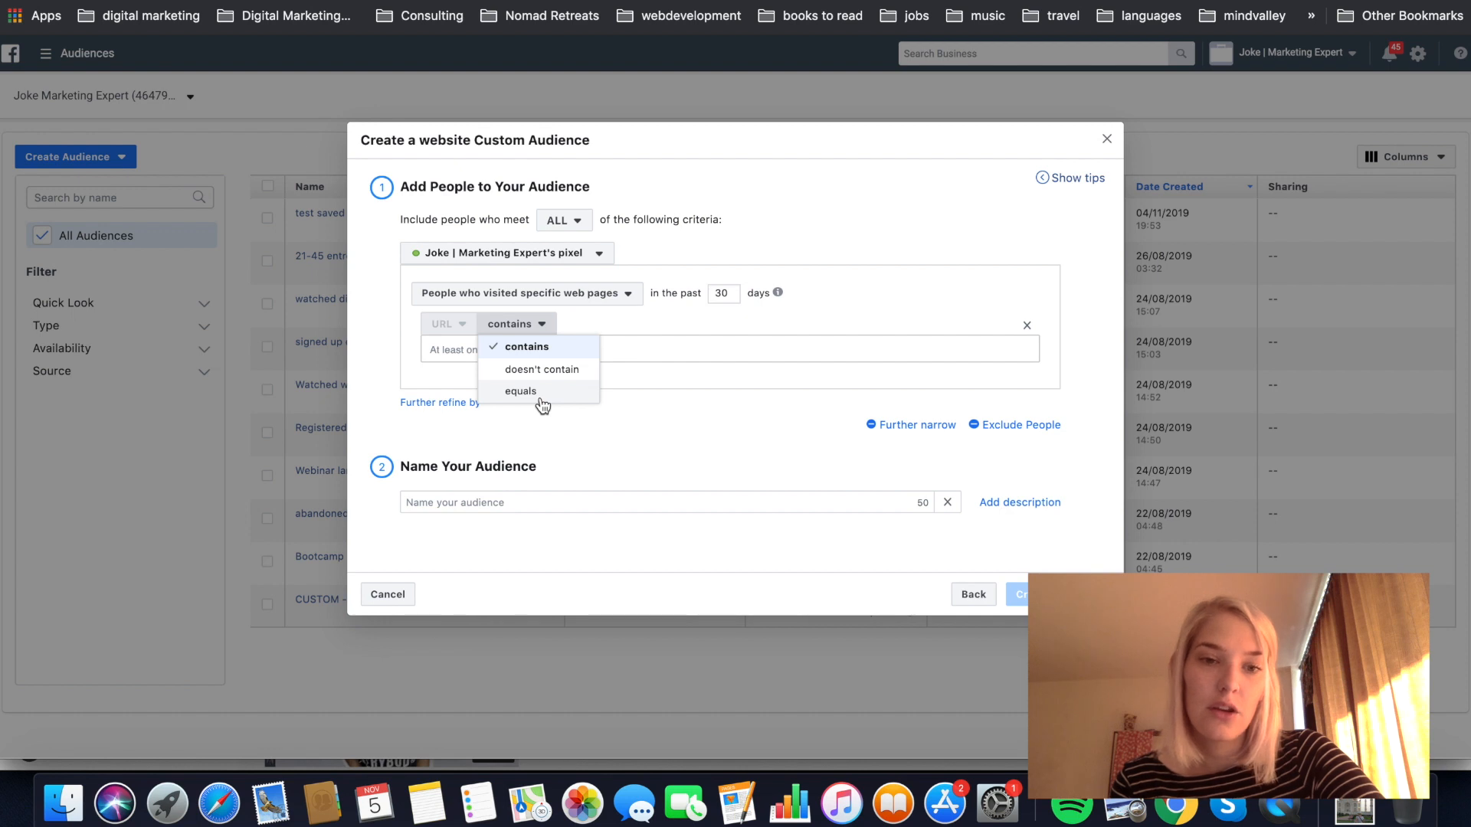
{"action": "mouse_move", "coordinate": [587, 303]}
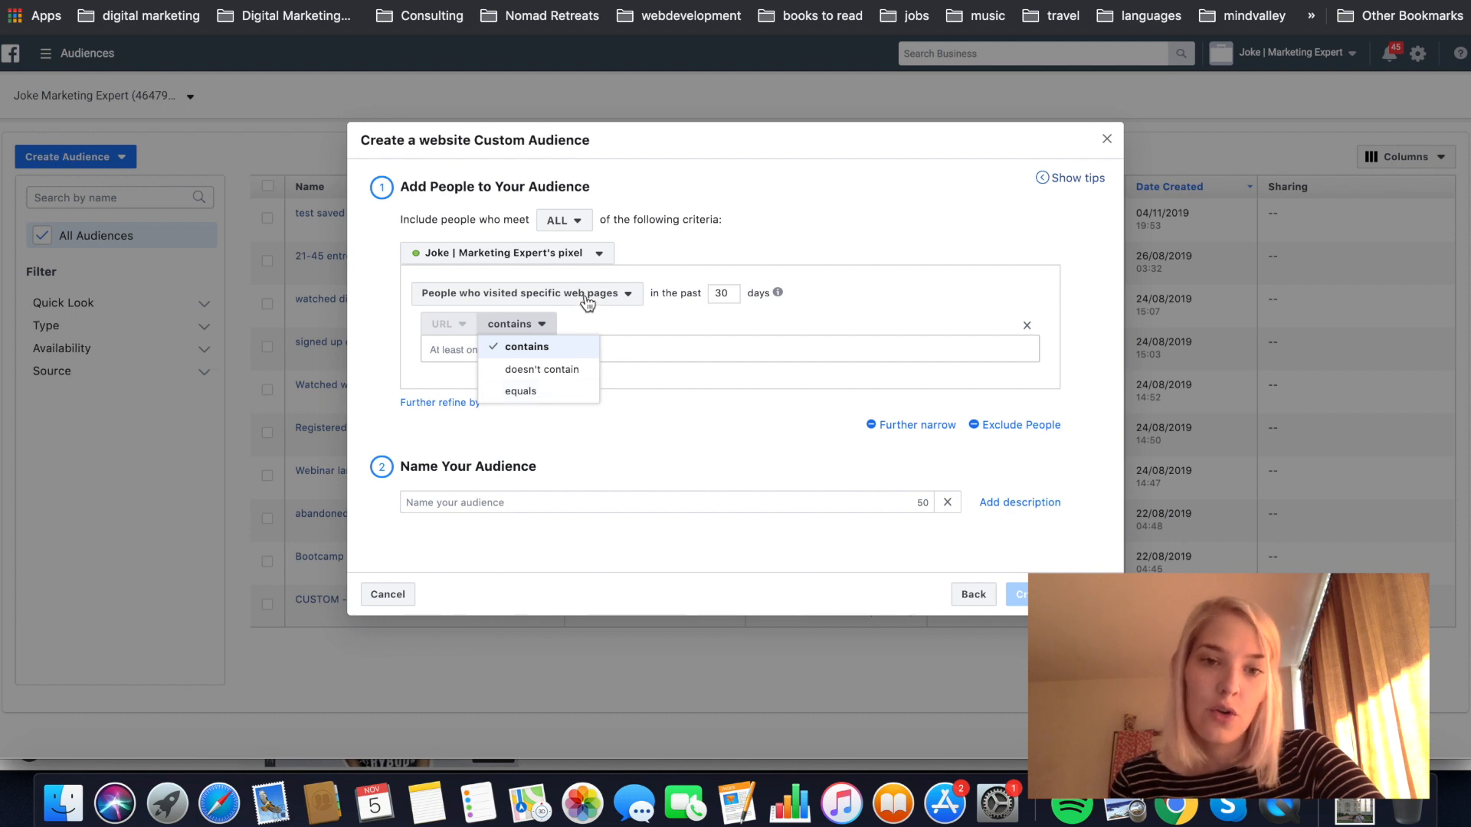
{"action": "left_click", "coordinate": [525, 293]}
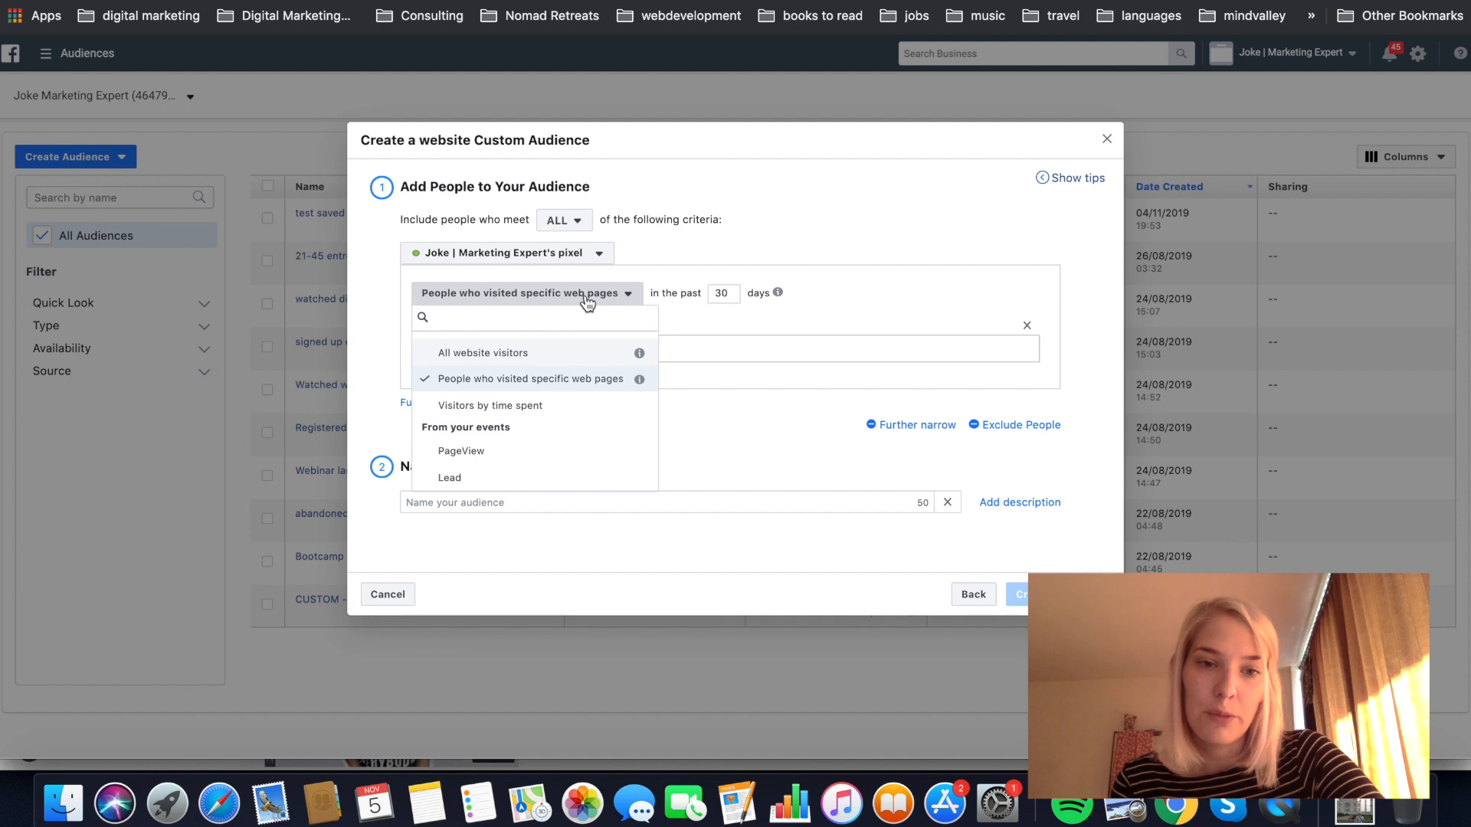
{"action": "left_click", "coordinate": [482, 353]}
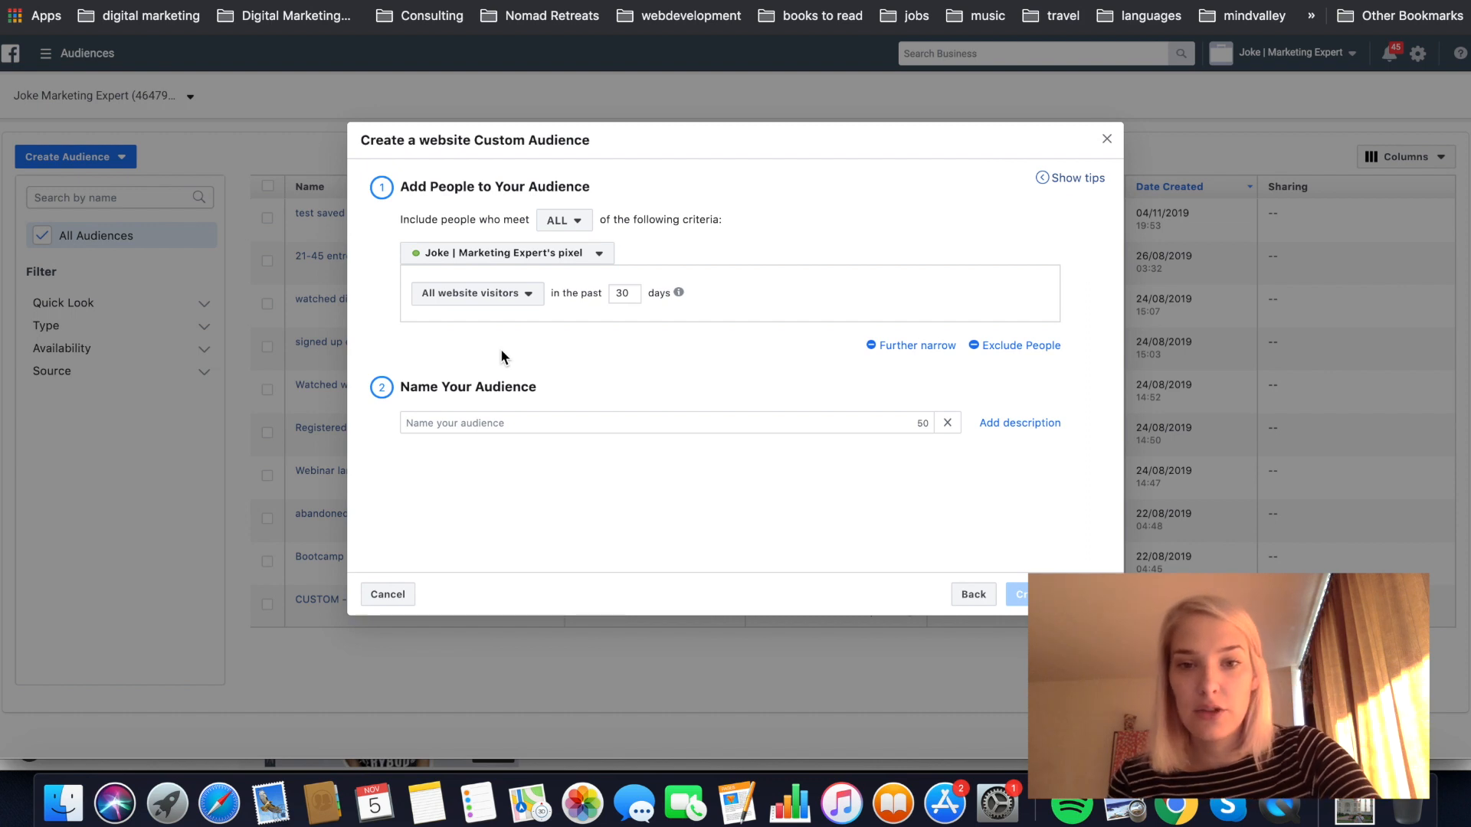
{"action": "mouse_move", "coordinate": [910, 299]}
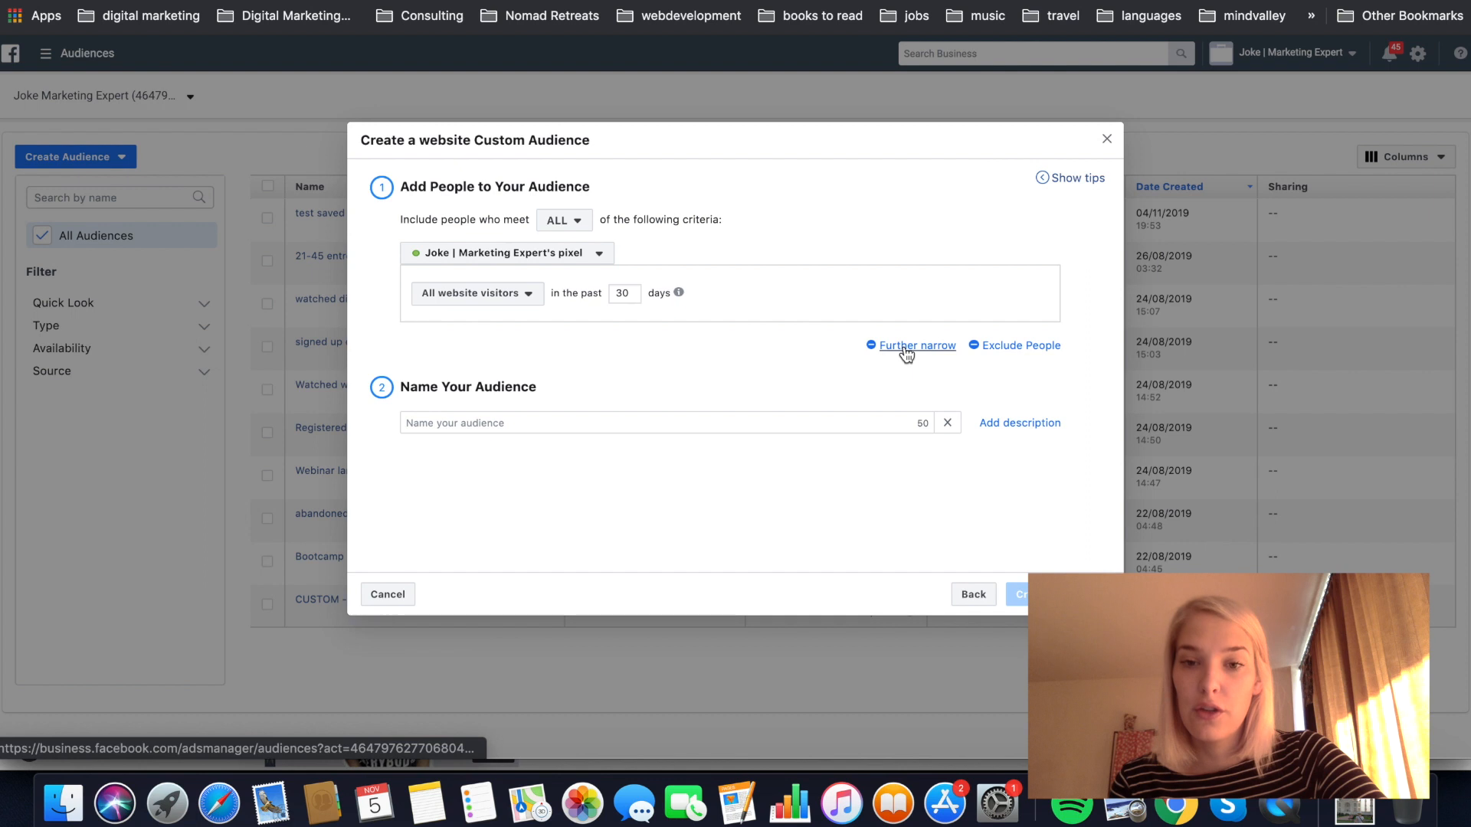
{"action": "left_click", "coordinate": [916, 345]}
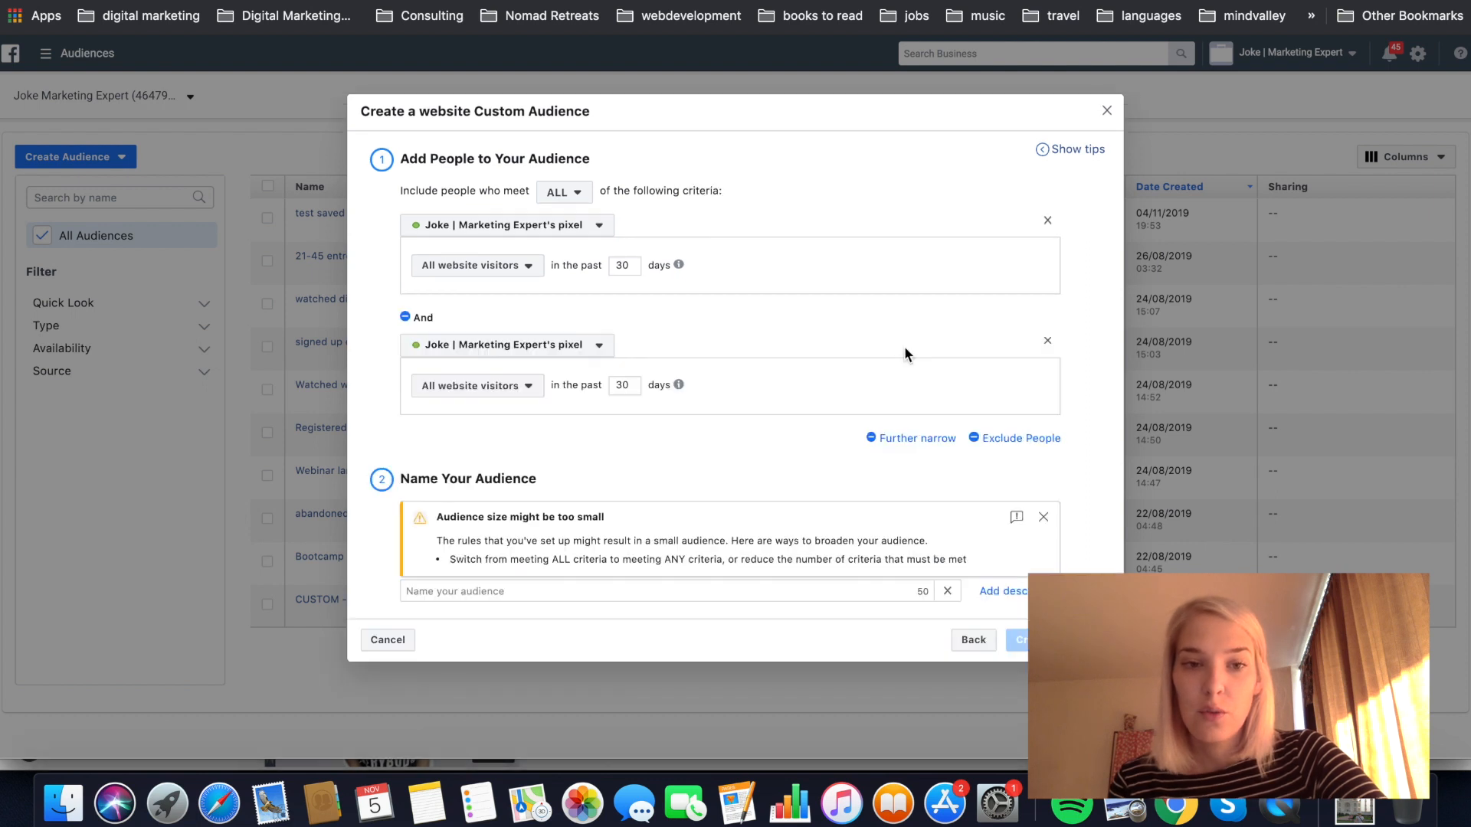
{"action": "mouse_move", "coordinate": [521, 476]}
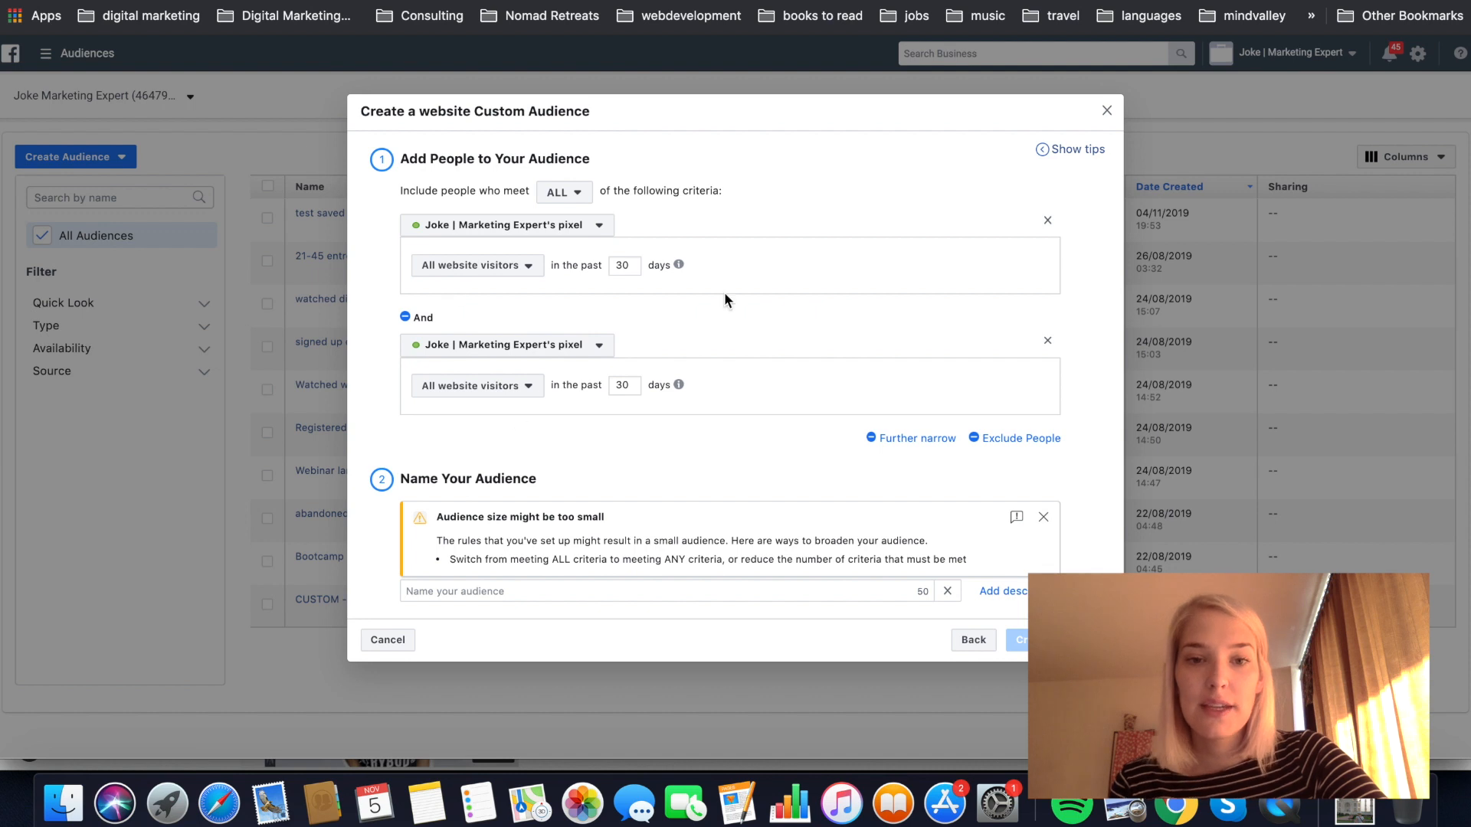
{"action": "mouse_move", "coordinate": [919, 291]}
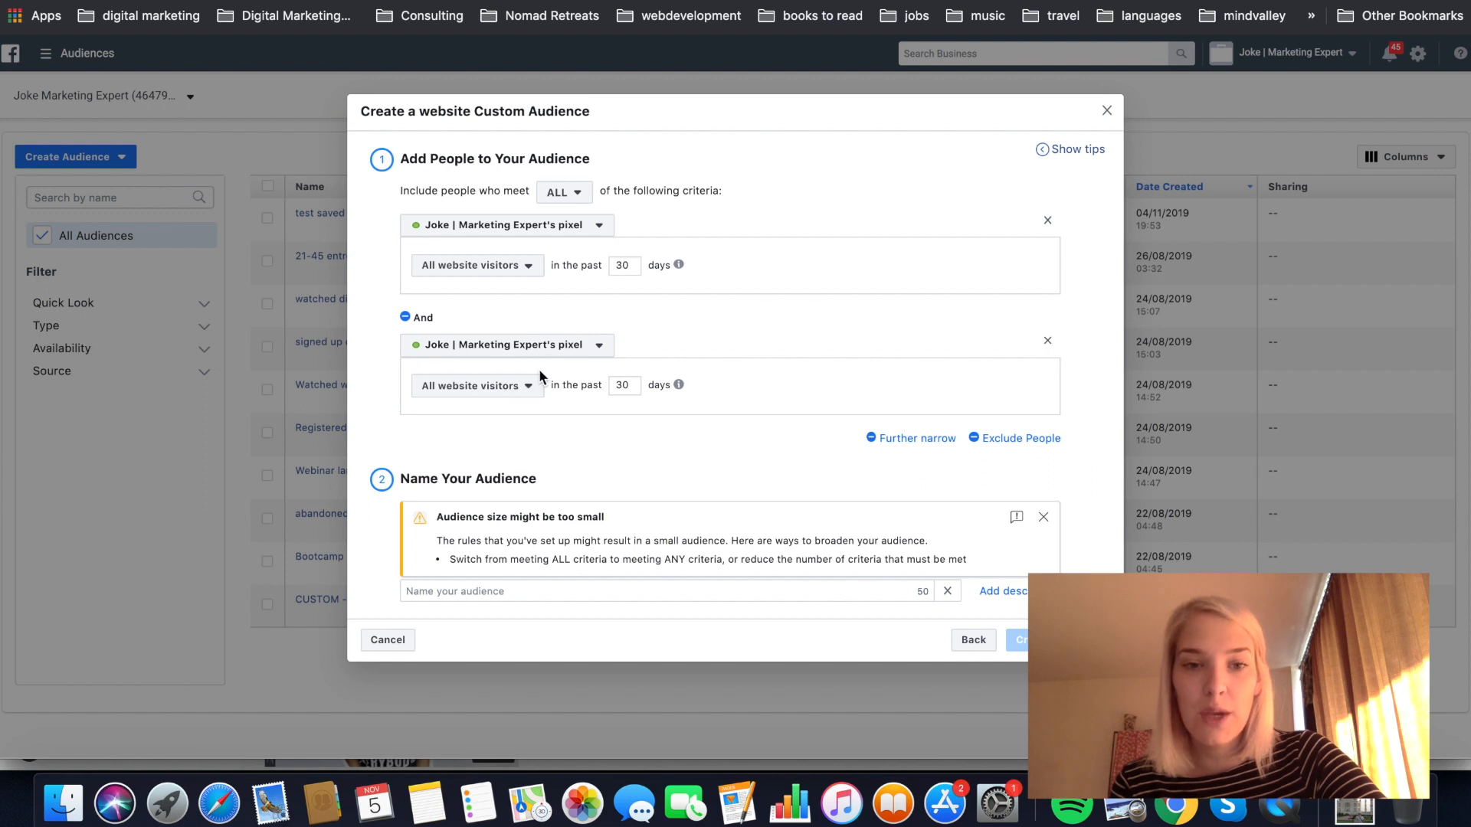
{"action": "mouse_move", "coordinate": [530, 392]}
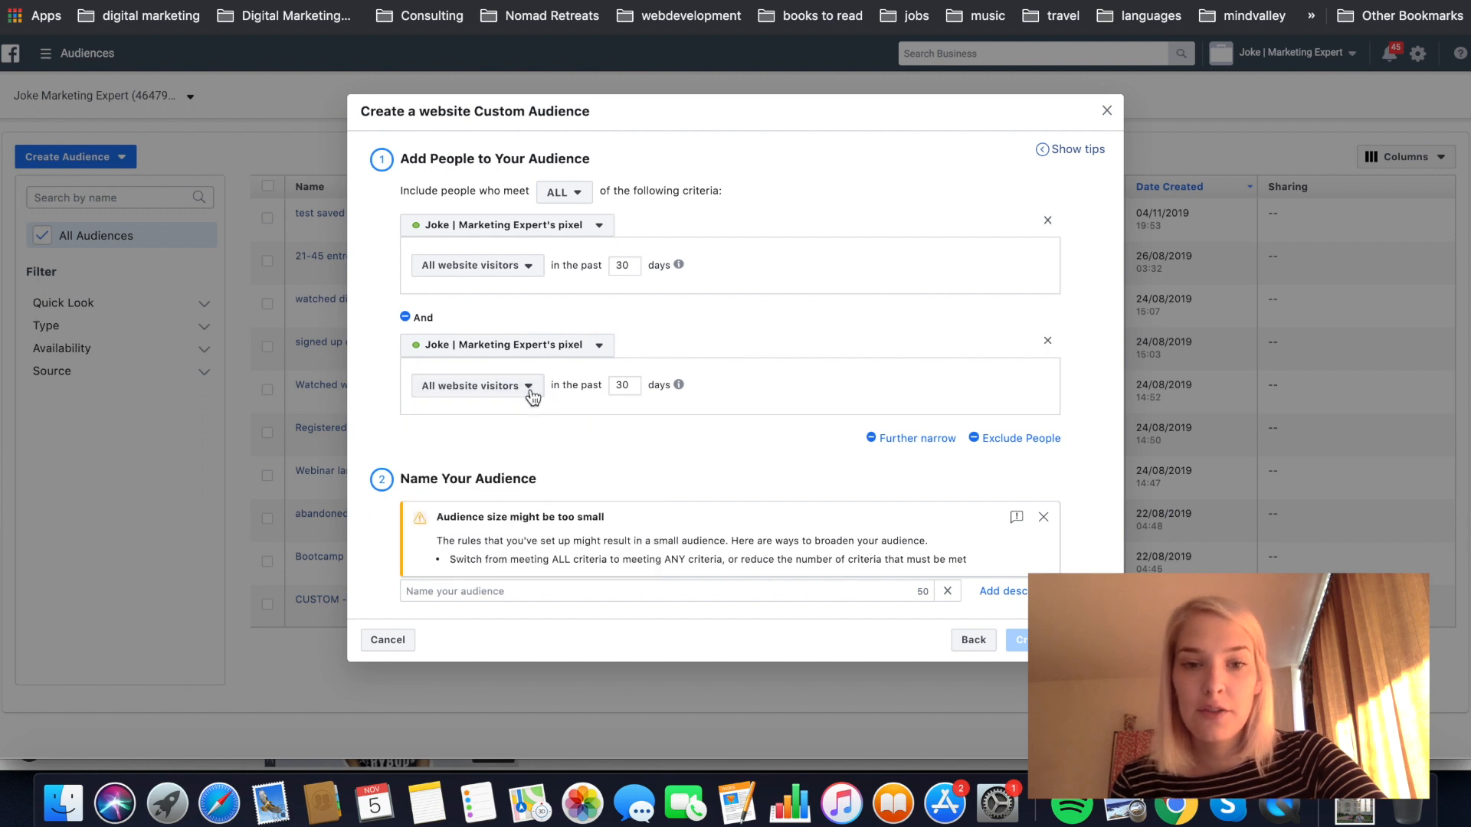
{"action": "left_click", "coordinate": [1046, 340]}
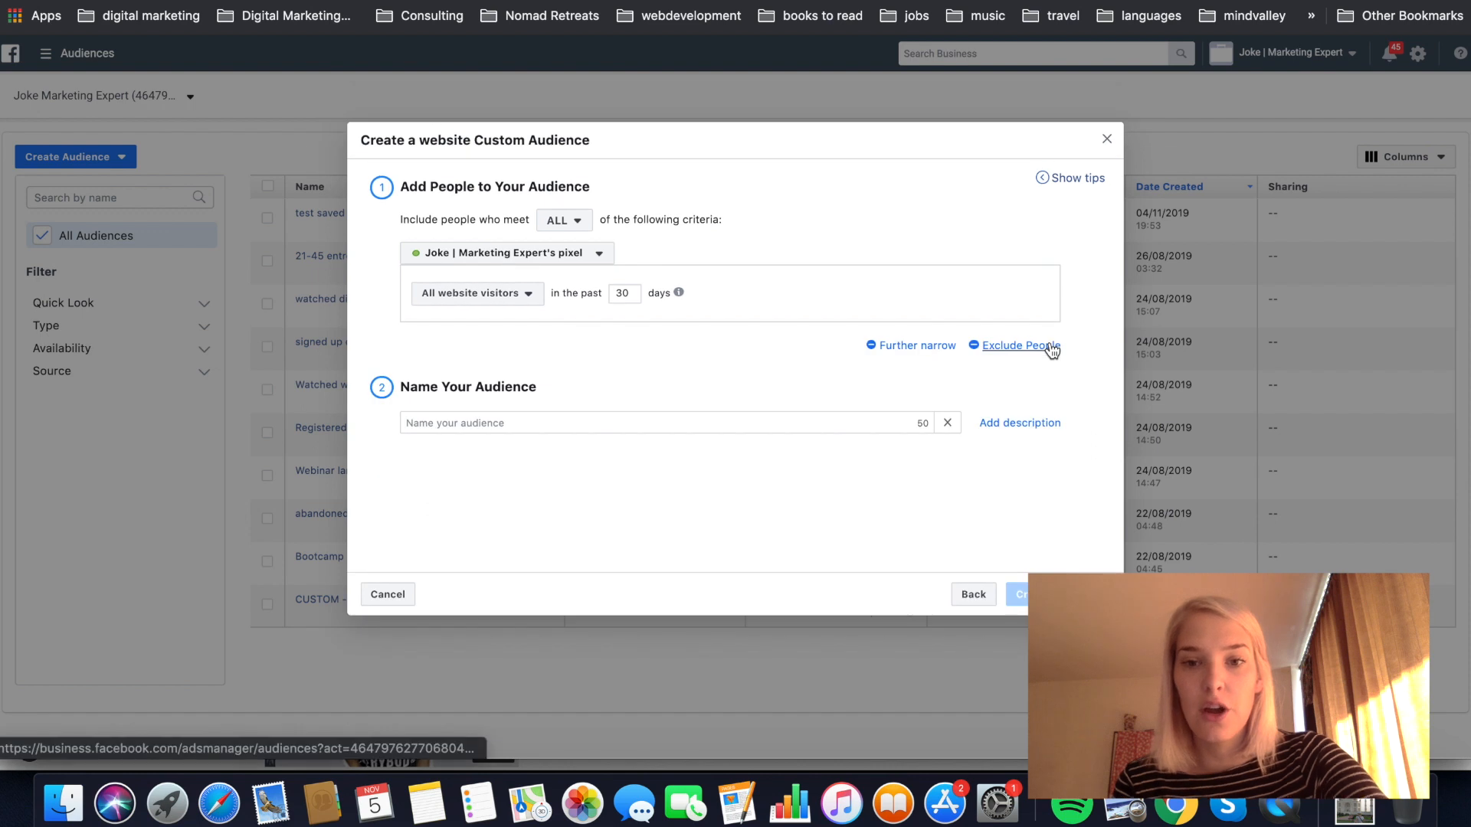
{"action": "mouse_move", "coordinate": [1026, 353]}
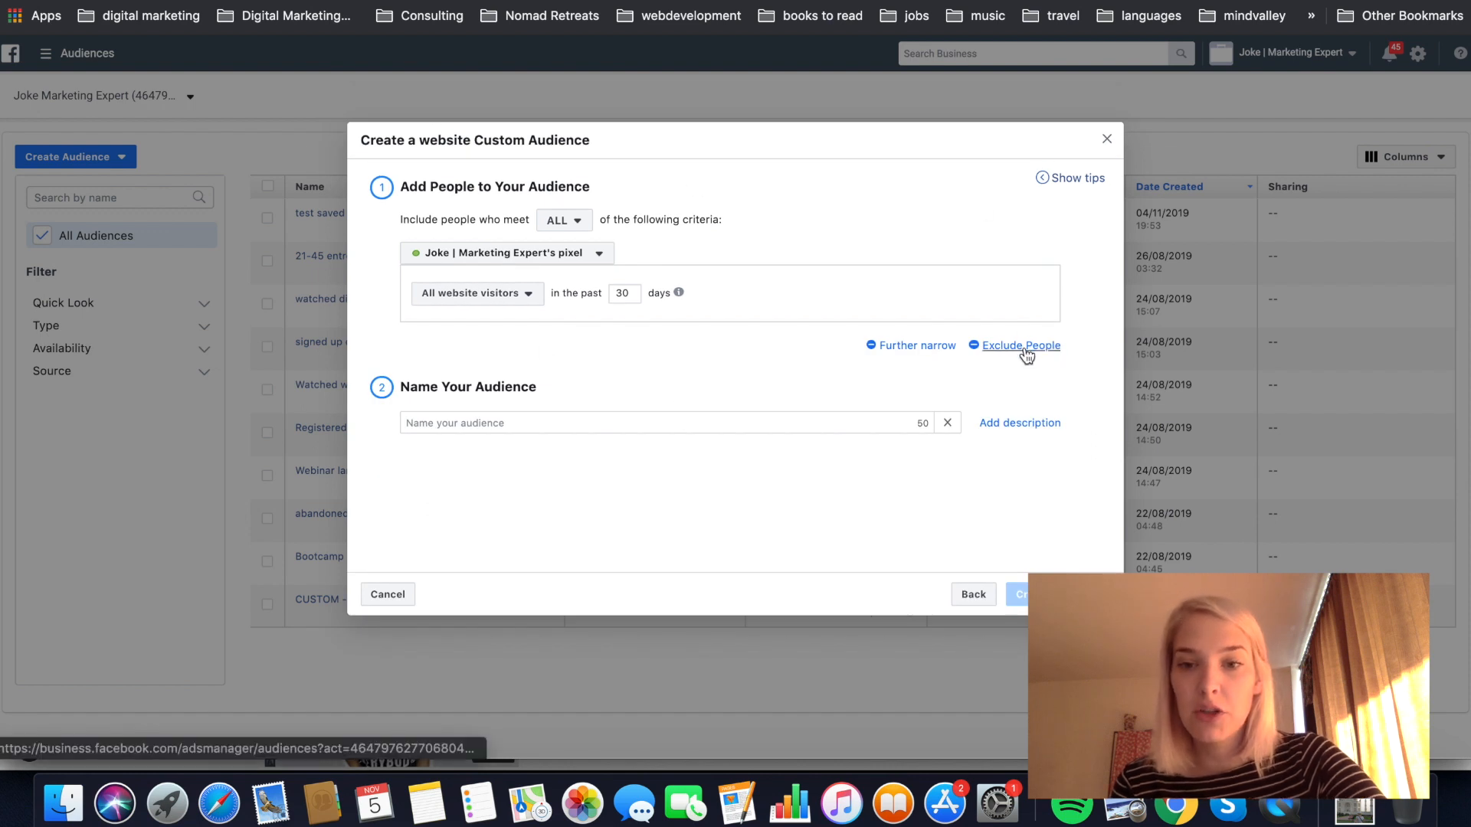
- Add an exclusion rule for people who visited specific web pages within 30 days
{"action": "left_click", "coordinate": [1022, 345]}
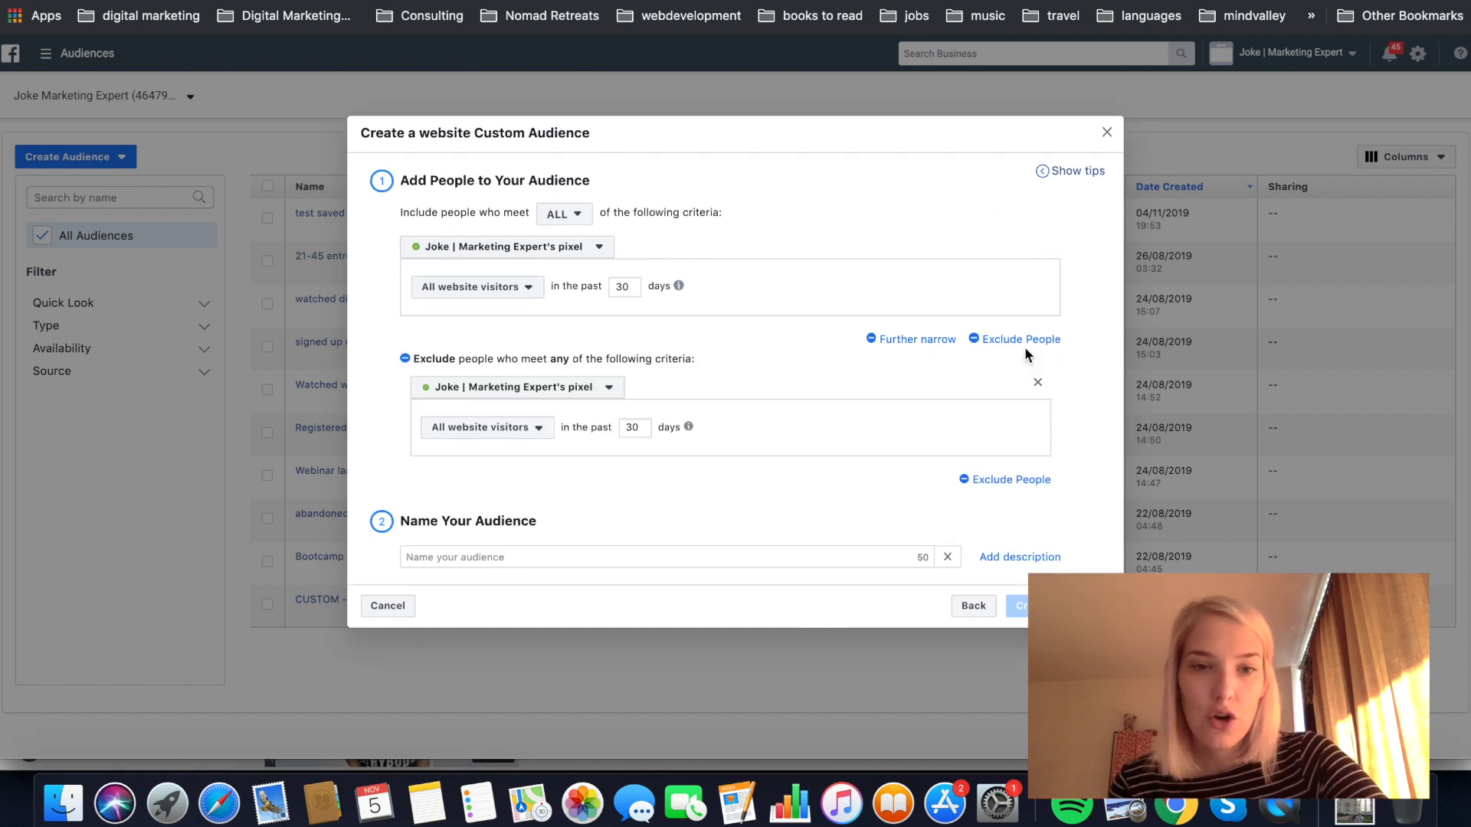
{"action": "mouse_move", "coordinate": [763, 298]}
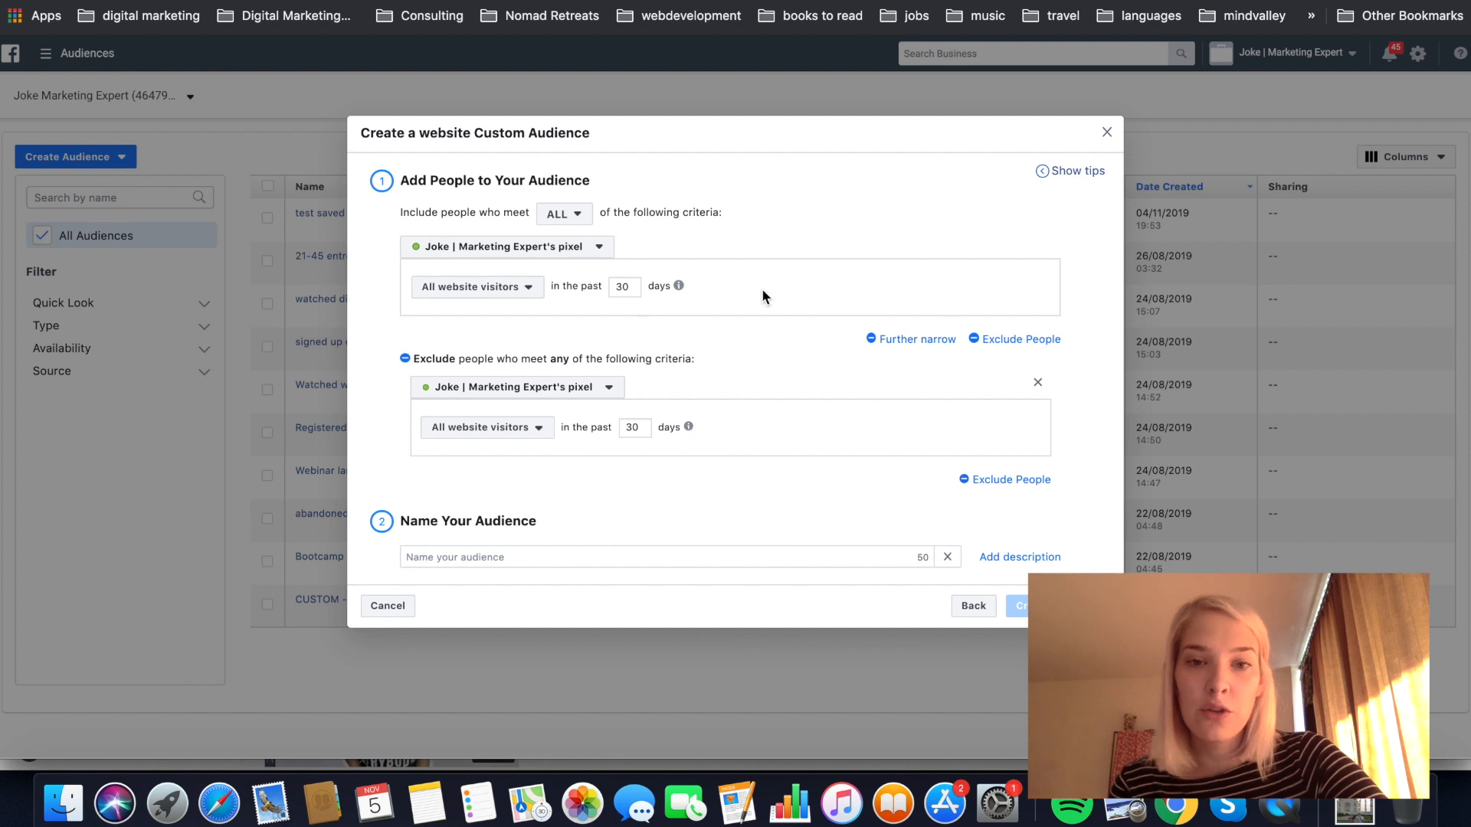
{"action": "mouse_move", "coordinate": [696, 391]}
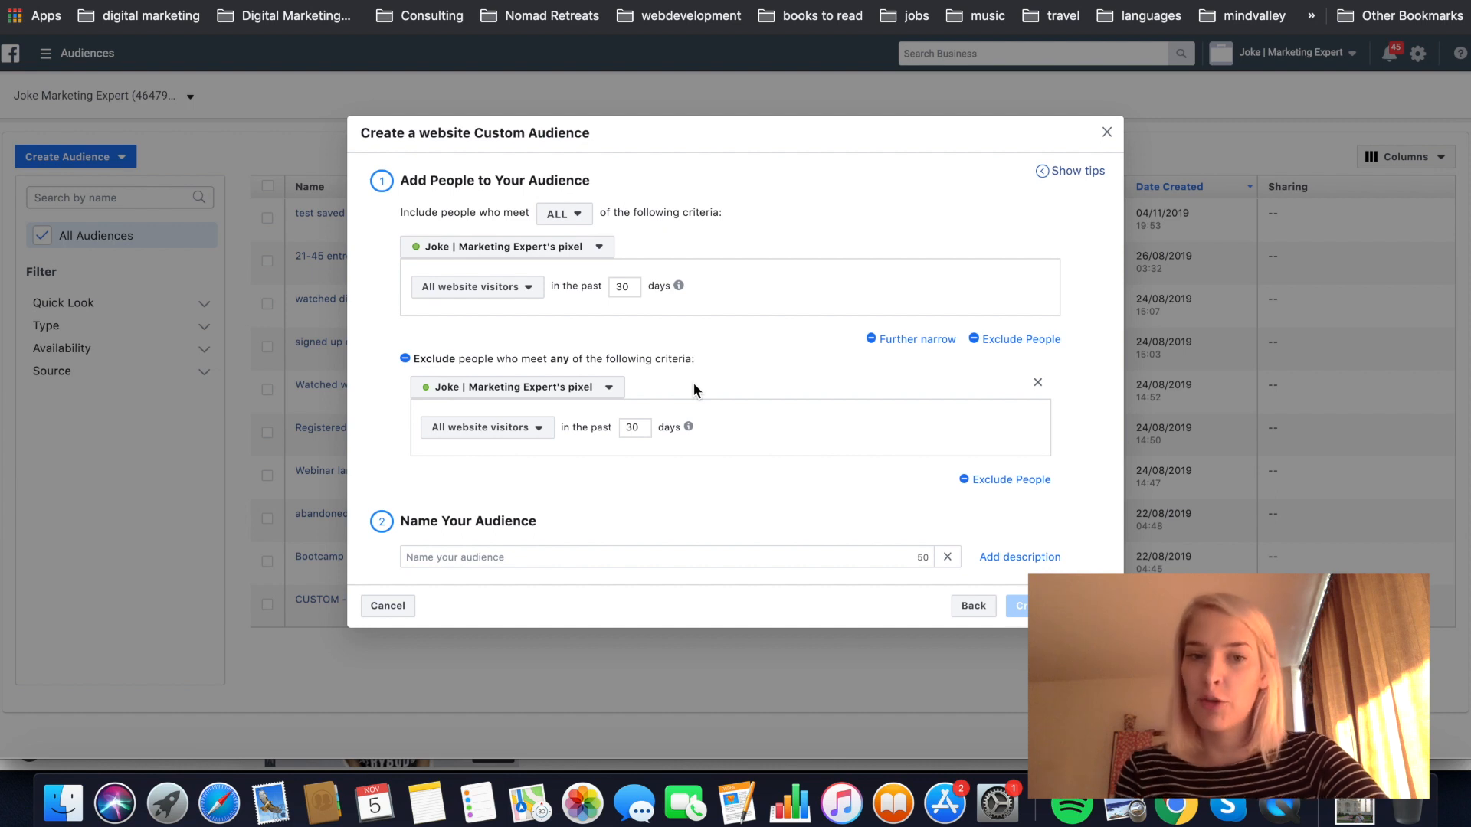
{"action": "mouse_move", "coordinate": [679, 398]}
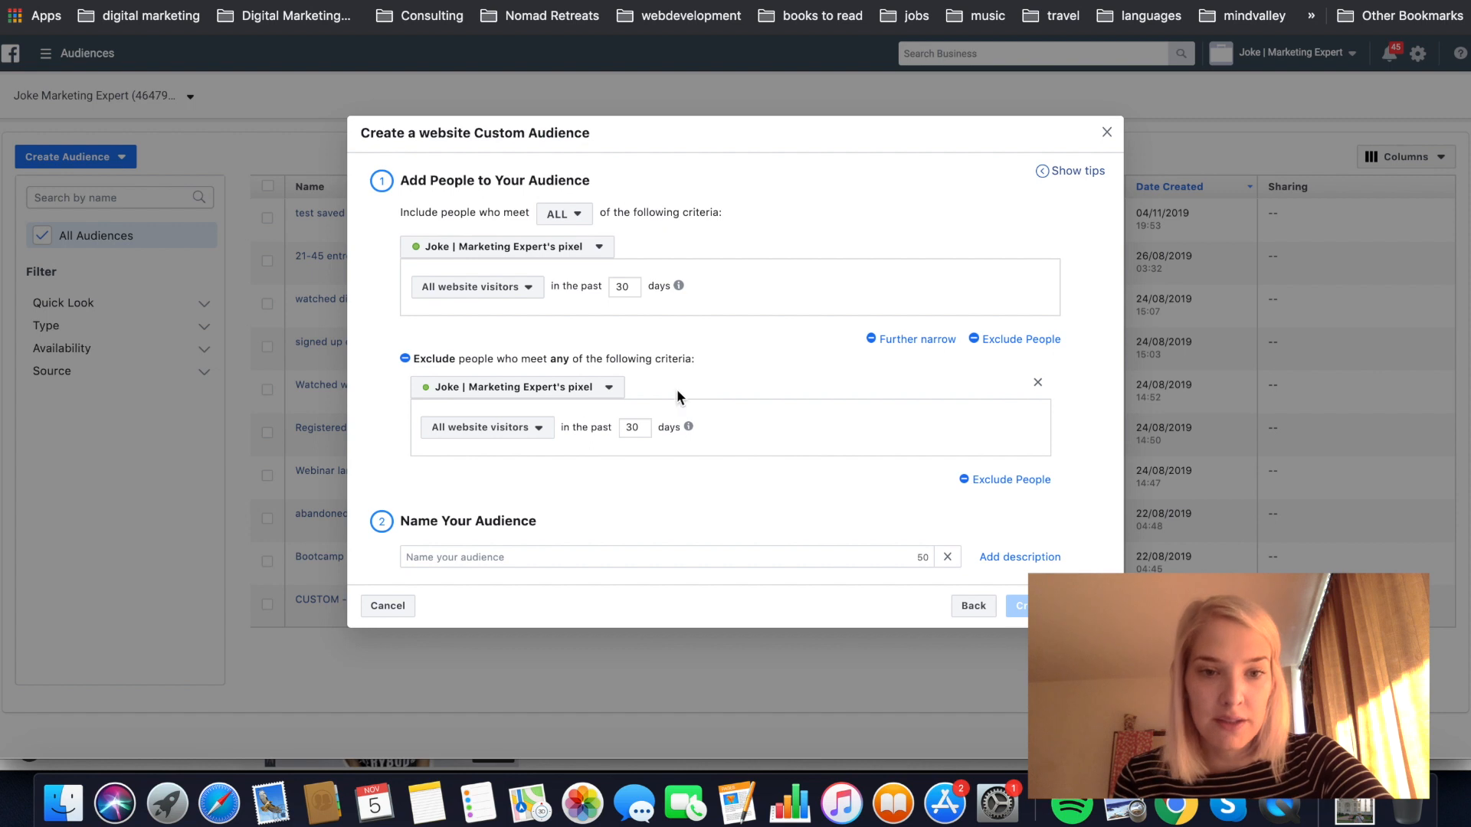
{"action": "left_click", "coordinate": [485, 427]}
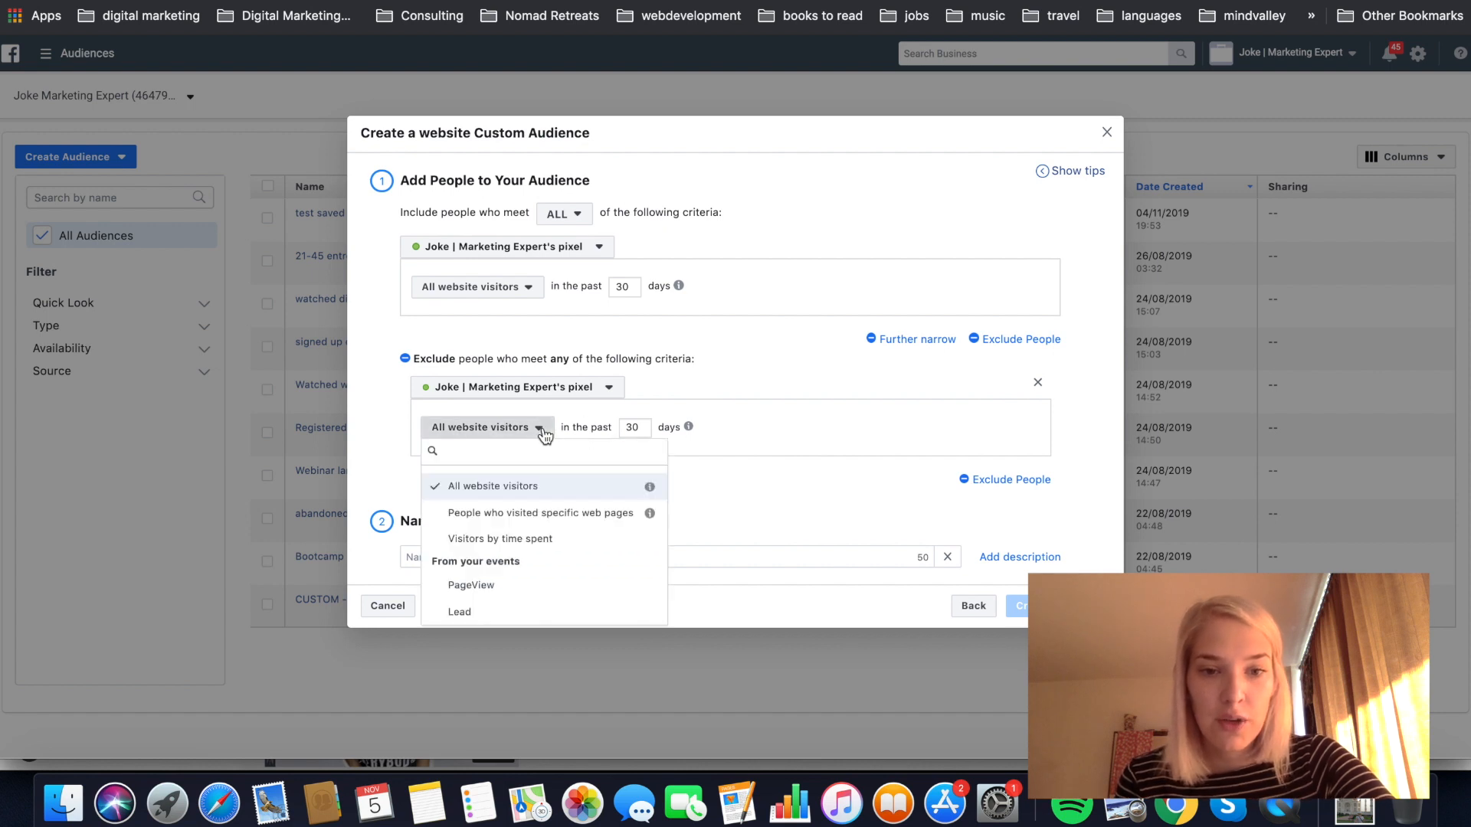
{"action": "mouse_move", "coordinate": [539, 512]}
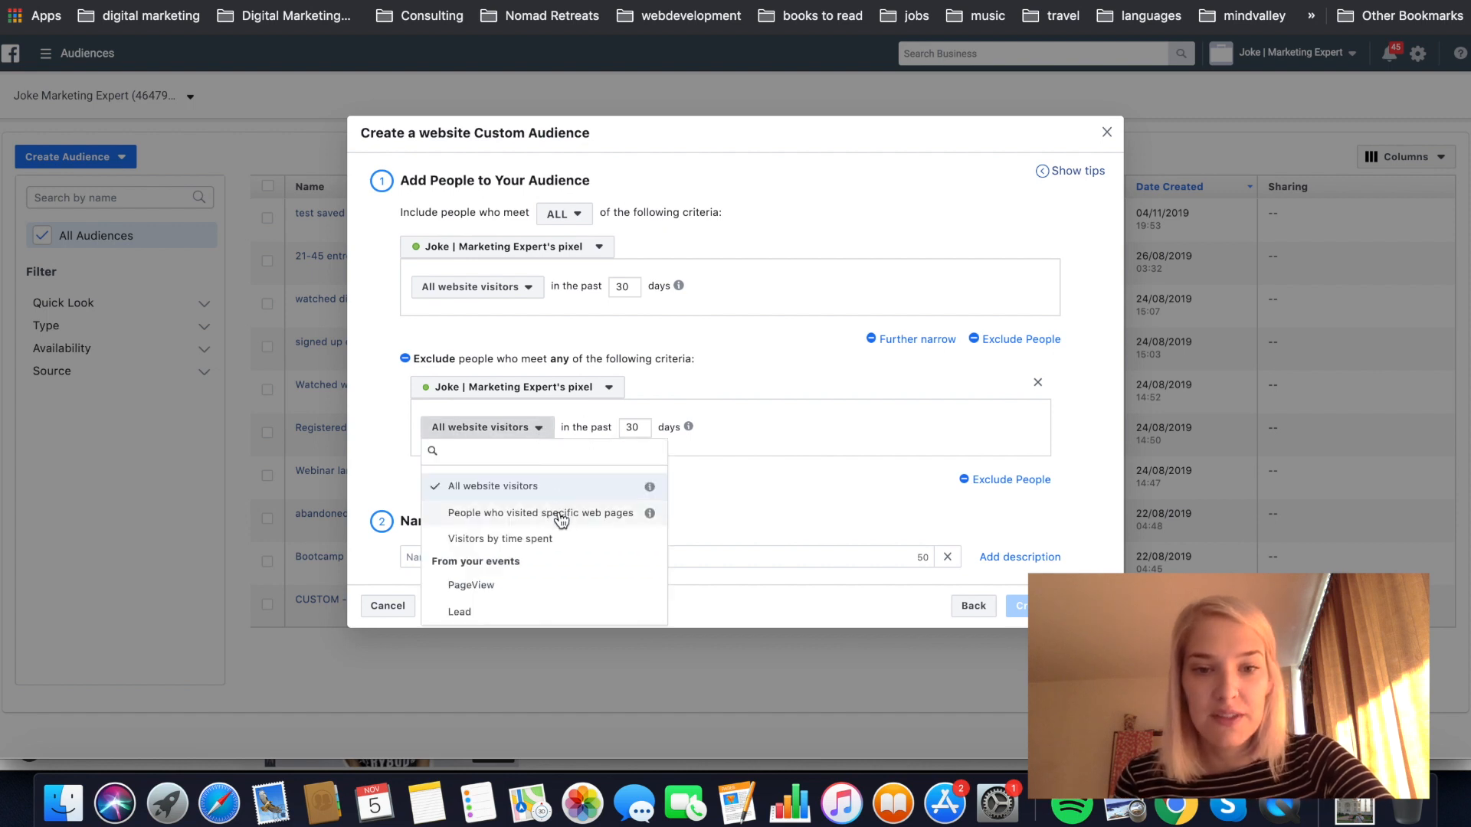
{"action": "left_click", "coordinate": [538, 512]}
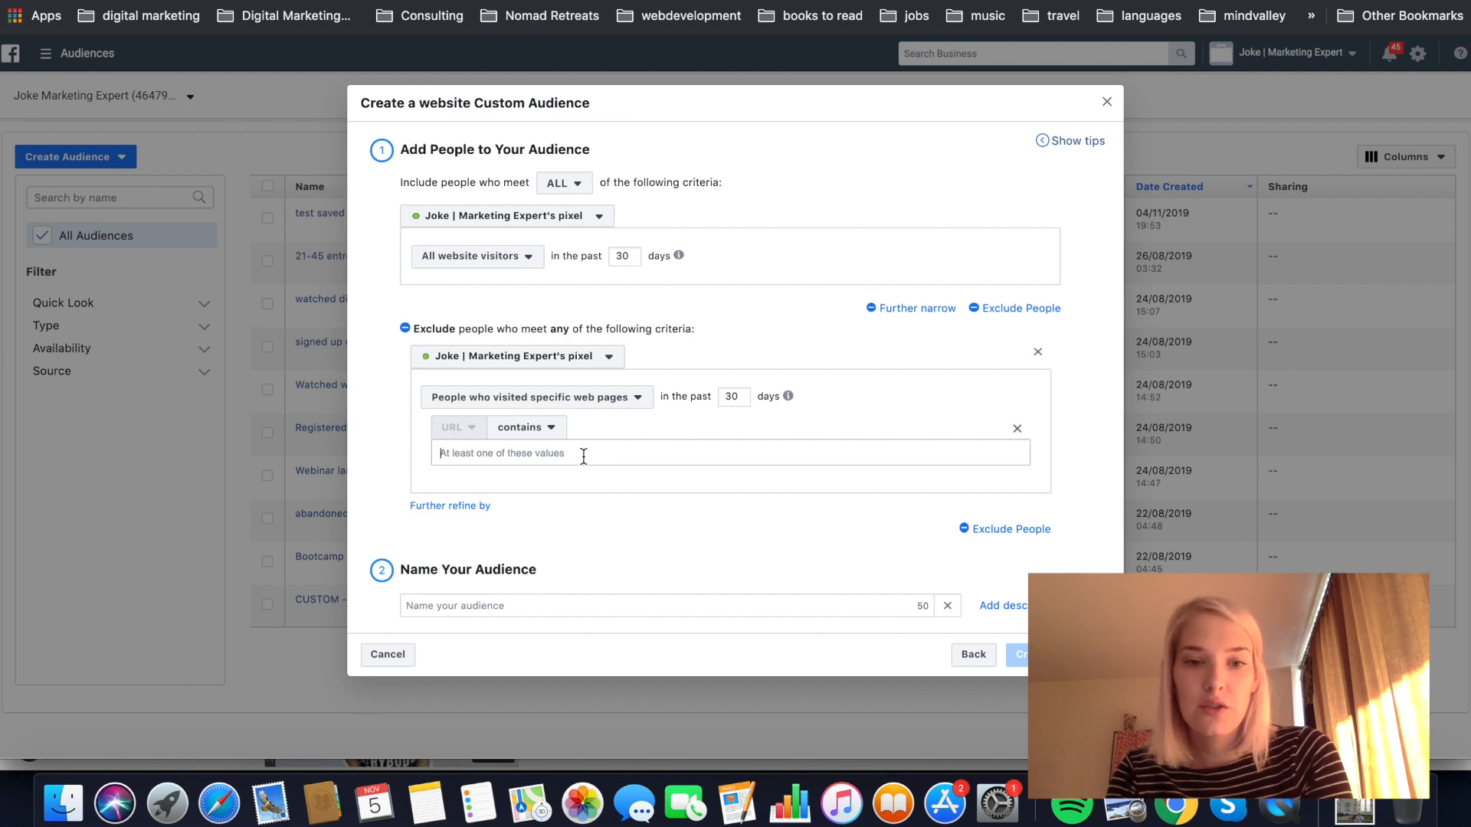
- Enter /thank-you as the exclusion rule's URL-contains value
{"action": "type", "text": "/"}
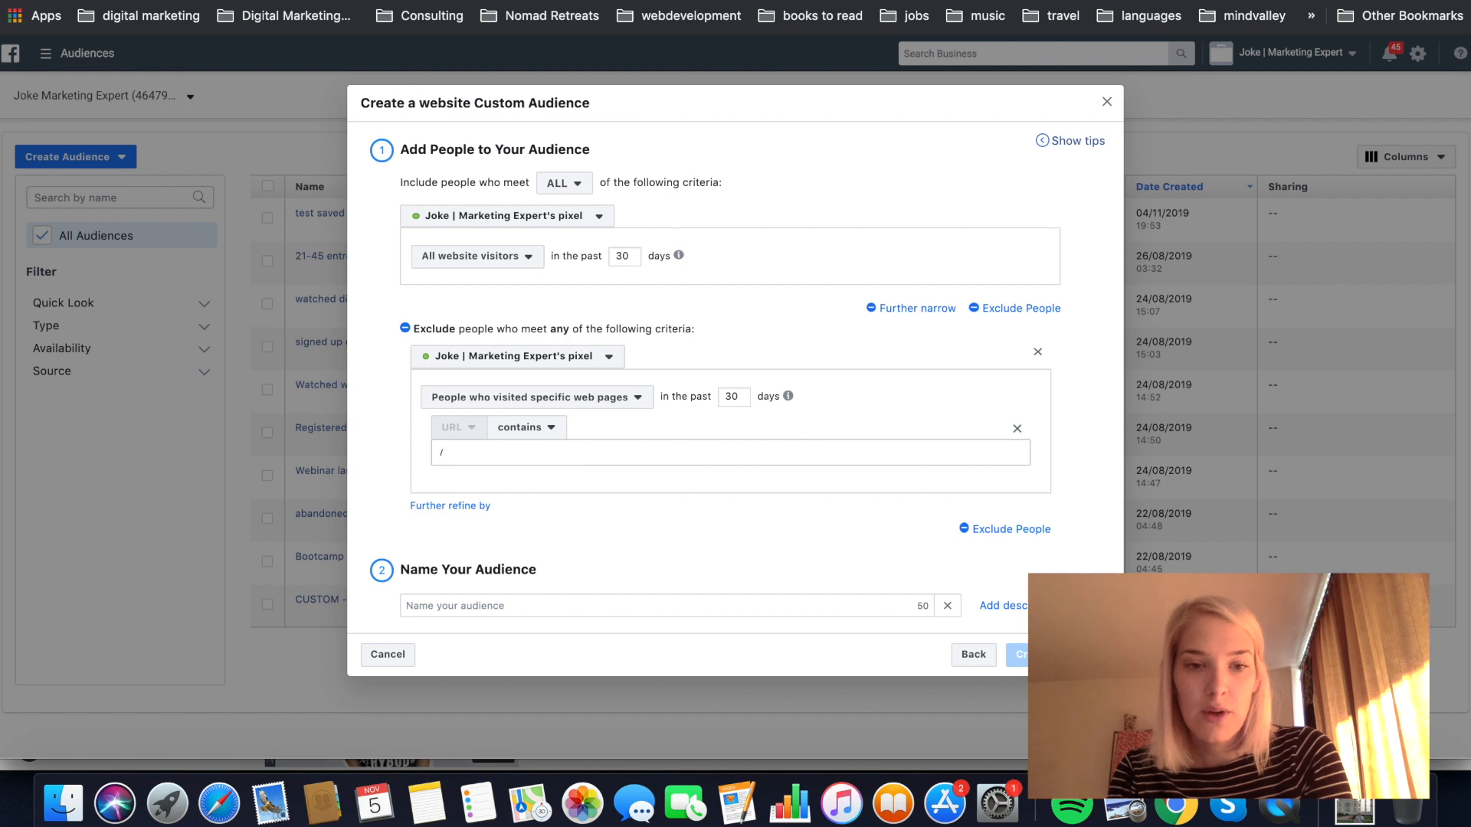
{"action": "type", "text": "thank-"}
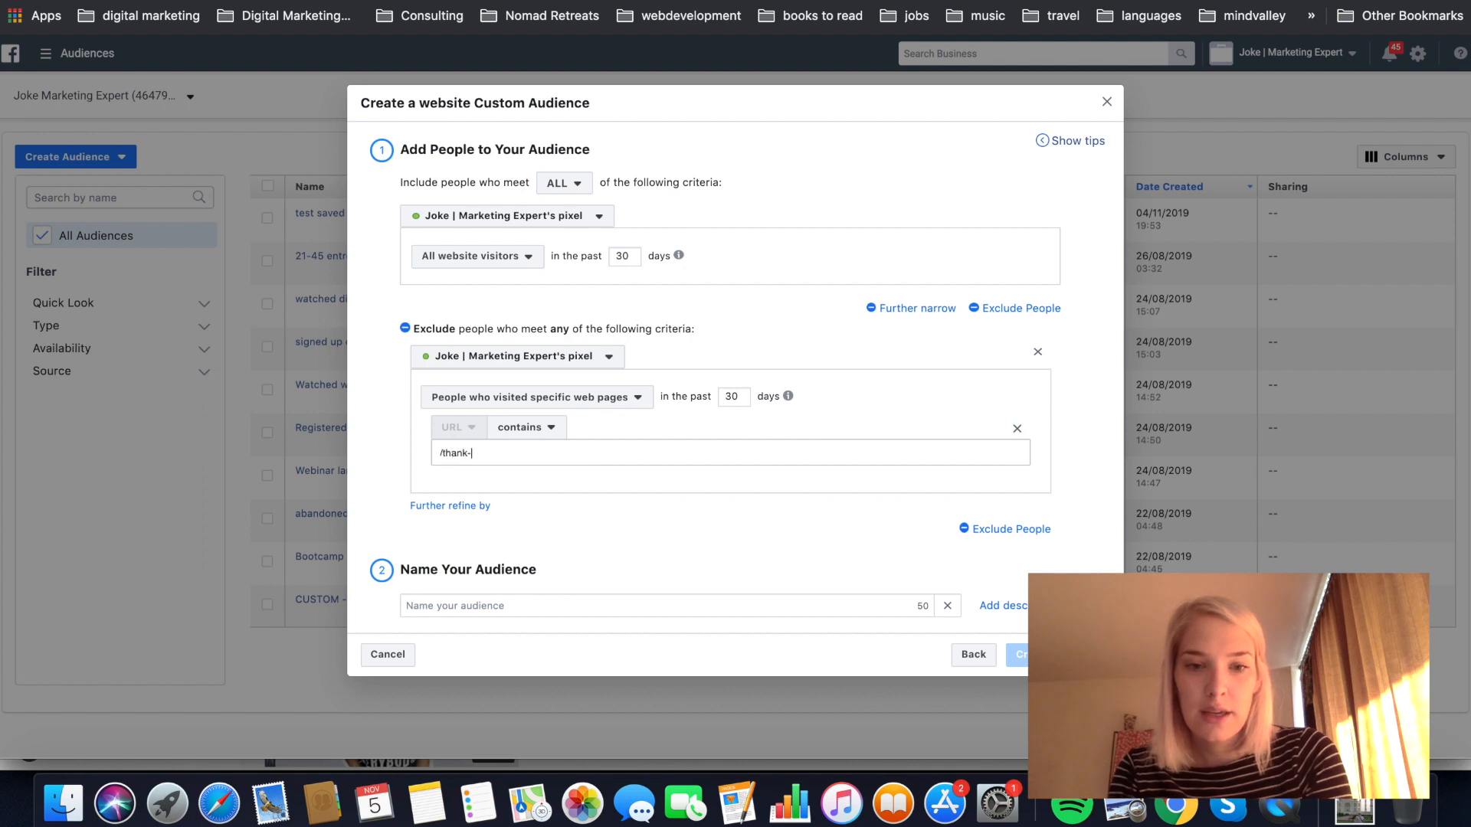
{"action": "type", "text": "you"}
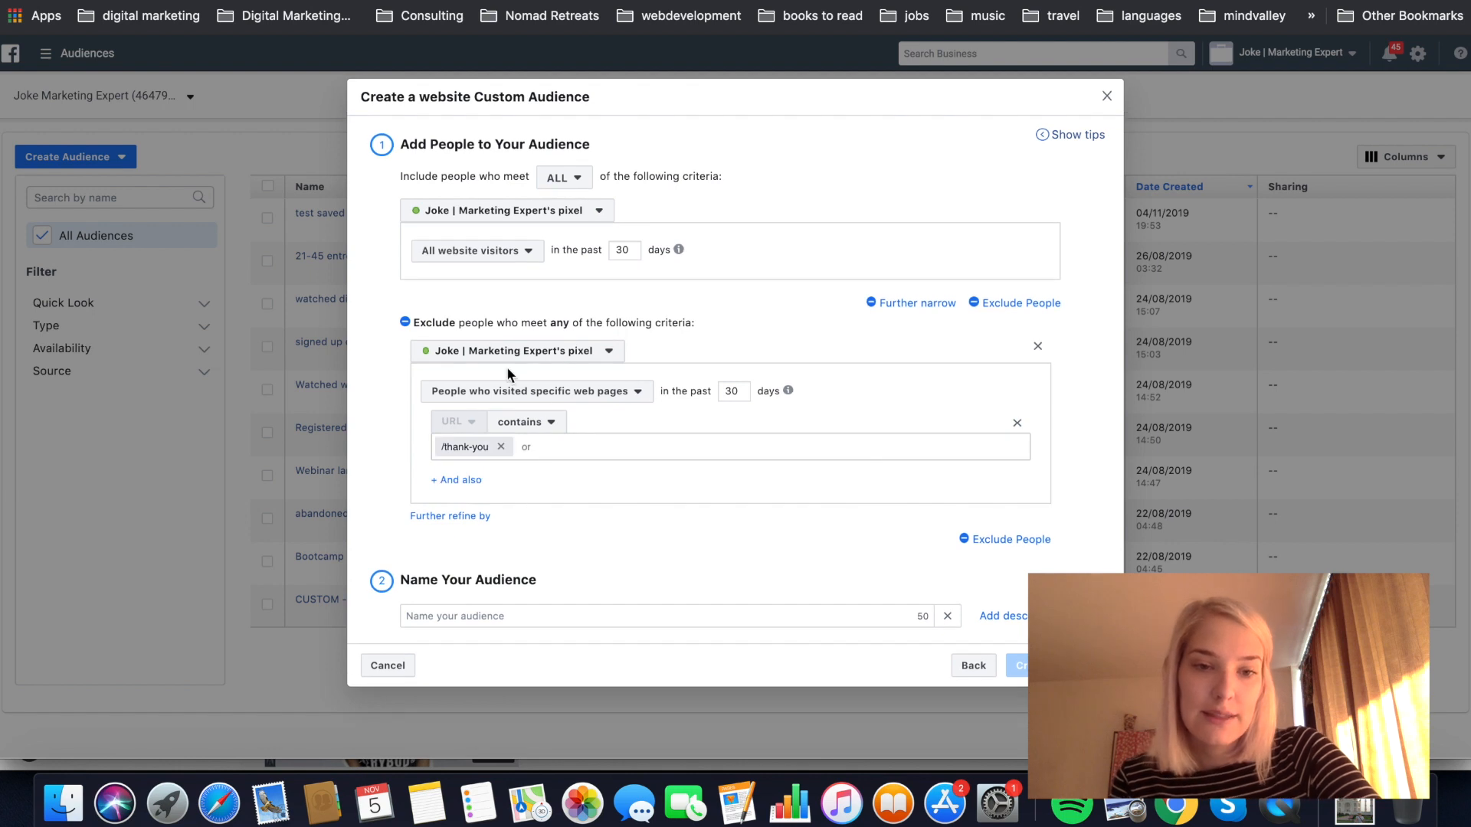
{"action": "mouse_move", "coordinate": [565, 477]}
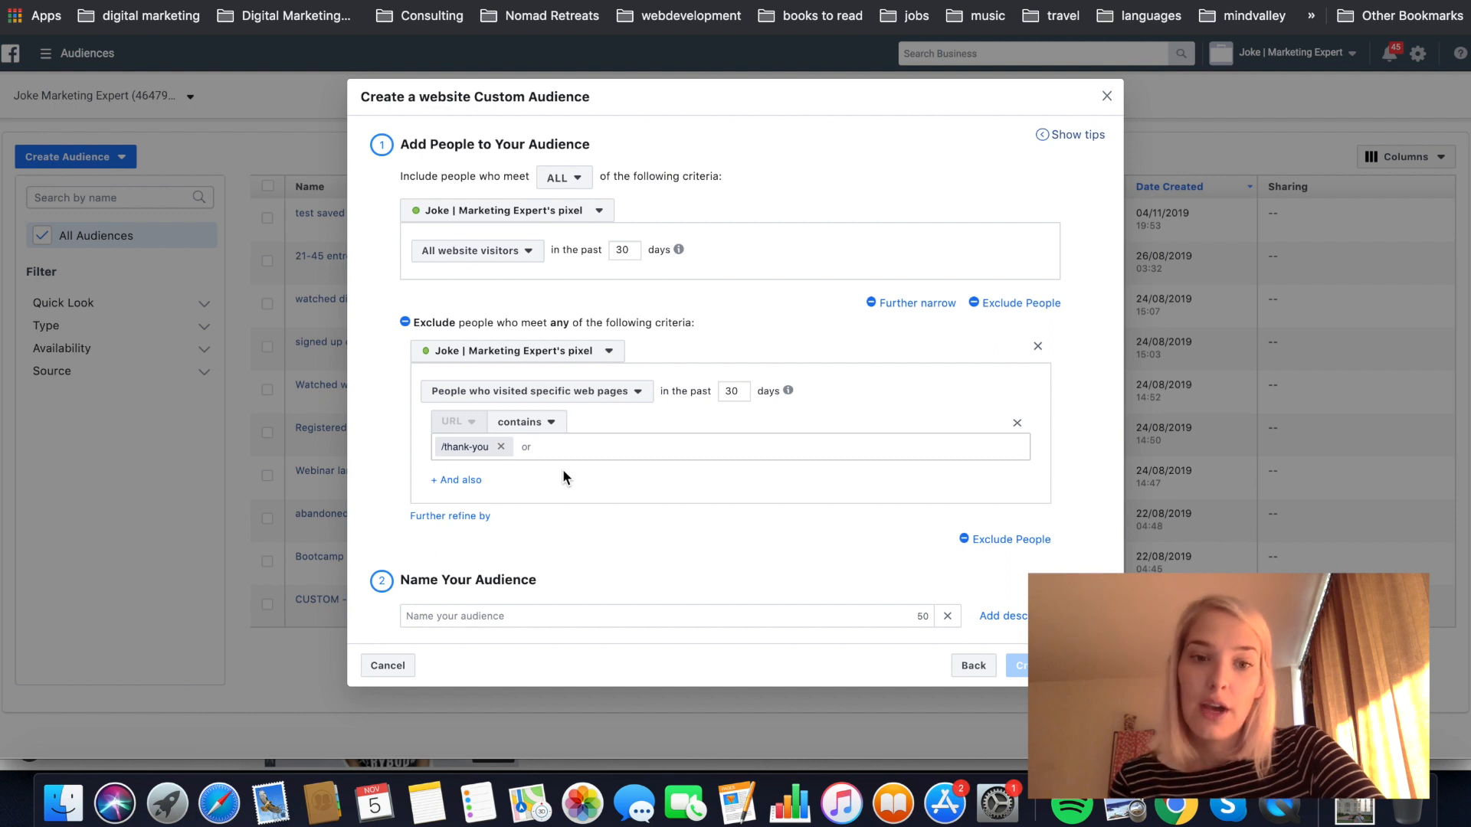
{"action": "mouse_move", "coordinate": [616, 445]}
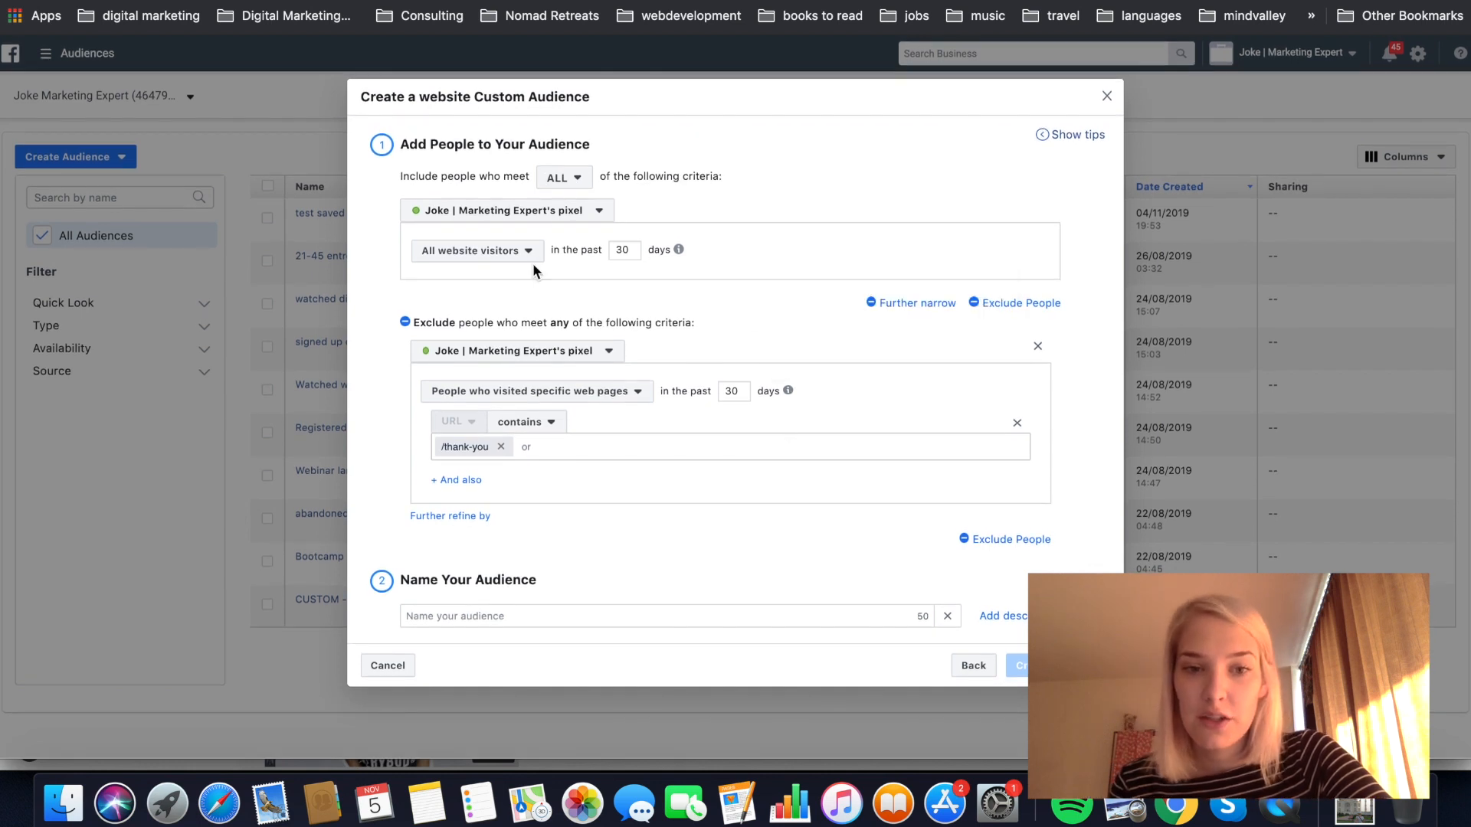
{"action": "mouse_move", "coordinate": [630, 458]}
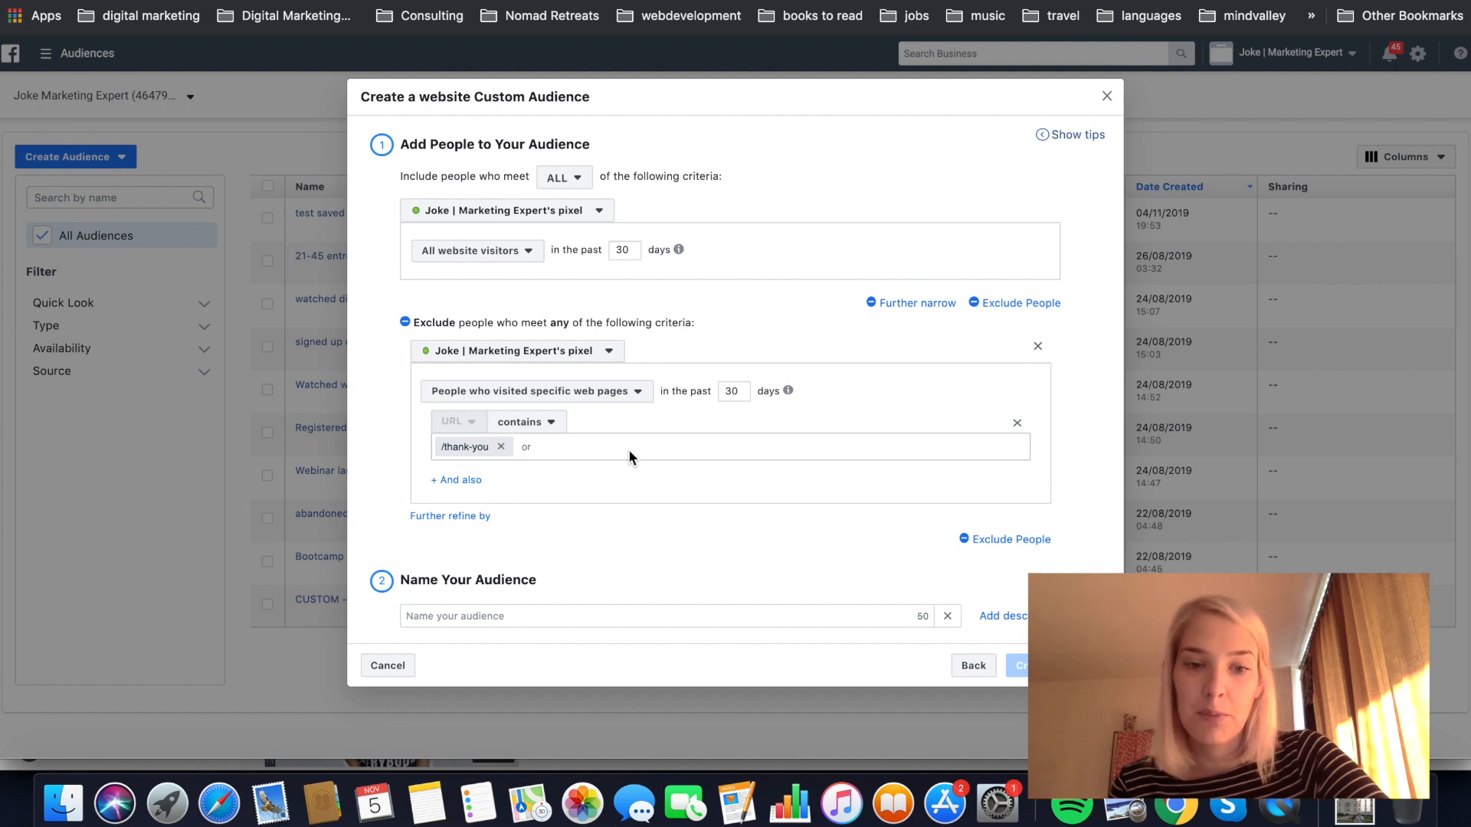
{"action": "mouse_move", "coordinate": [588, 481]}
{"action": "type", "text": "CUSTO"}
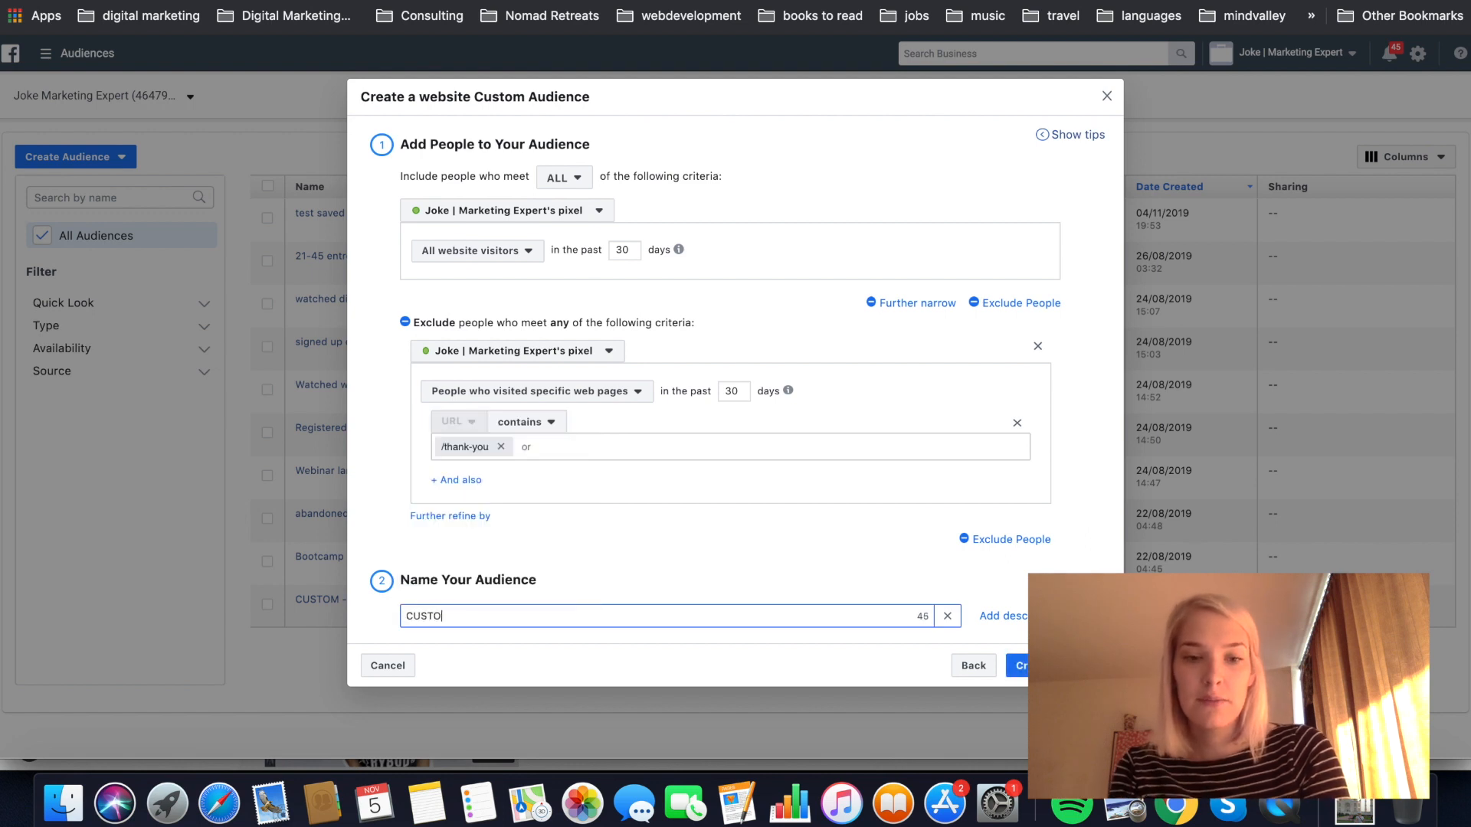
- Enter the audience name 'CUSTOM all visitors 30 days EXCL BUY' in the name field
{"action": "type", "text": "M"}
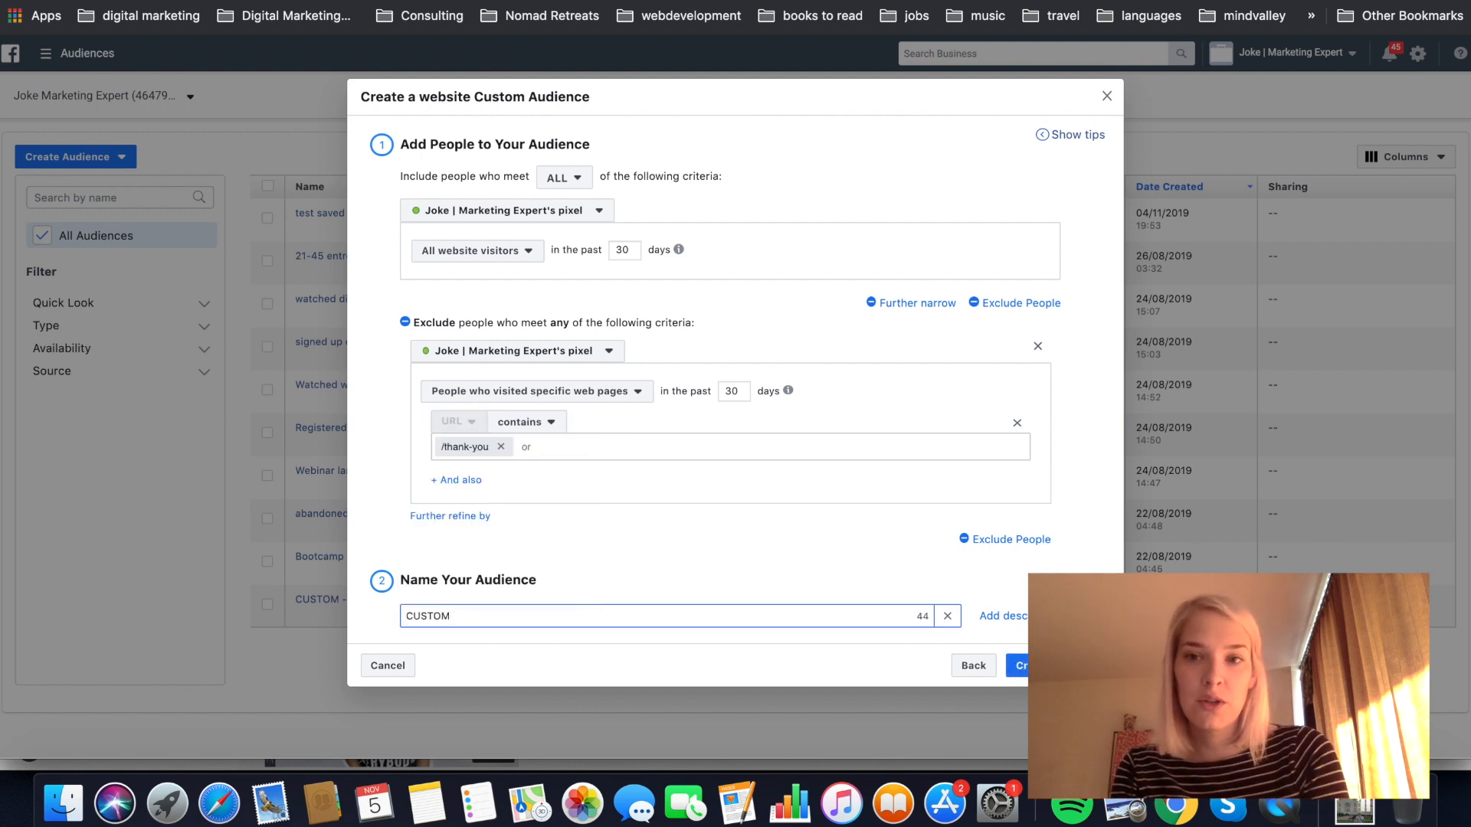
{"action": "key", "text": "backspace"}
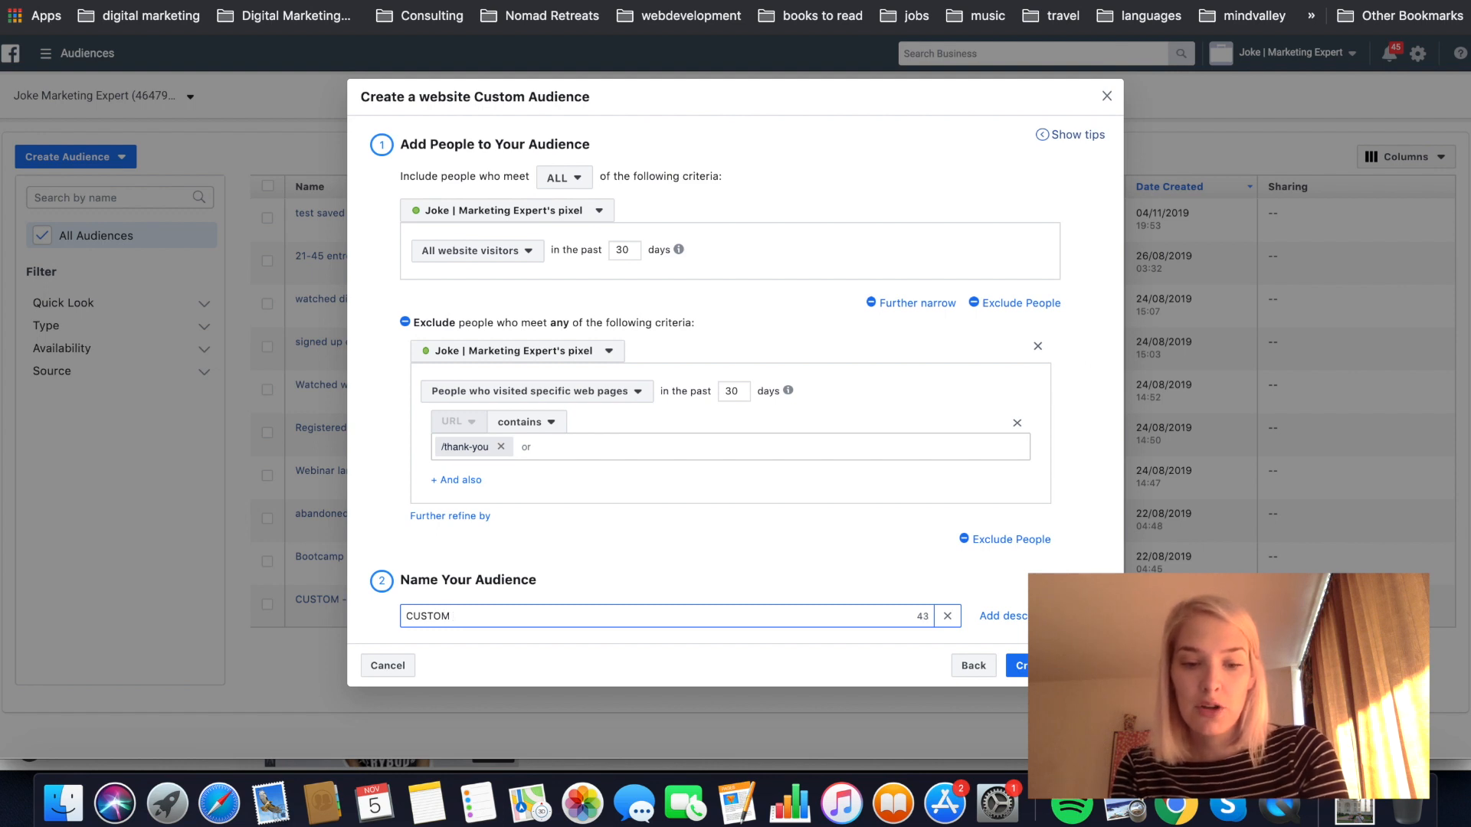
{"action": "type", "text": "all"}
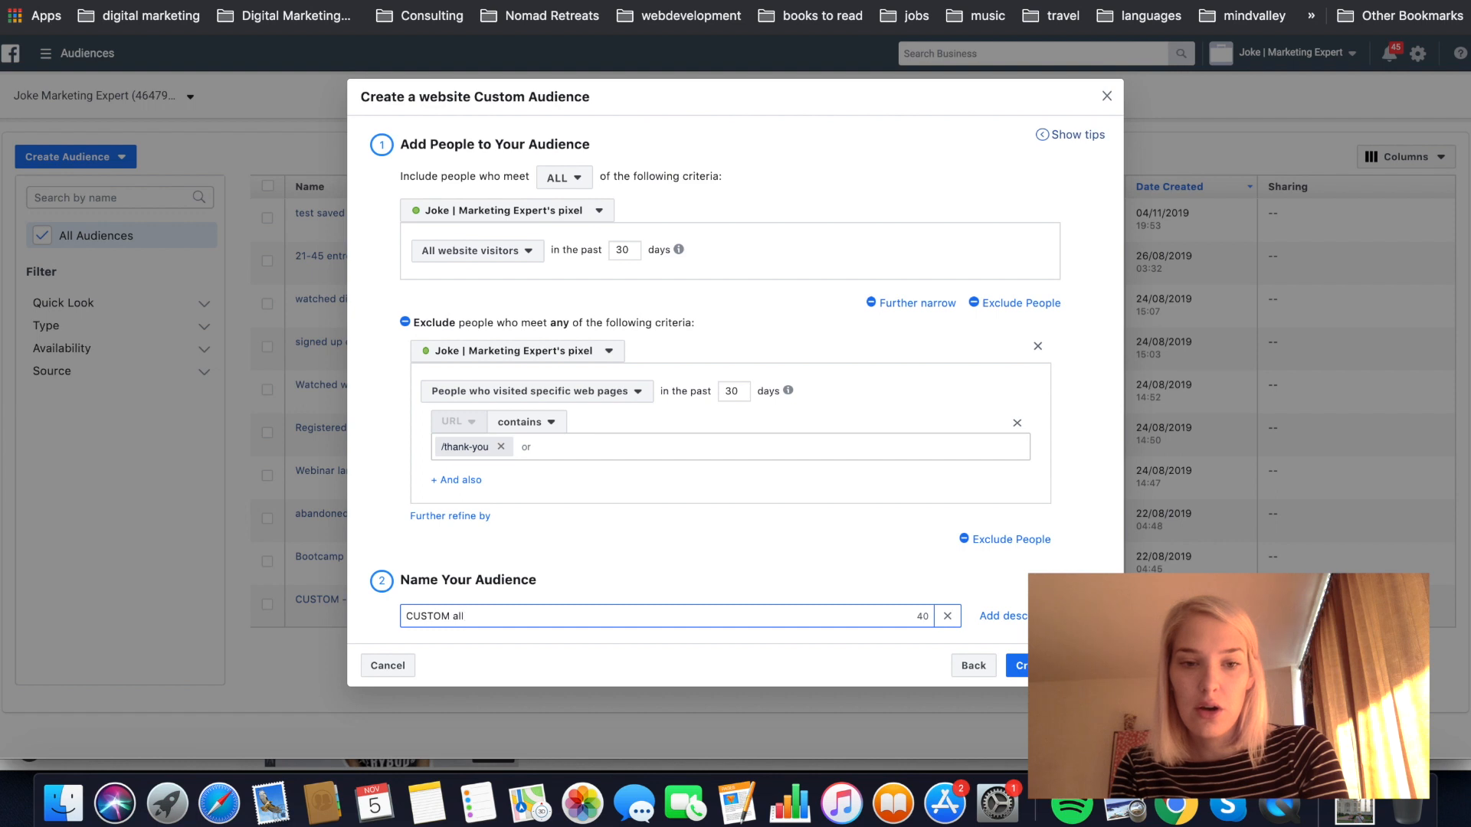
{"action": "type", "text": "visitors"}
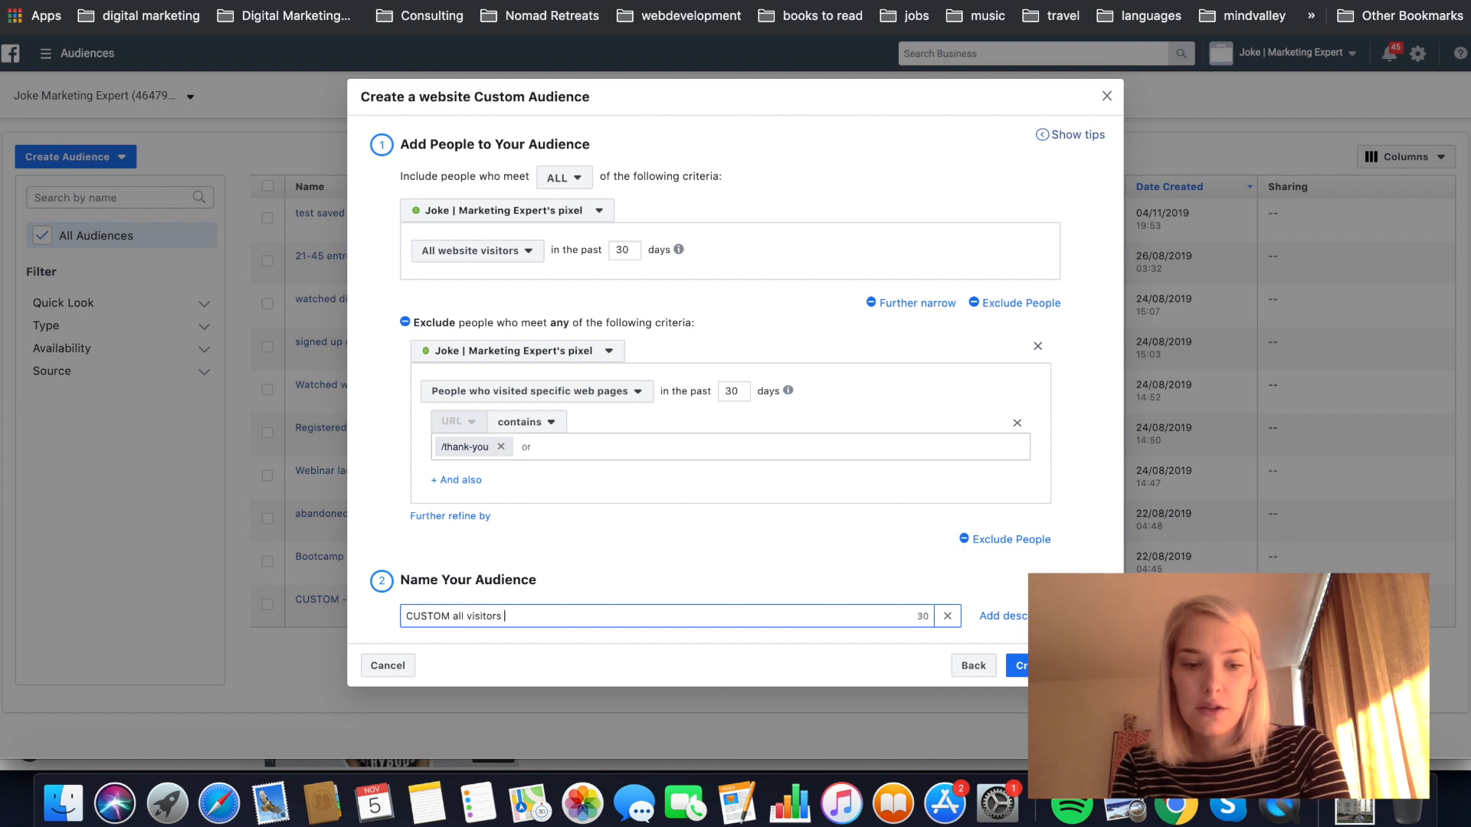
{"action": "type", "text": "30 days"}
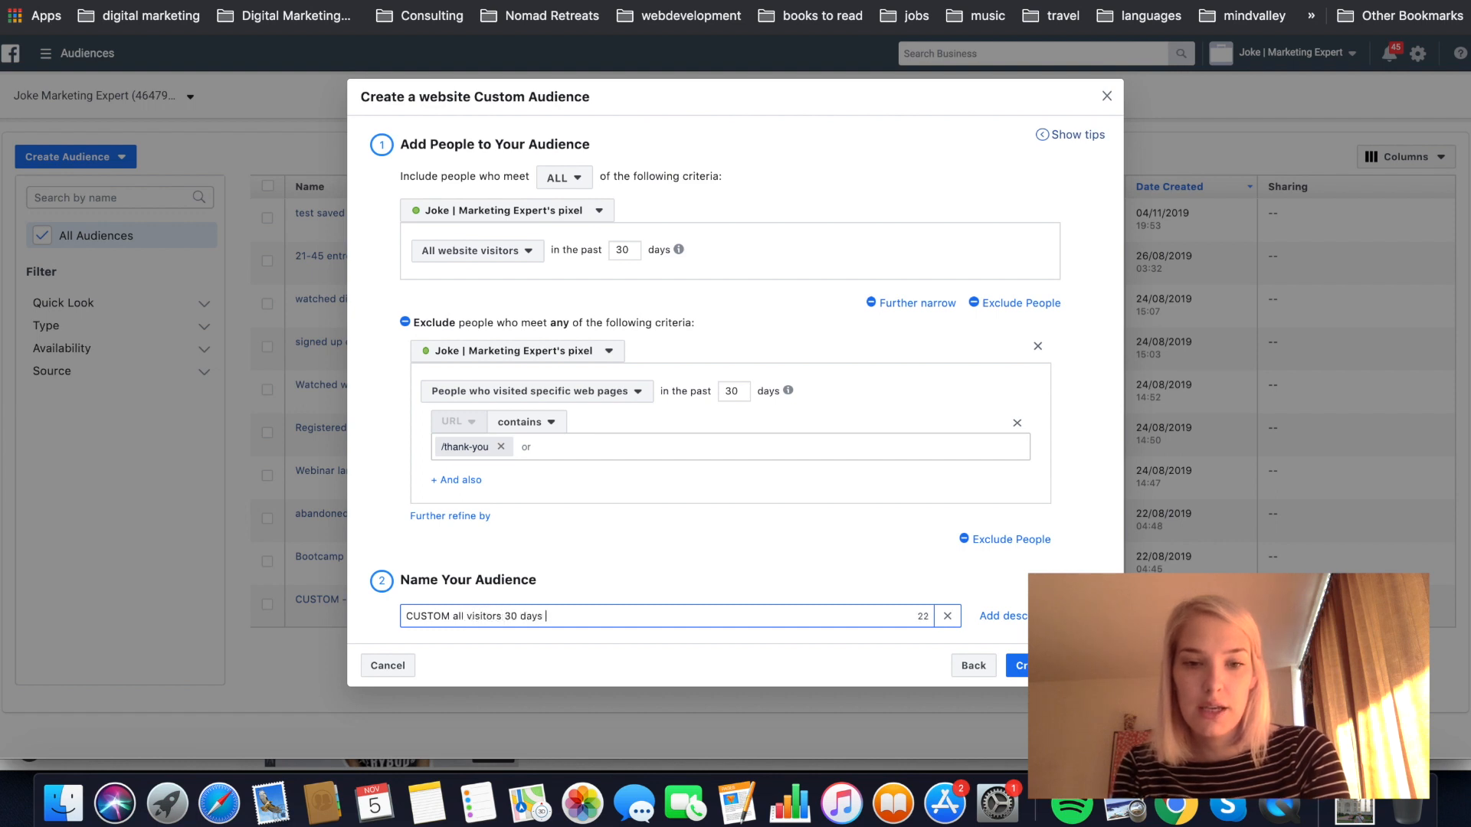
{"action": "type", "text": "EXCL"}
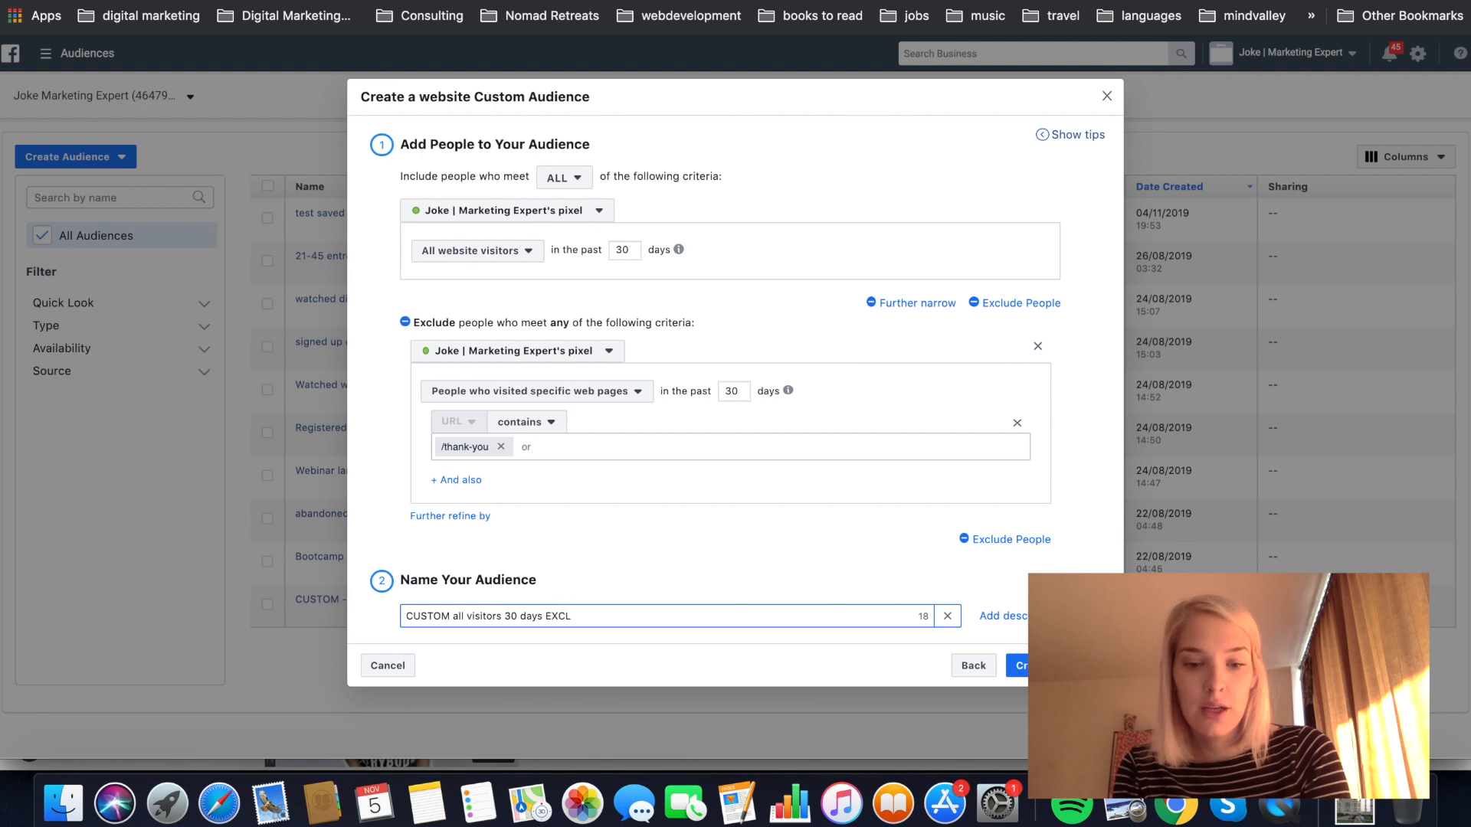
{"action": "key", "text": "Backspace"}
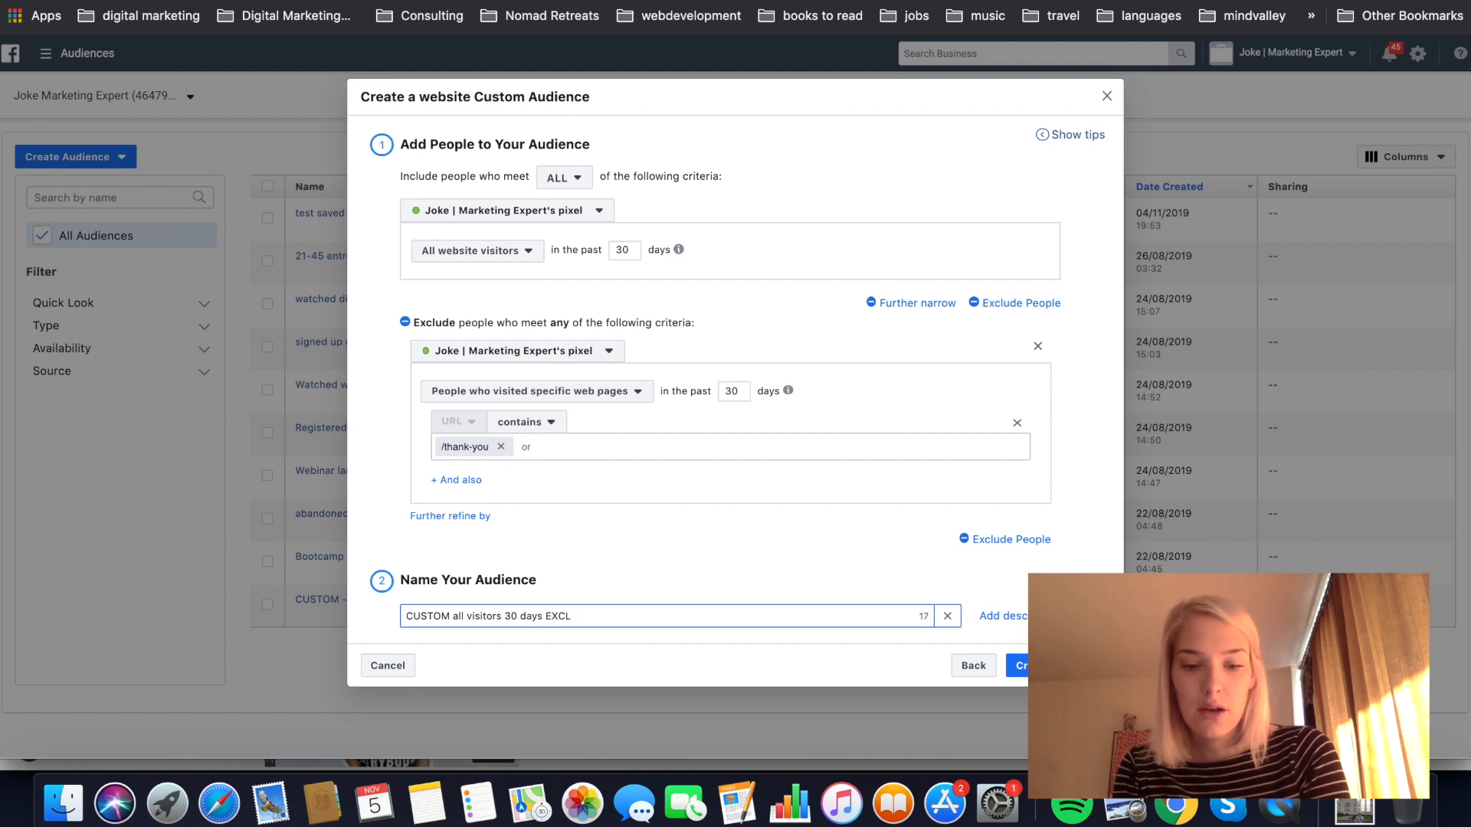
{"action": "type", "text": "BU?"}
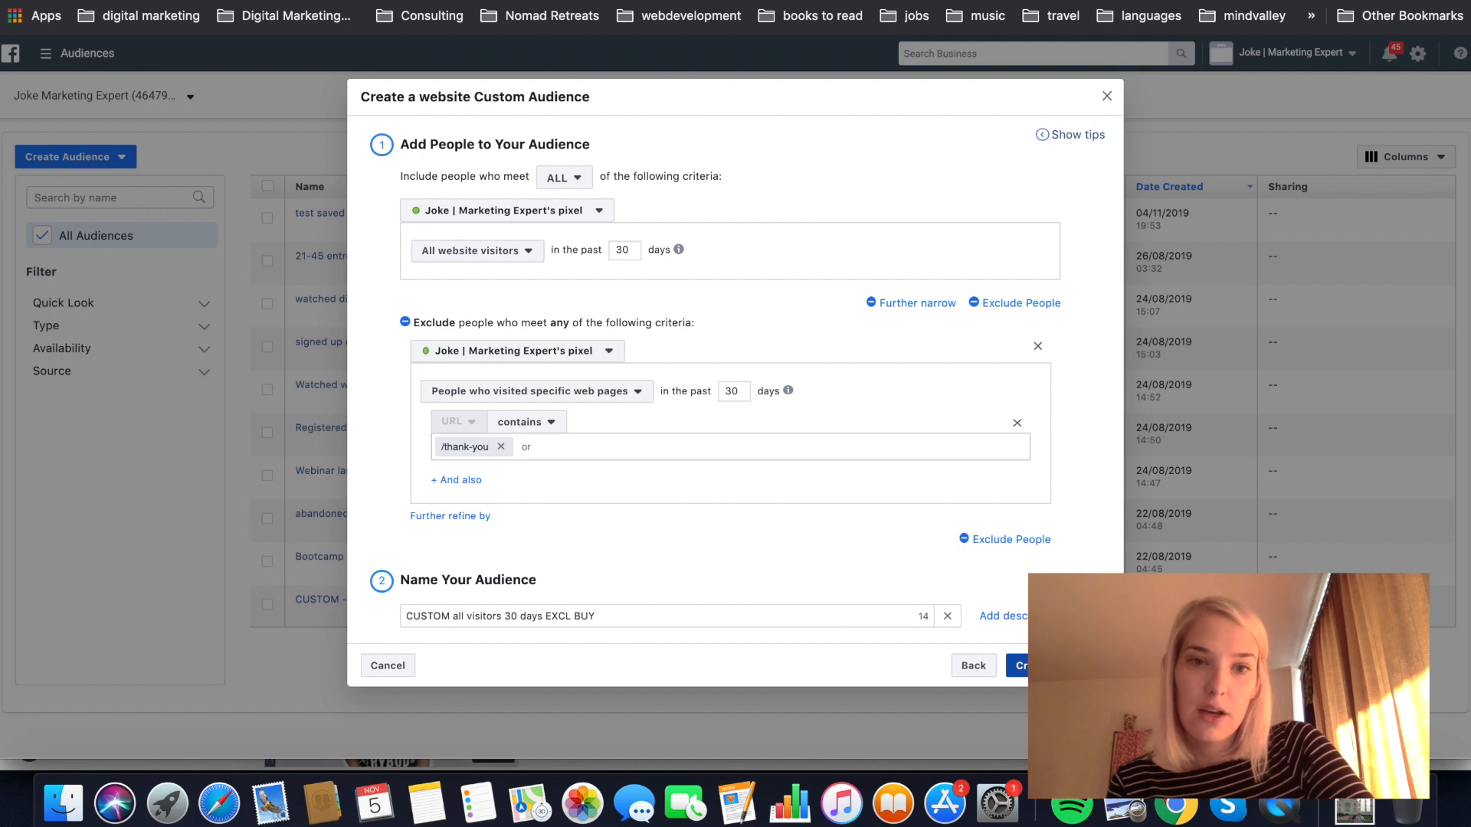
- Create the audience and return to the Audiences list showing the new entry
{"action": "left_click", "coordinate": [1021, 665]}
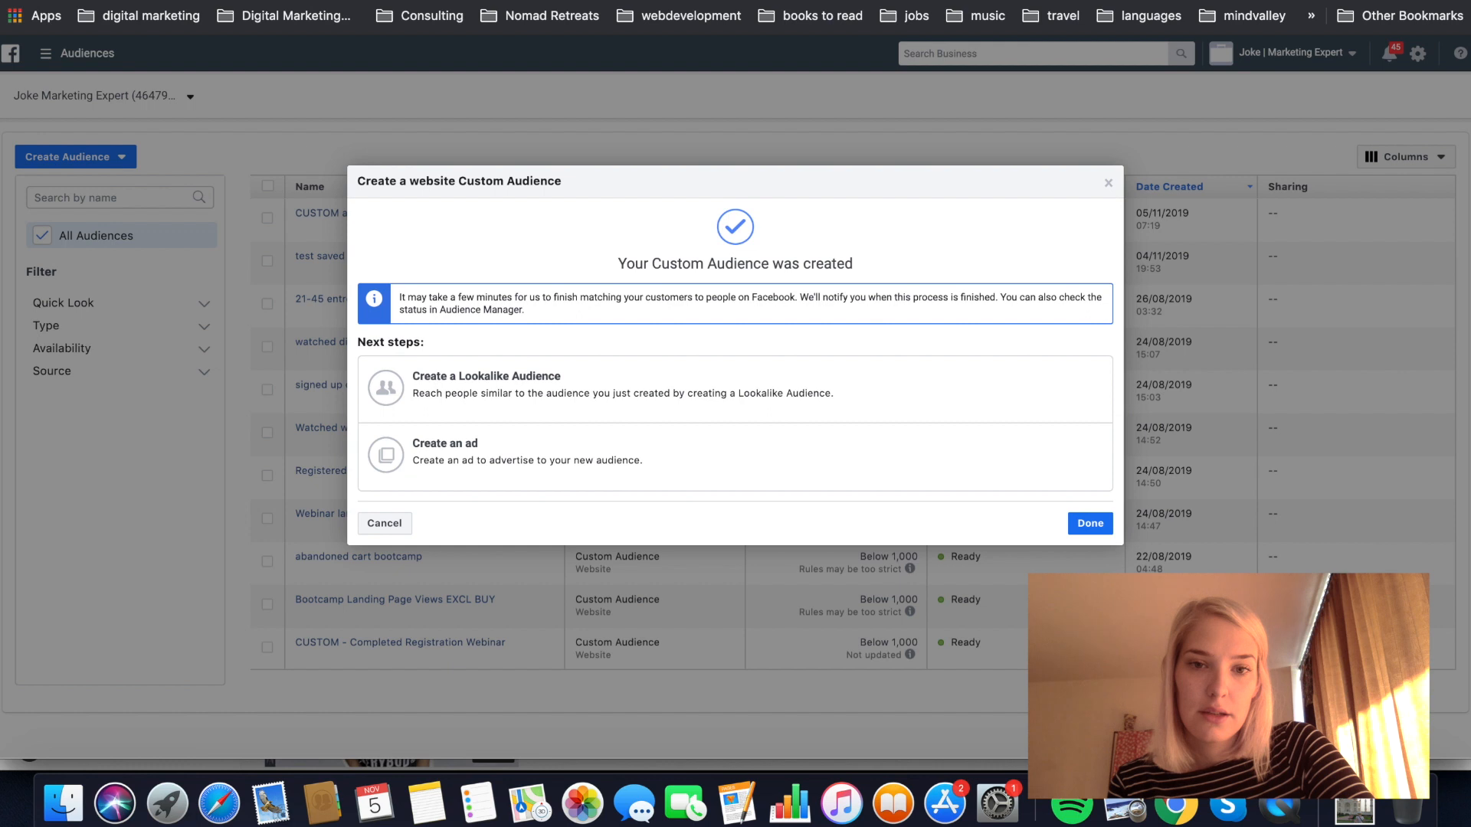
{"action": "mouse_move", "coordinate": [857, 261]}
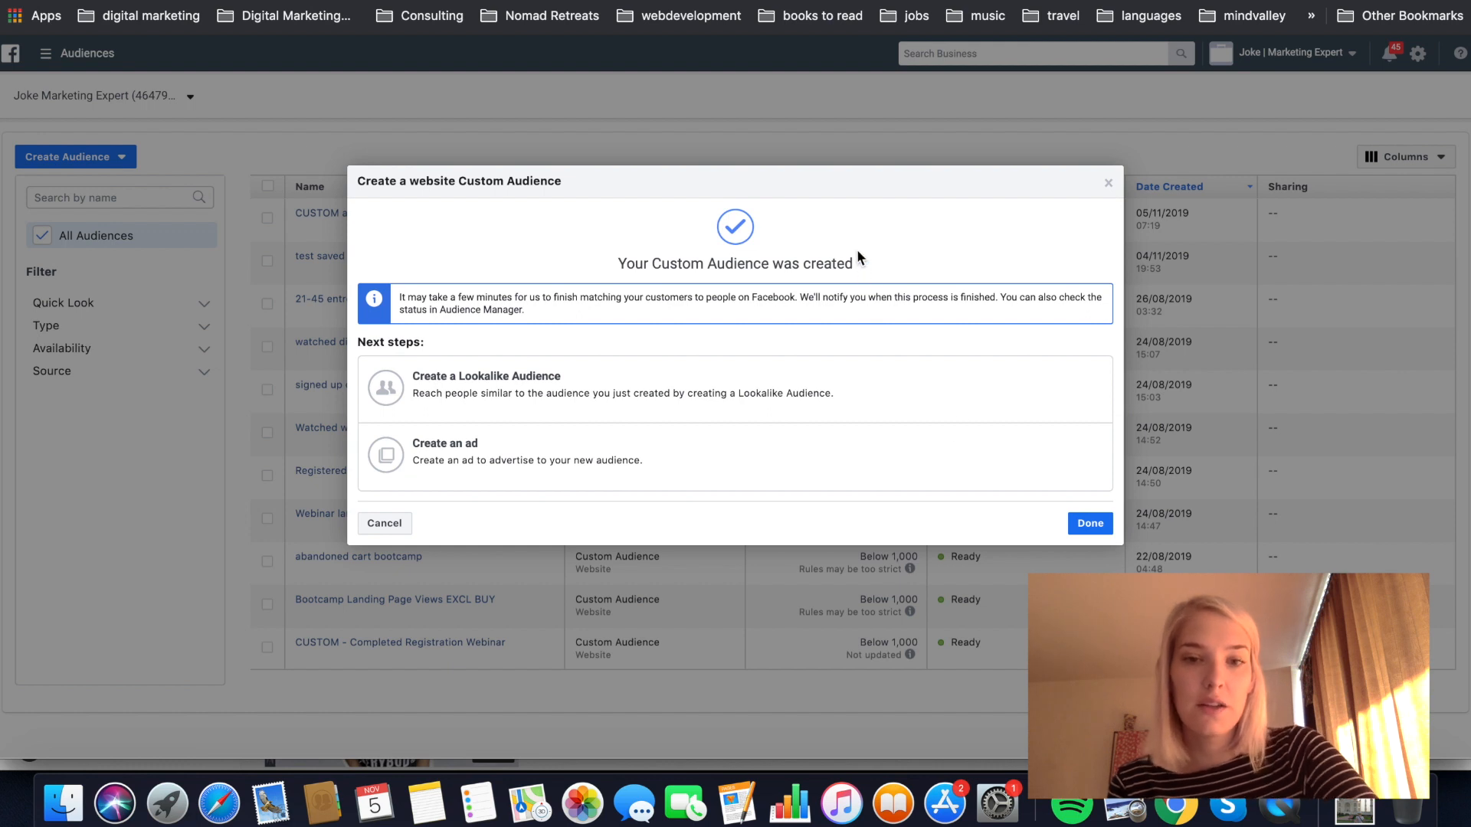
{"action": "mouse_move", "coordinate": [474, 273]}
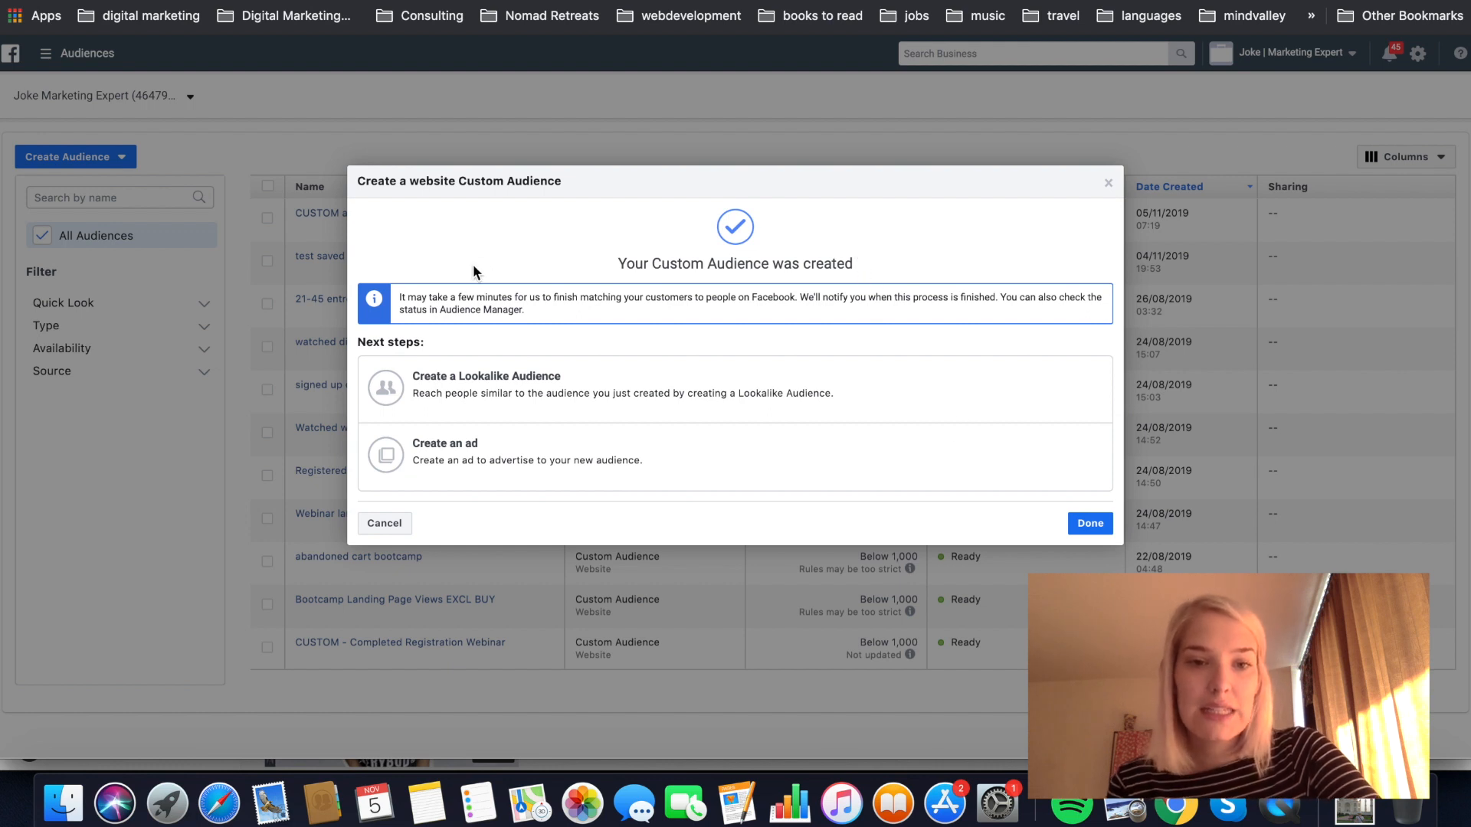
{"action": "mouse_move", "coordinate": [695, 294]}
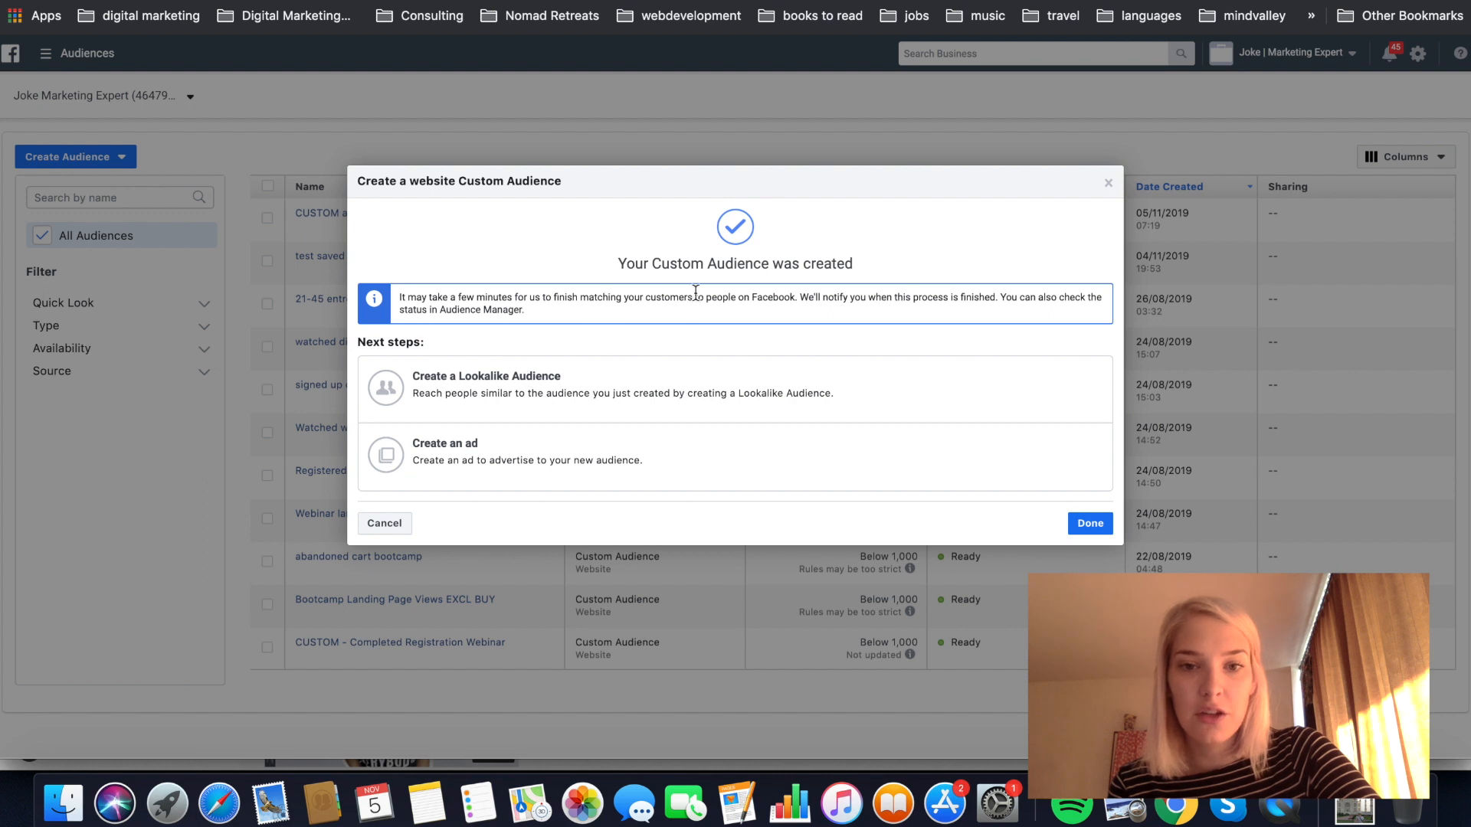
{"action": "mouse_move", "coordinate": [867, 313]}
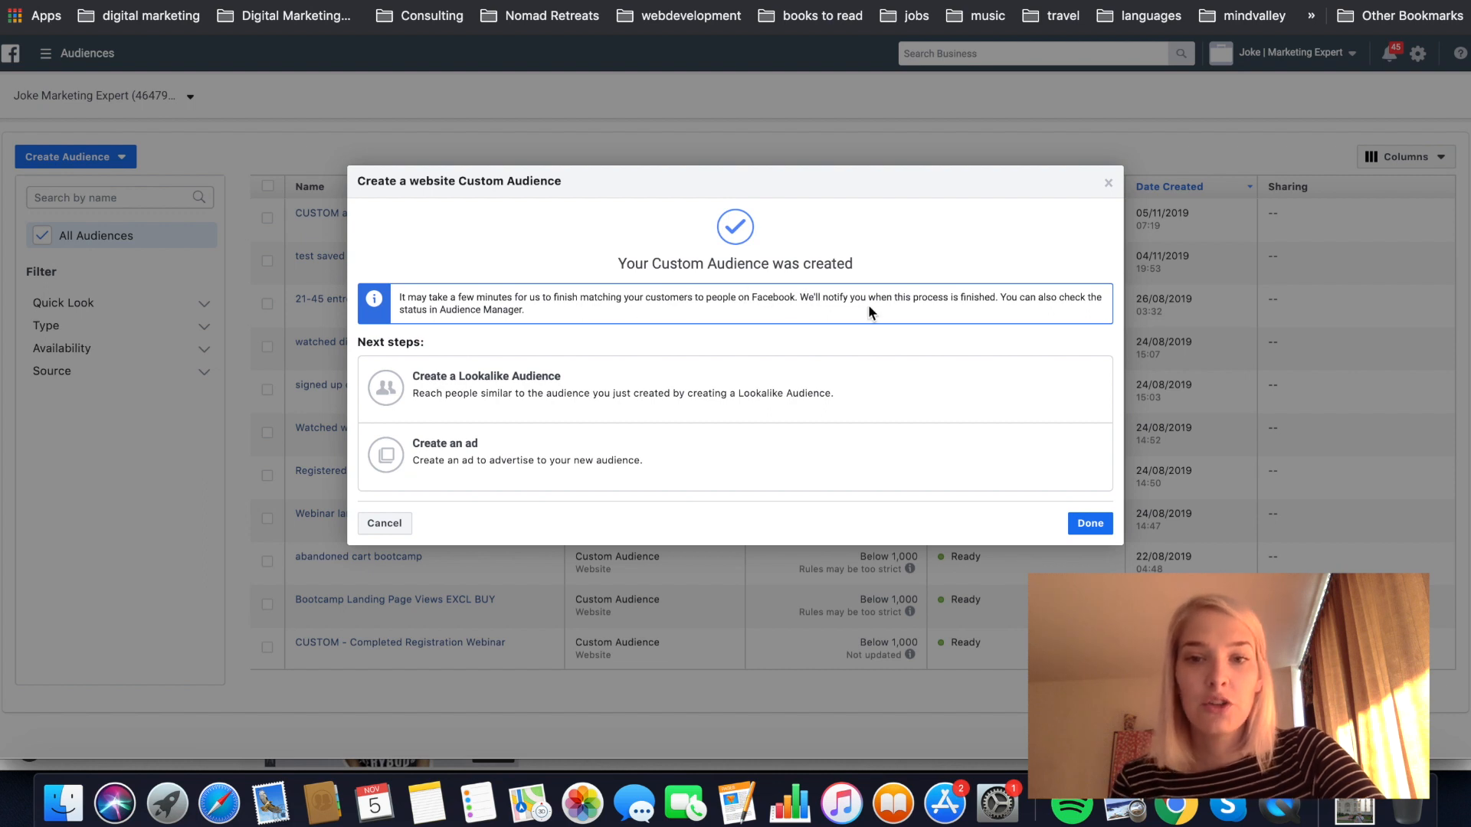
{"action": "mouse_move", "coordinate": [1022, 313]}
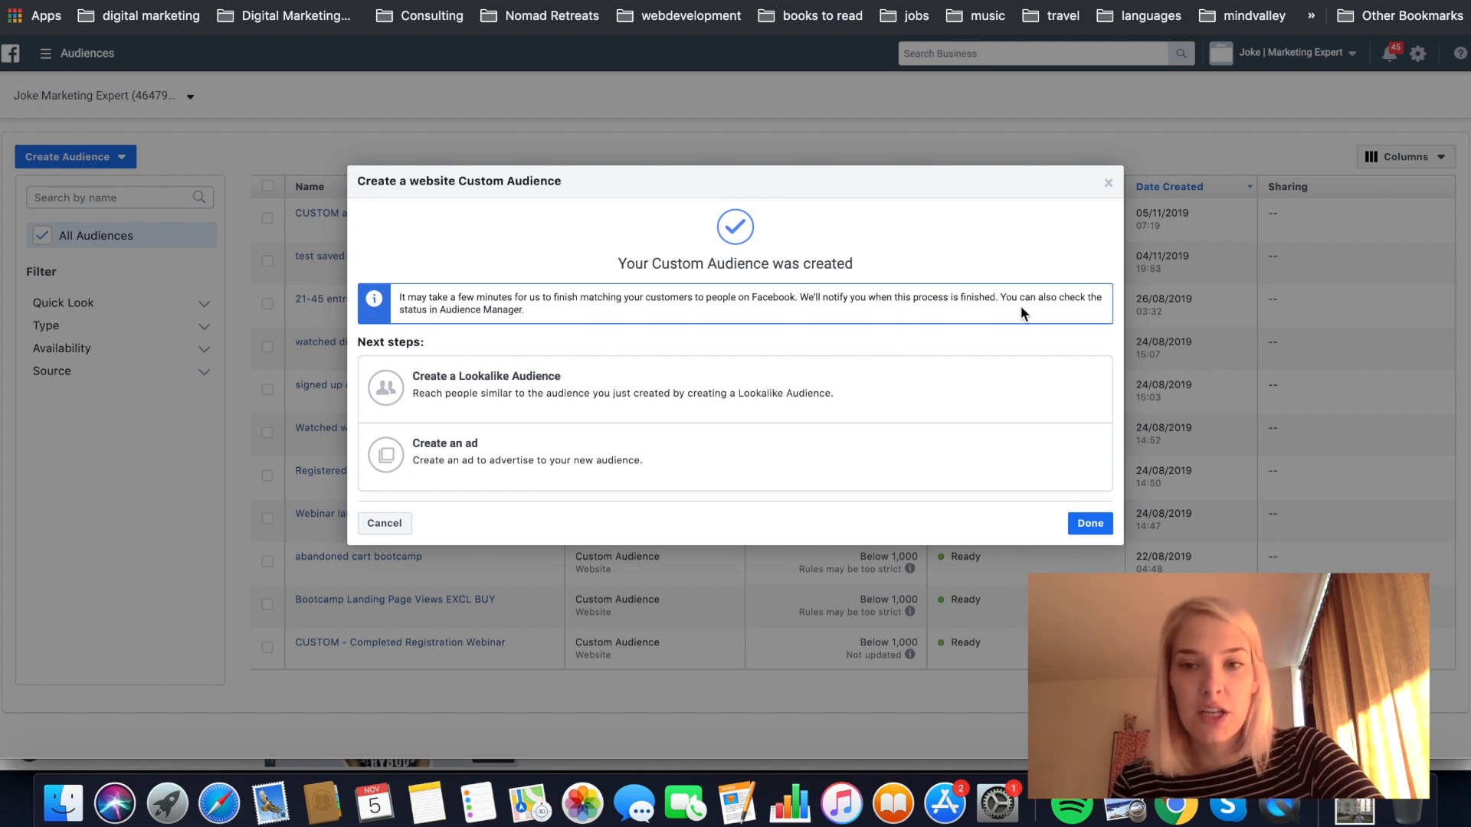
{"action": "mouse_move", "coordinate": [514, 326]}
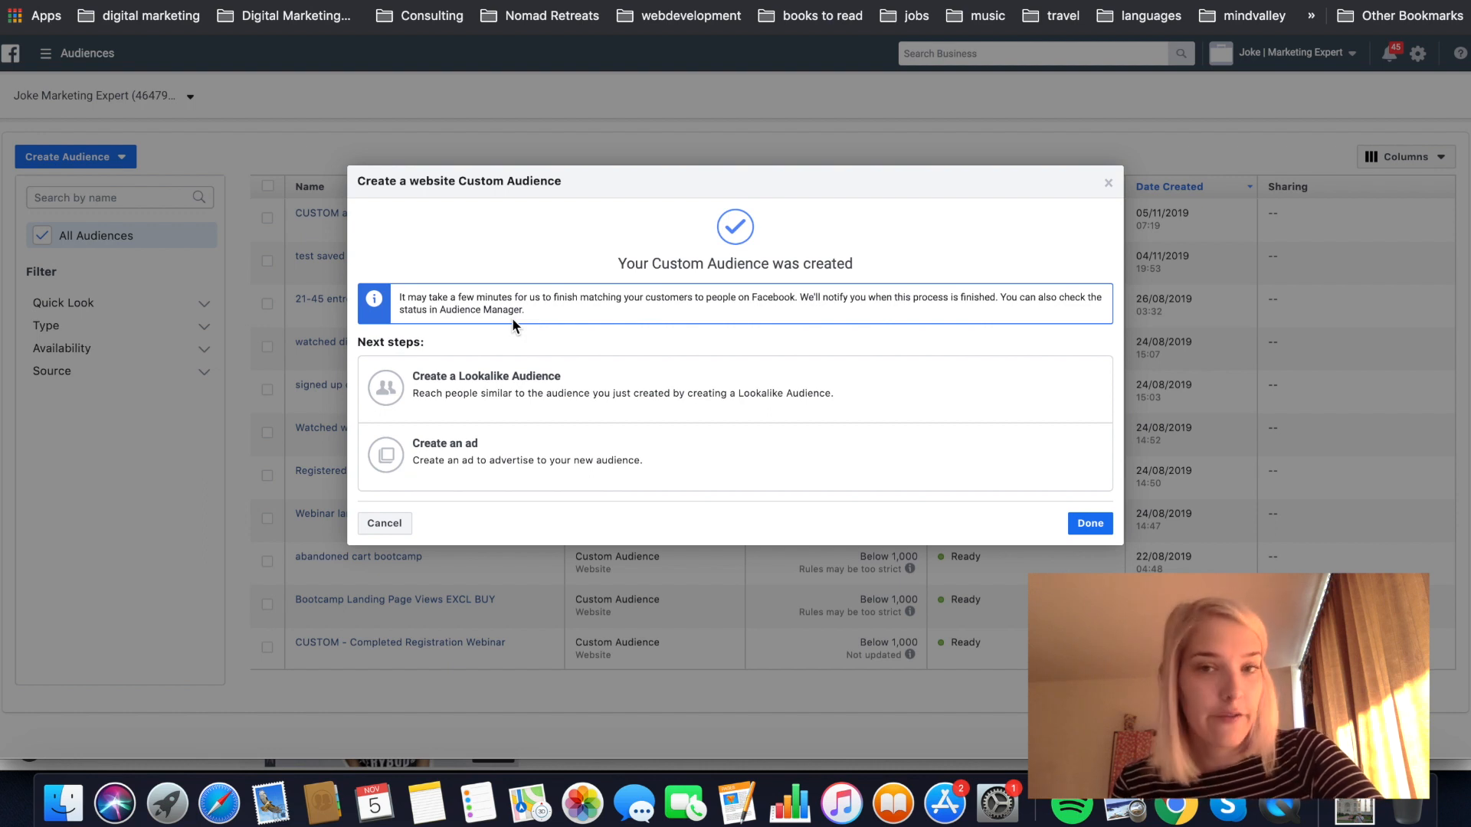
{"action": "mouse_move", "coordinate": [432, 342]}
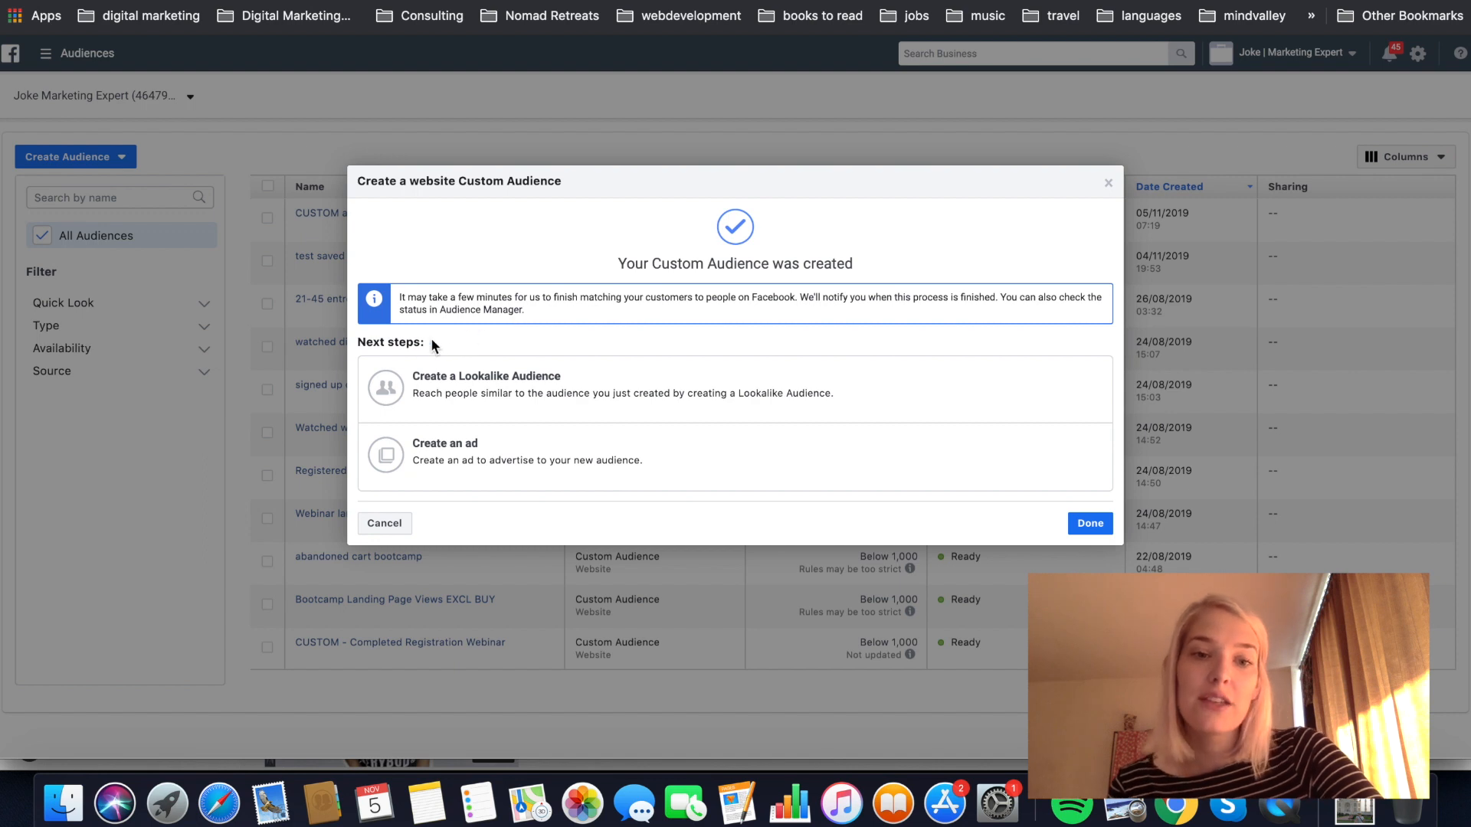
{"action": "mouse_move", "coordinate": [543, 405]}
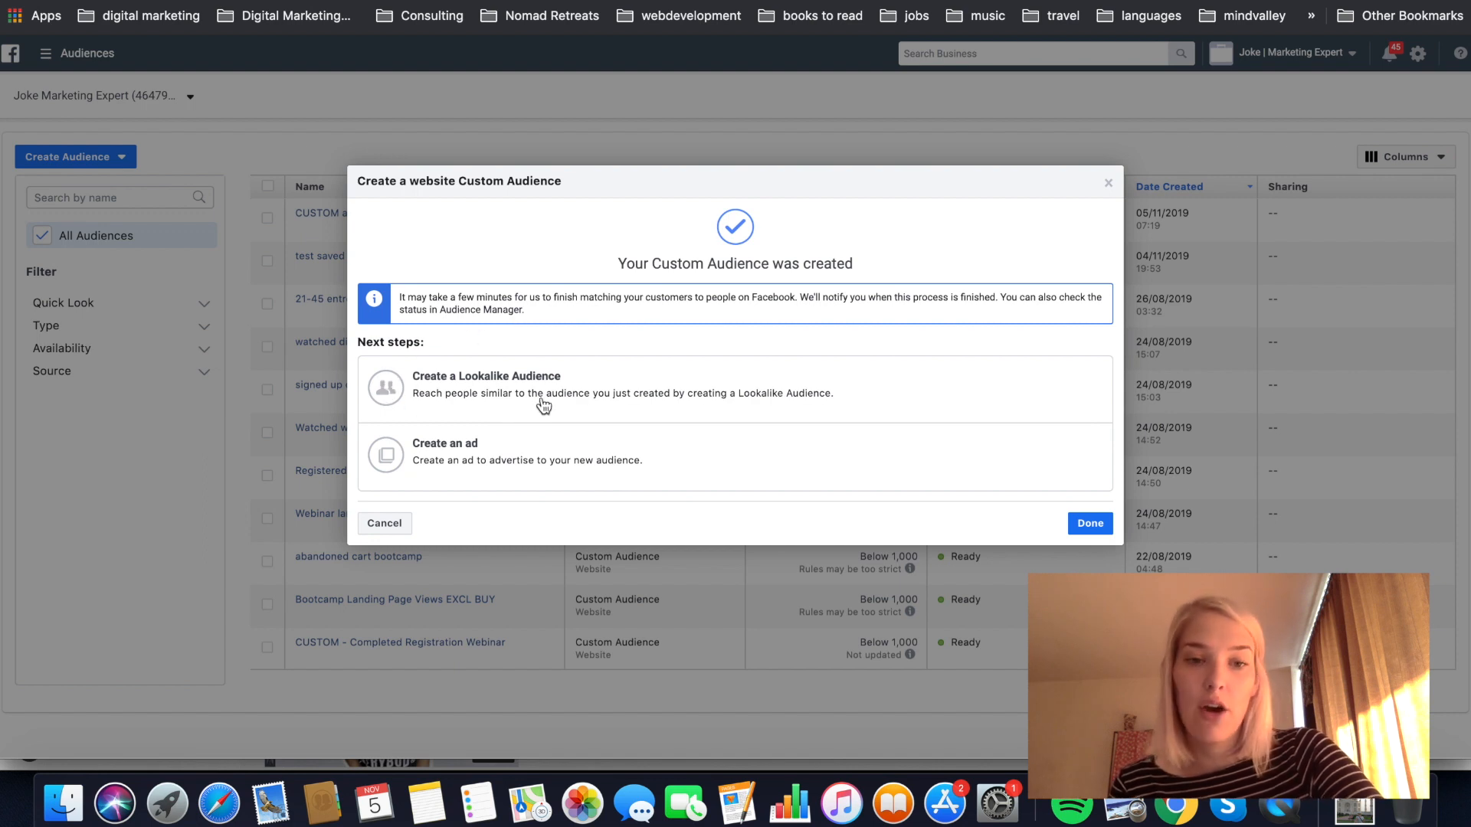
{"action": "mouse_move", "coordinate": [551, 358]}
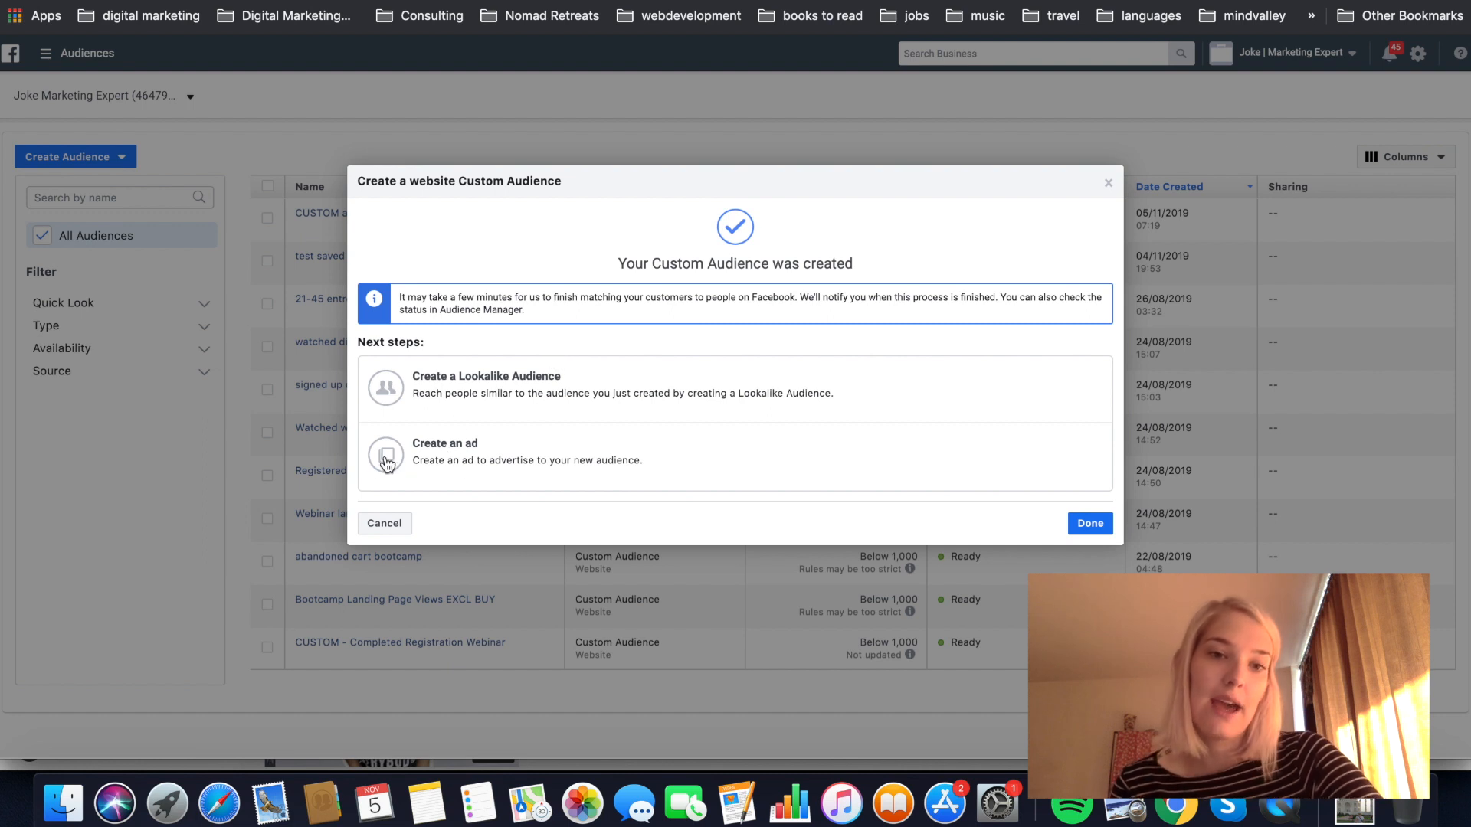
{"action": "mouse_move", "coordinate": [452, 354]}
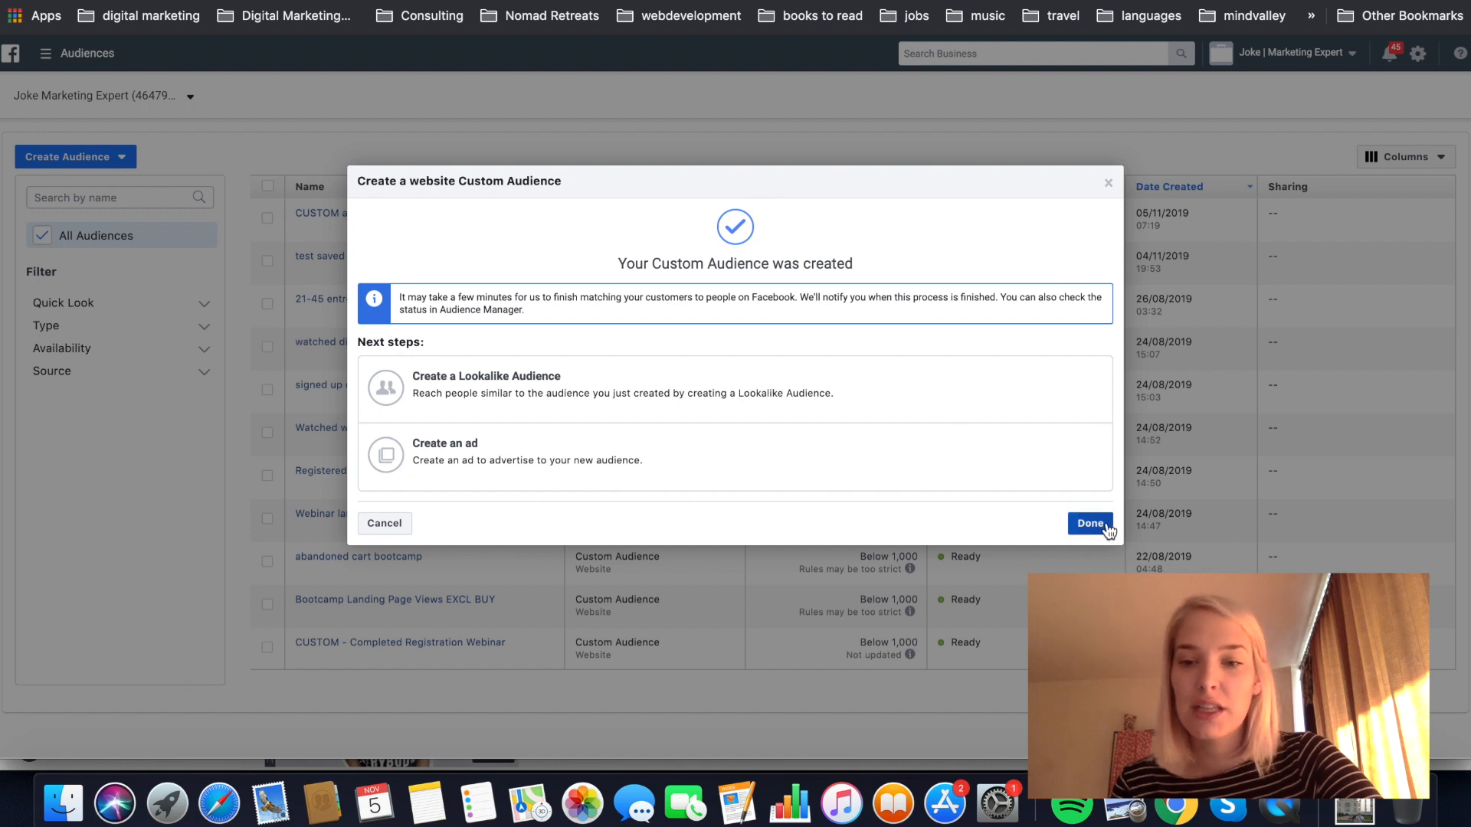
{"action": "left_click", "coordinate": [1089, 523]}
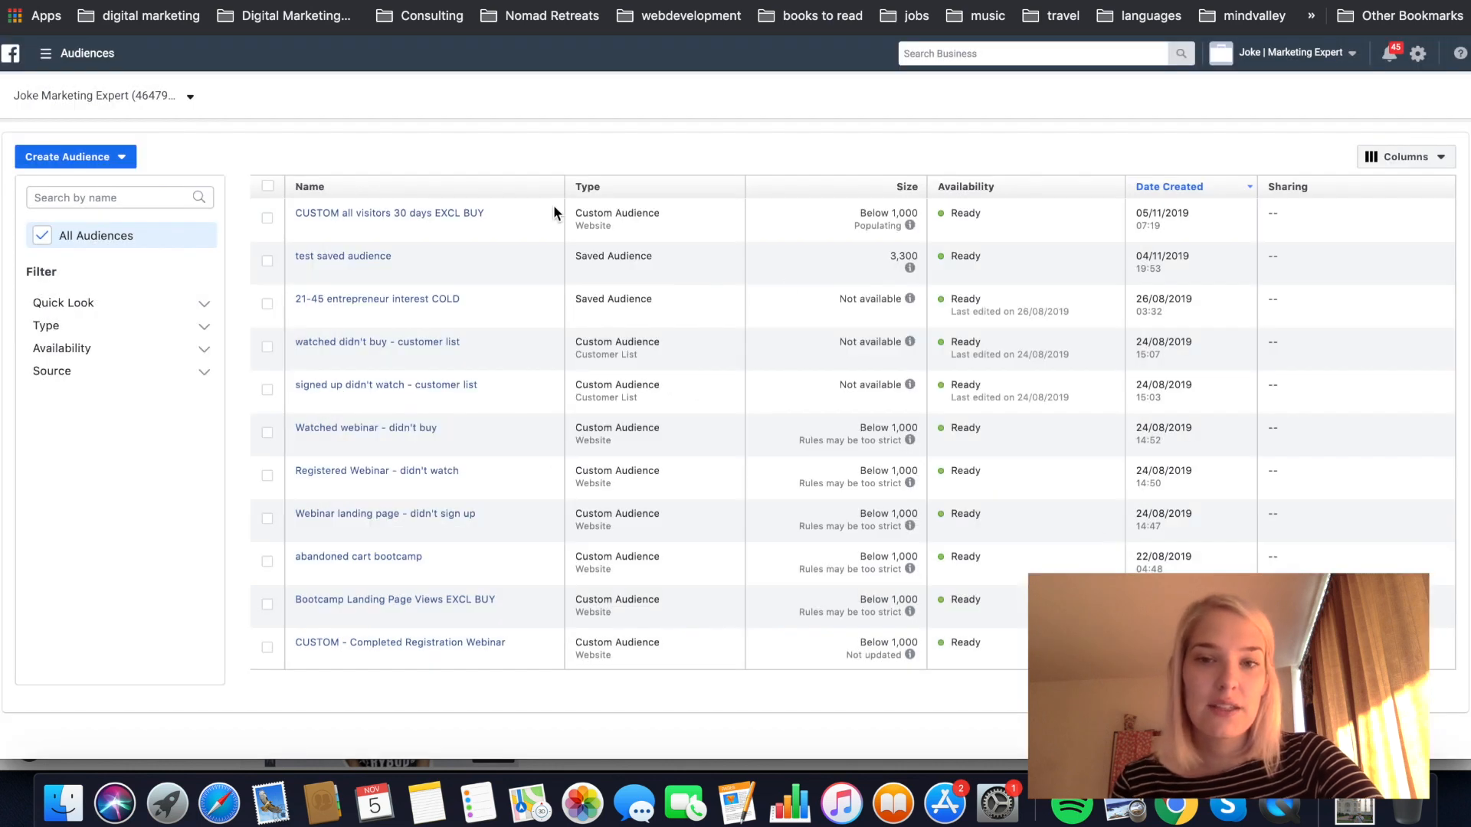
{"action": "mouse_move", "coordinate": [521, 219]}
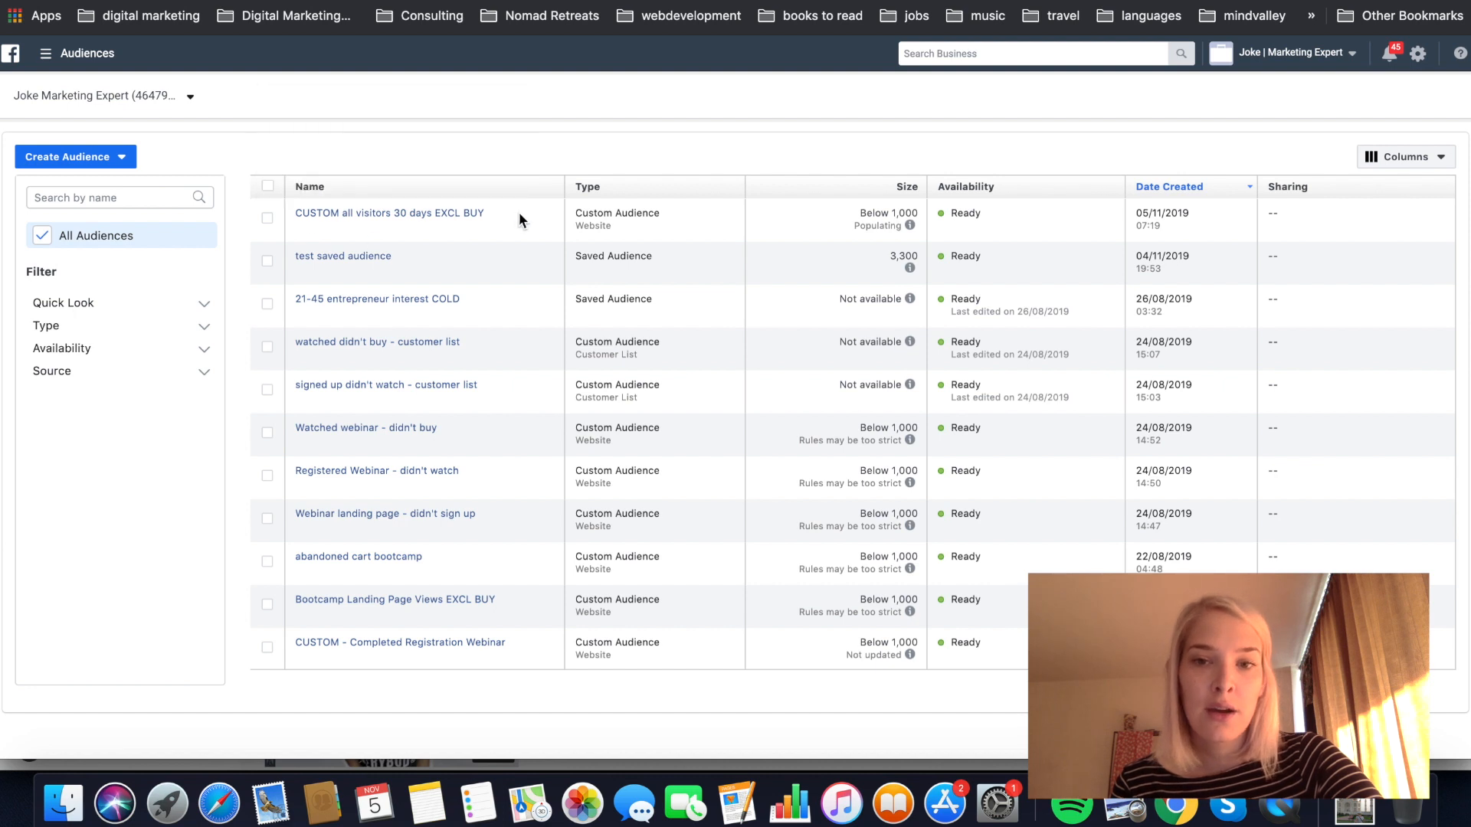